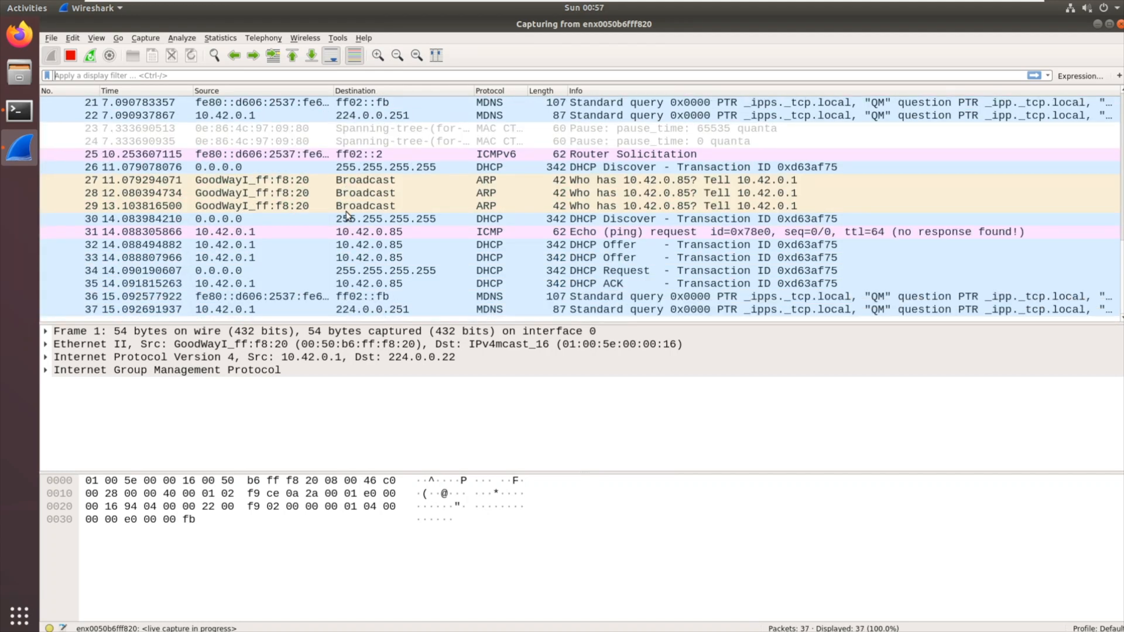
{"action": "mouse_move", "coordinate": [339, 174]}
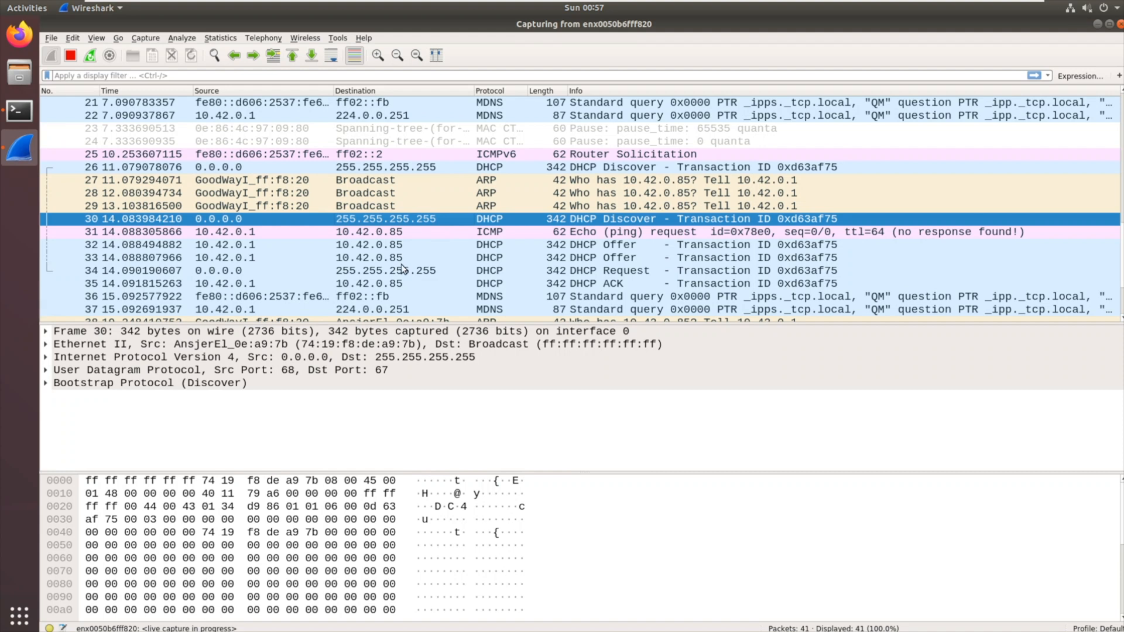
{"action": "mouse_move", "coordinate": [303, 351]}
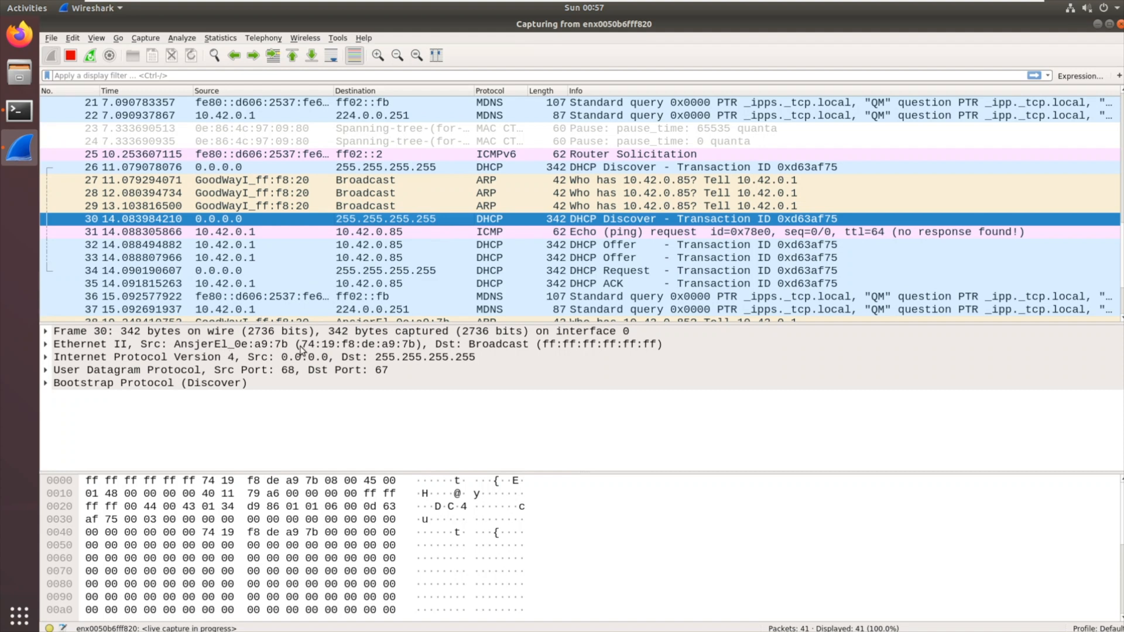
{"action": "mouse_move", "coordinate": [588, 229]}
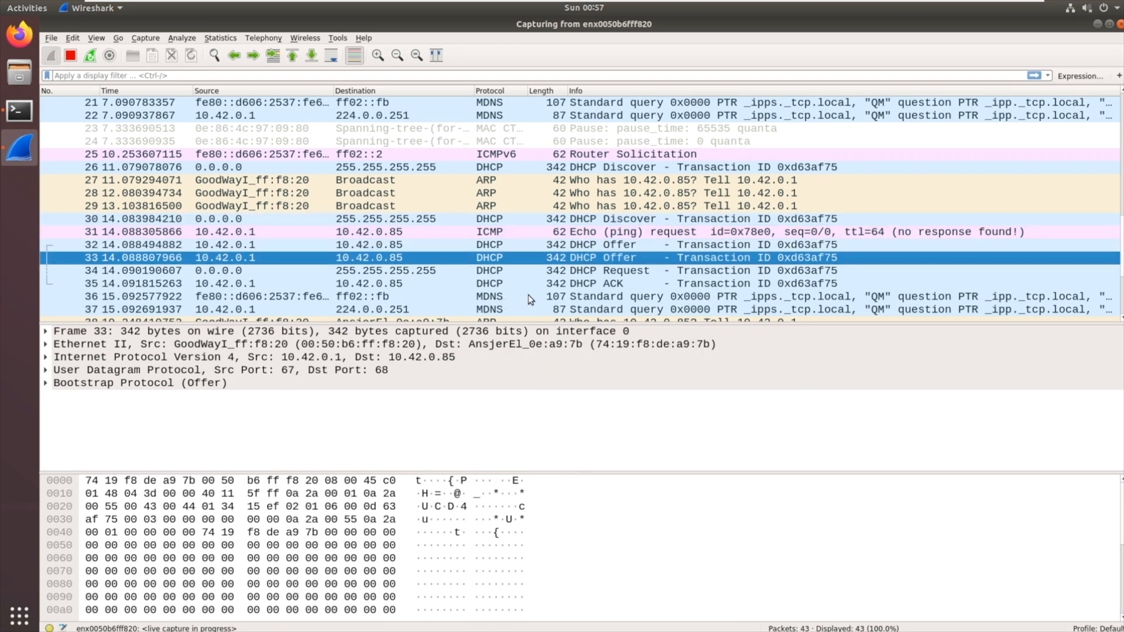
{"action": "mouse_move", "coordinate": [573, 276]}
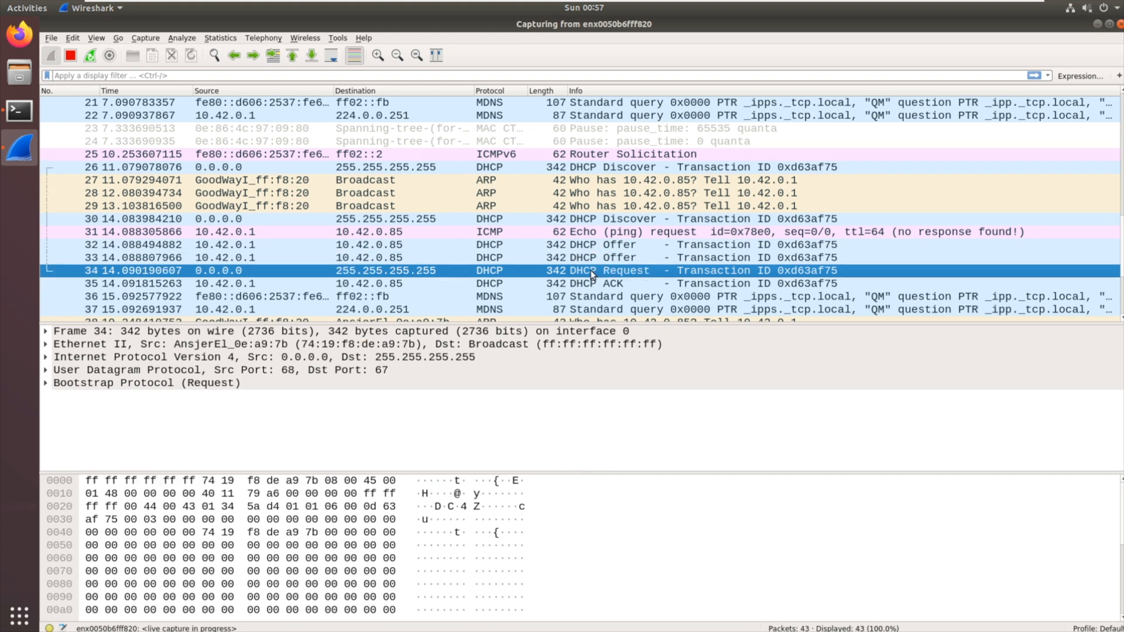
Inspect the DHCP ACK packet assigning 10.42.0.85 and scroll its details
{"action": "left_click", "coordinate": [581, 284]}
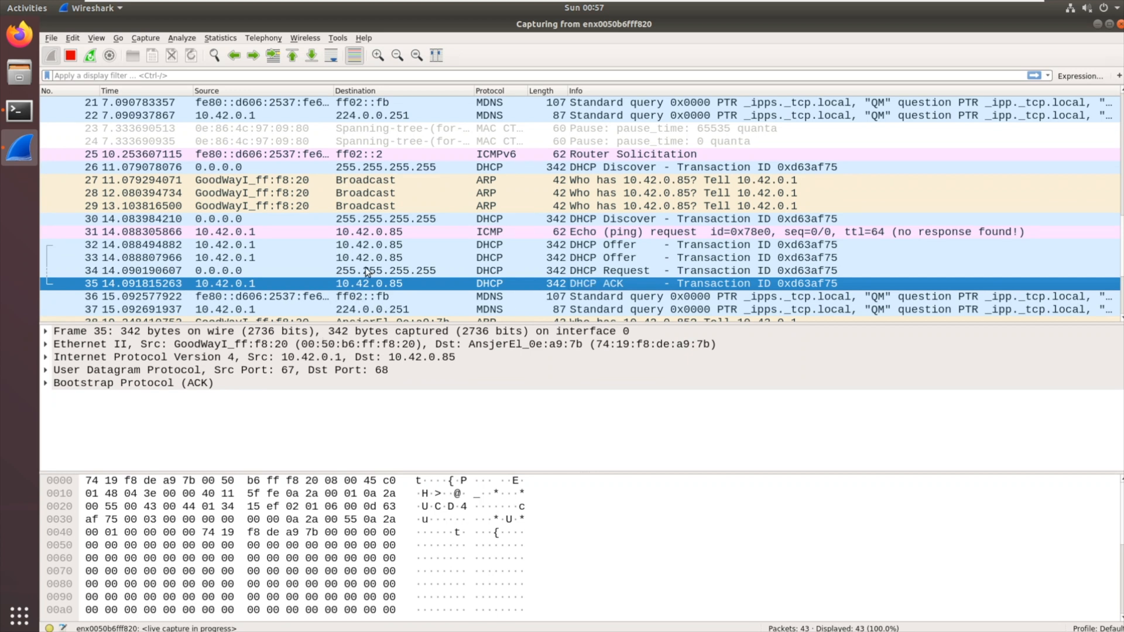
{"action": "mouse_move", "coordinate": [378, 289]}
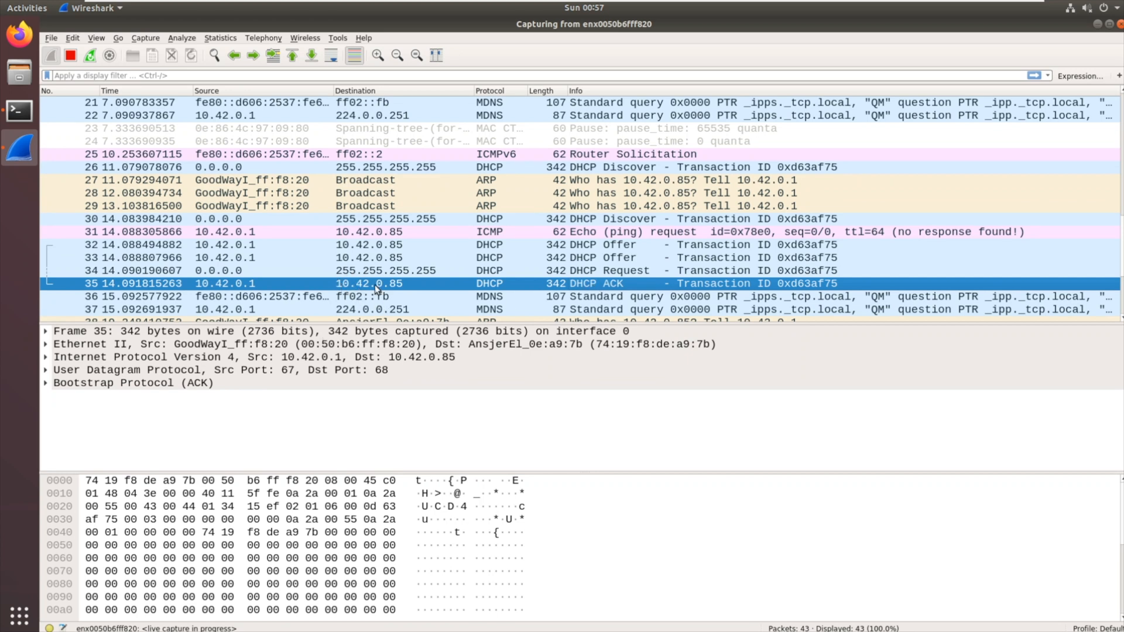
{"action": "mouse_move", "coordinate": [976, 283]}
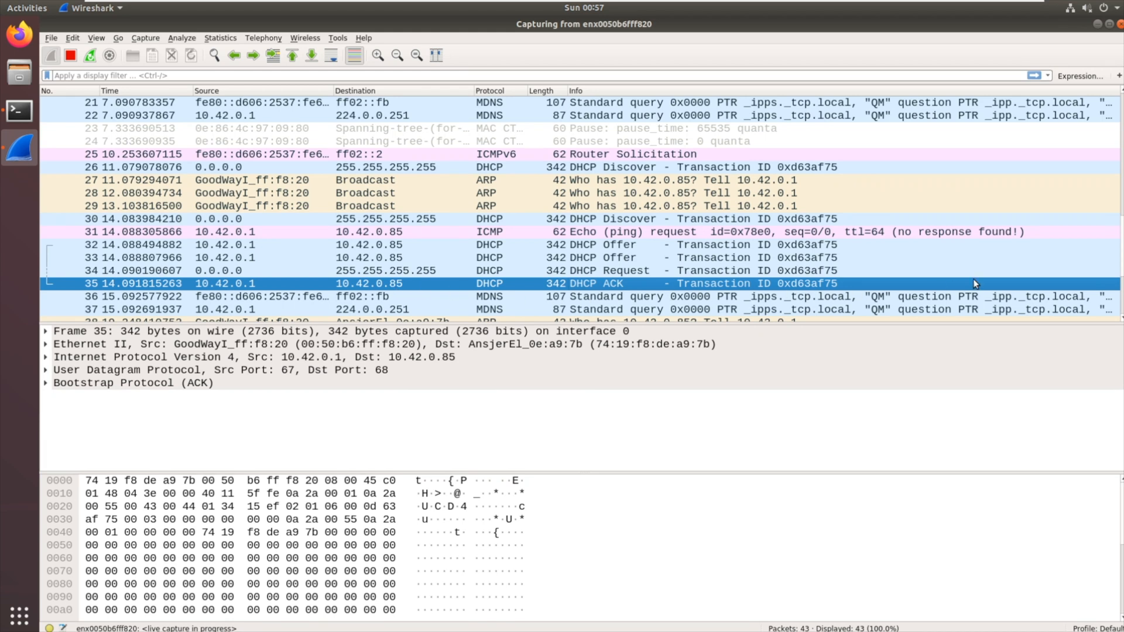
{"action": "scroll", "scroll_direction": "down", "scroll_amount": 3}
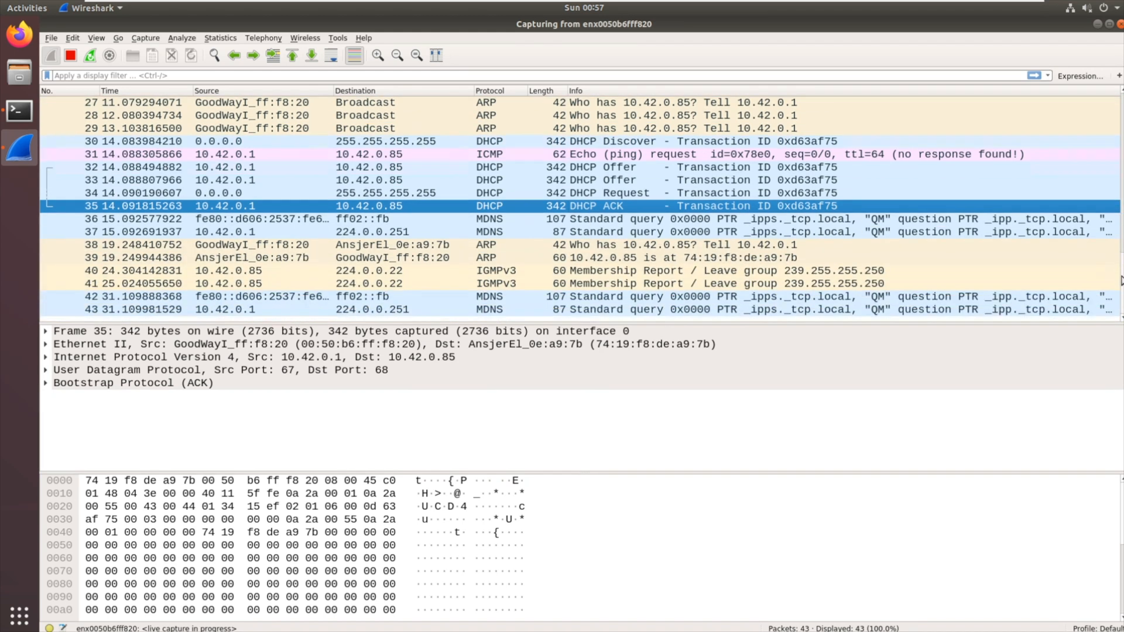
{"action": "mouse_move", "coordinate": [1015, 185]}
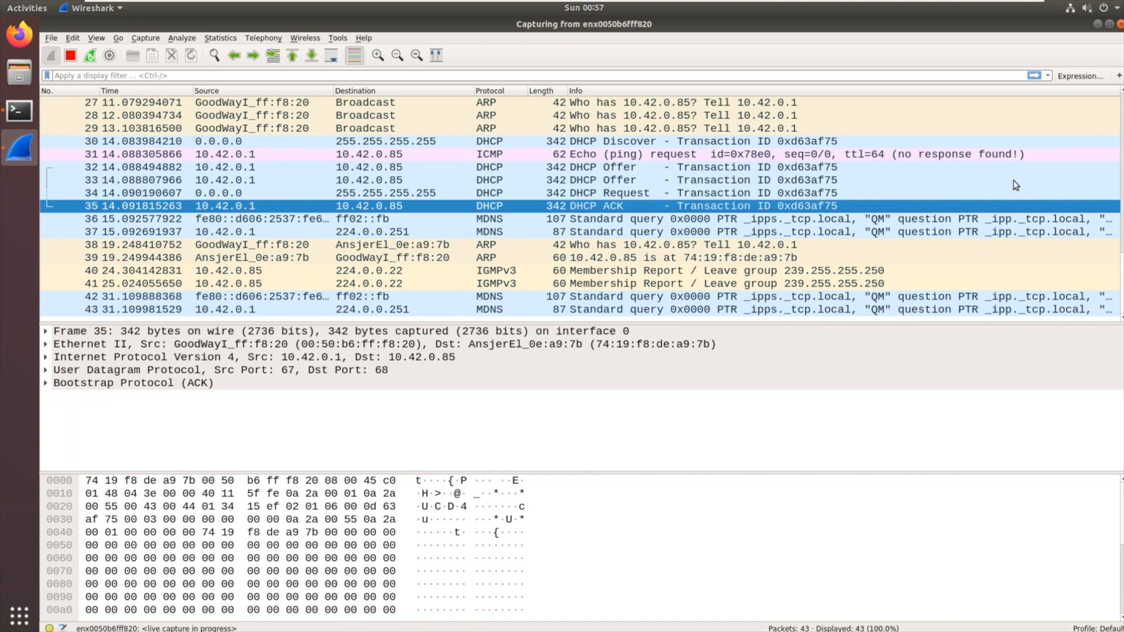
{"action": "mouse_move", "coordinate": [947, 200]}
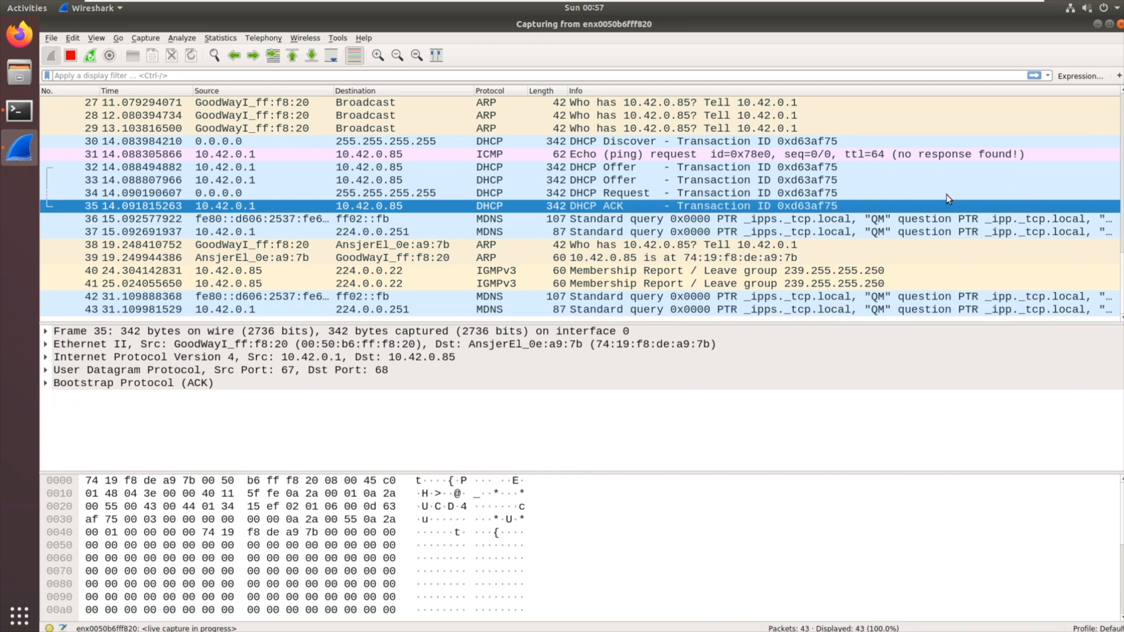
{"action": "mouse_move", "coordinate": [703, 267]}
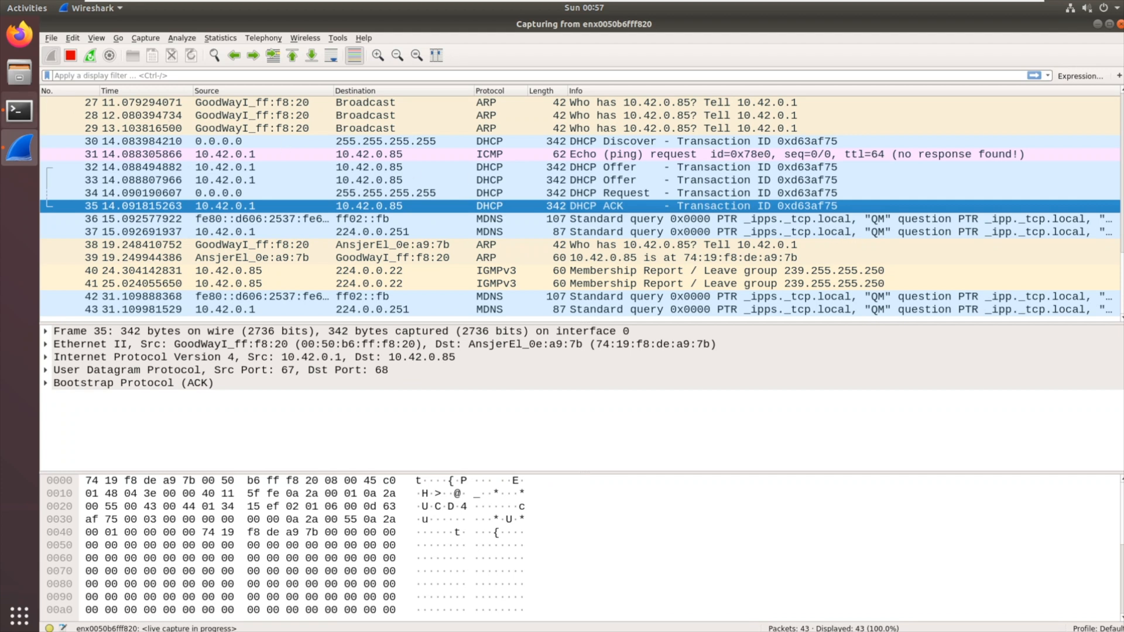
Run an nmap port scan of 10.42.0.85 from the local shell
{"action": "left_click", "coordinate": [17, 110]}
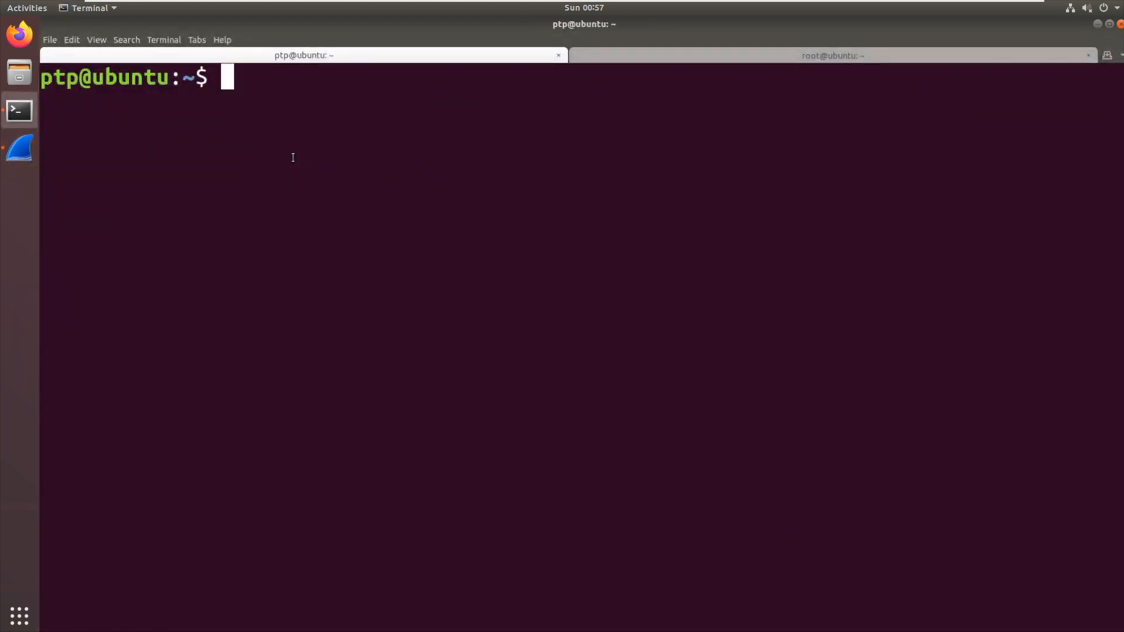
{"action": "type", "text": "nmap"}
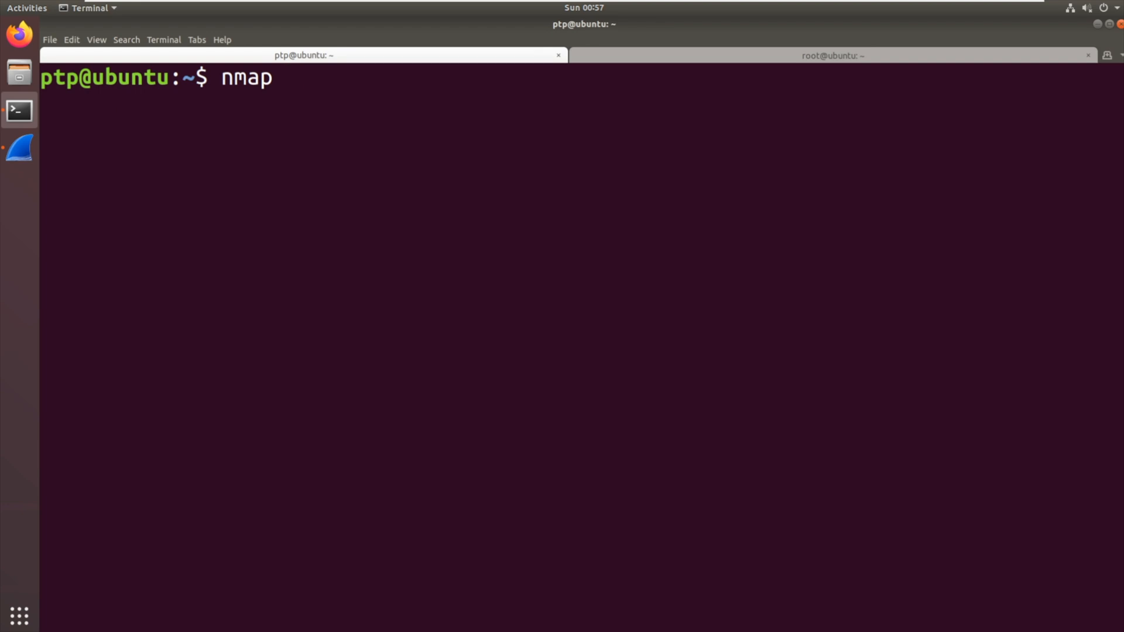
{"action": "type", "text": "10.42.0"}
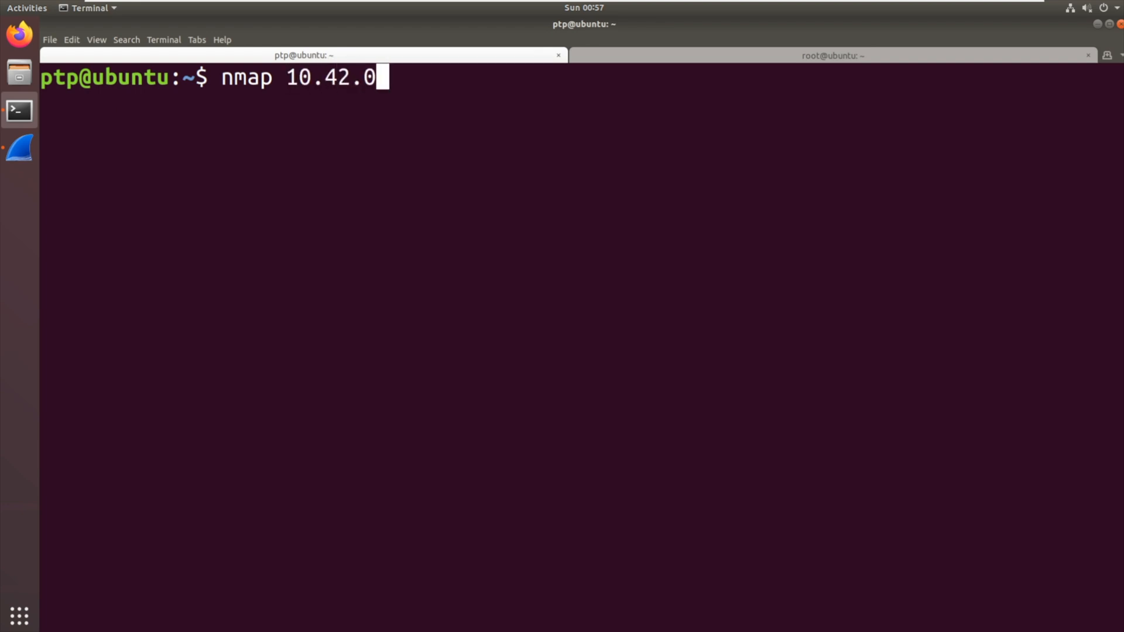
{"action": "key", "text": "Return"}
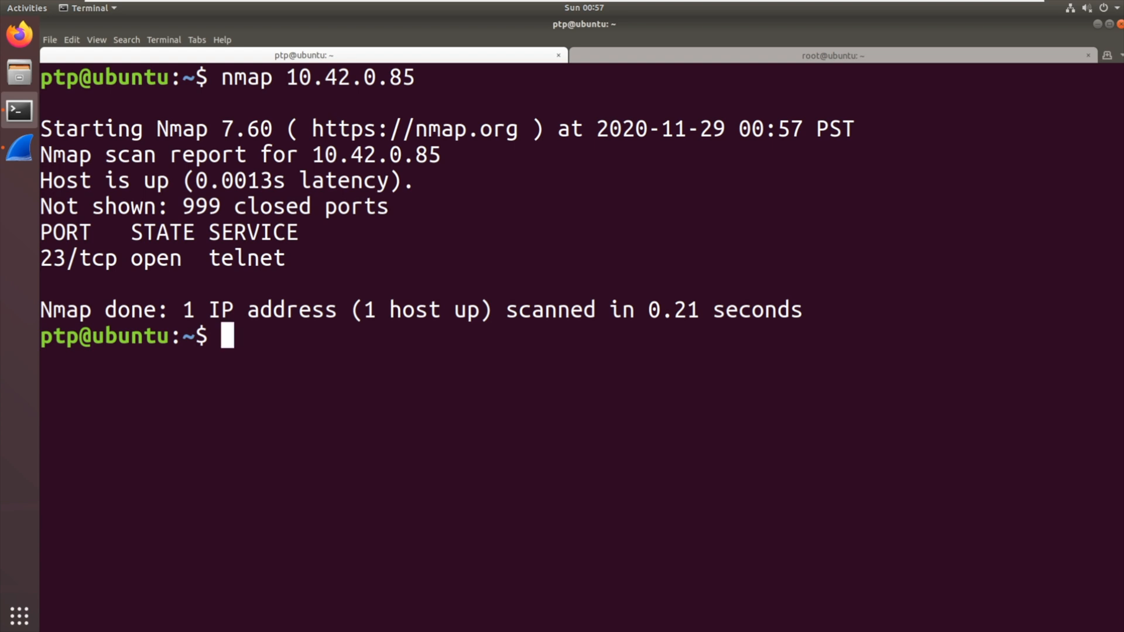
Telnet to 10.42.0.85 and log in as root to reach the HiLinux shell
{"action": "type", "text": "telnet 1"}
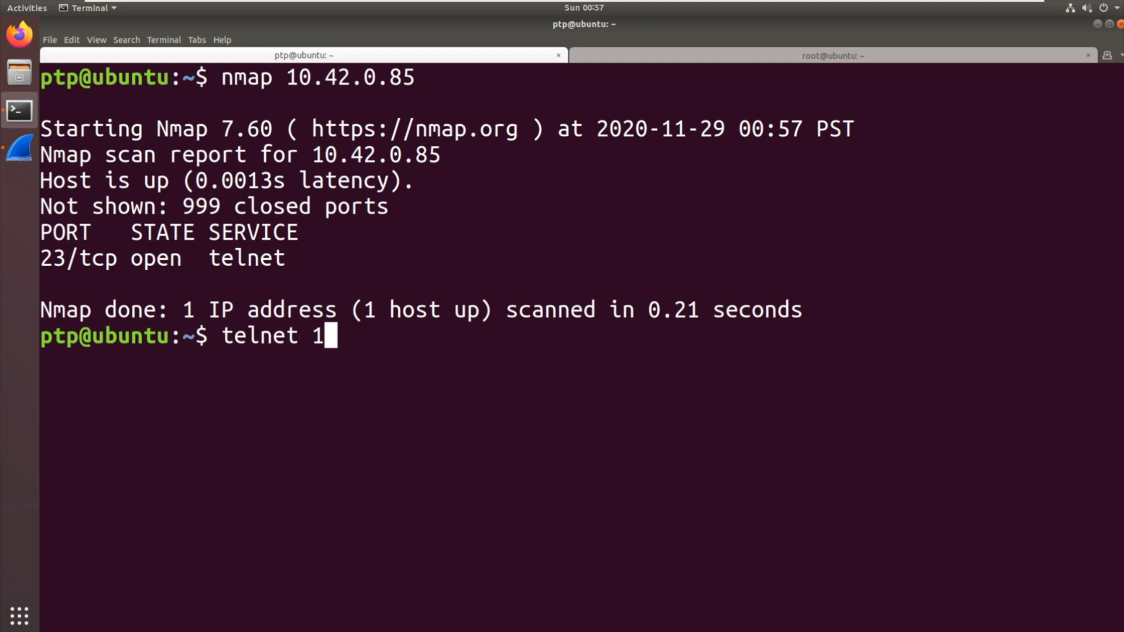
{"action": "type", "text": "0.42."}
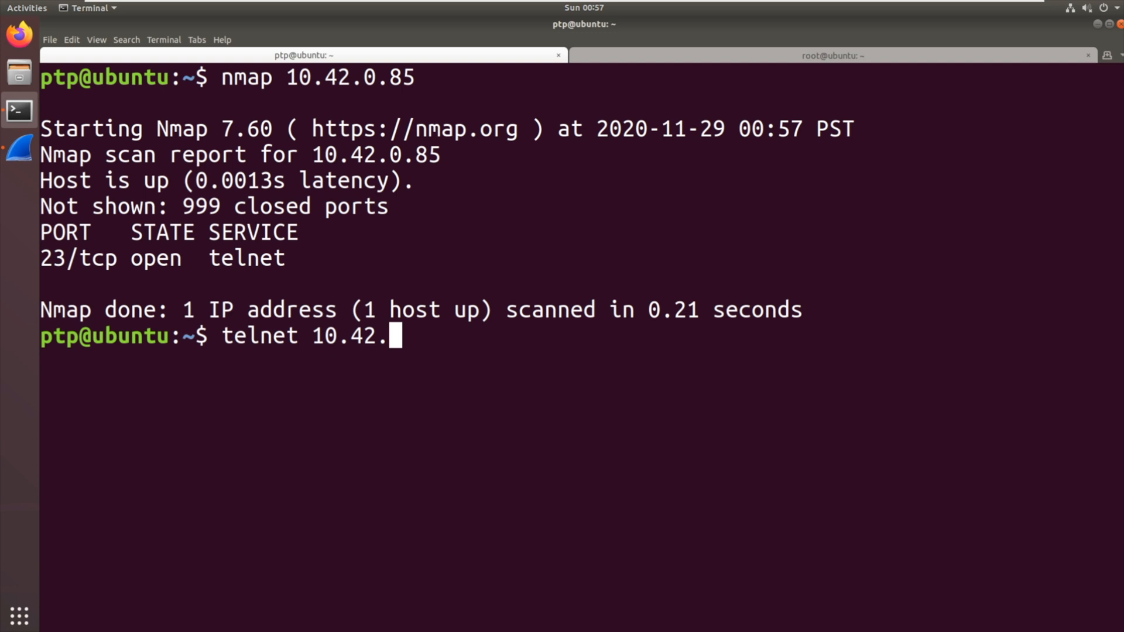
{"action": "key", "text": "Return"}
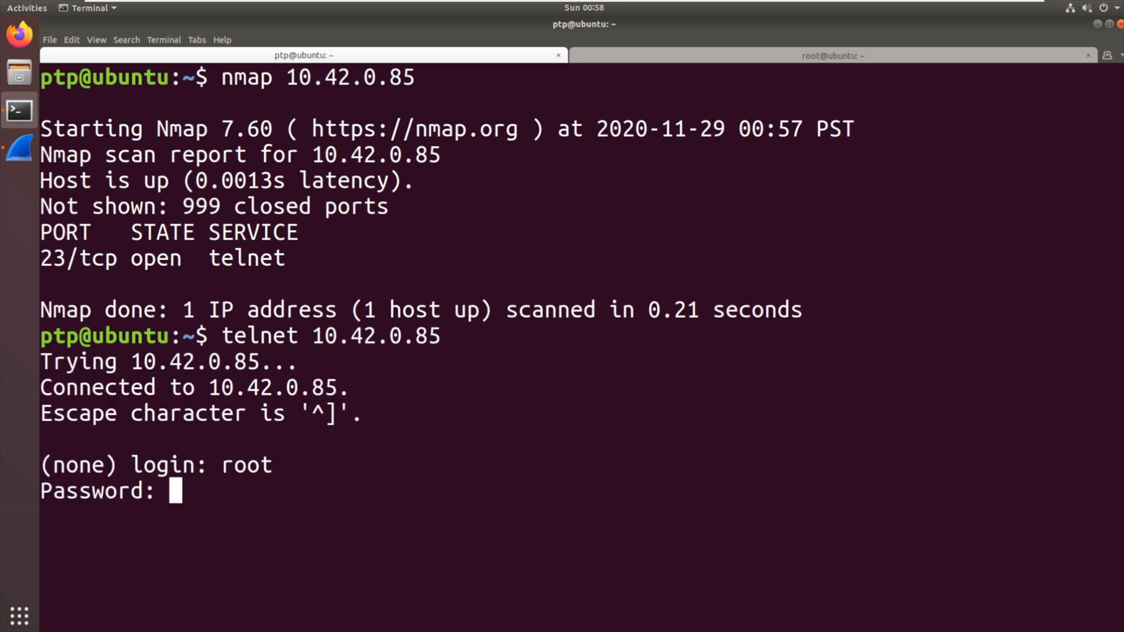
{"action": "key", "text": "Return"}
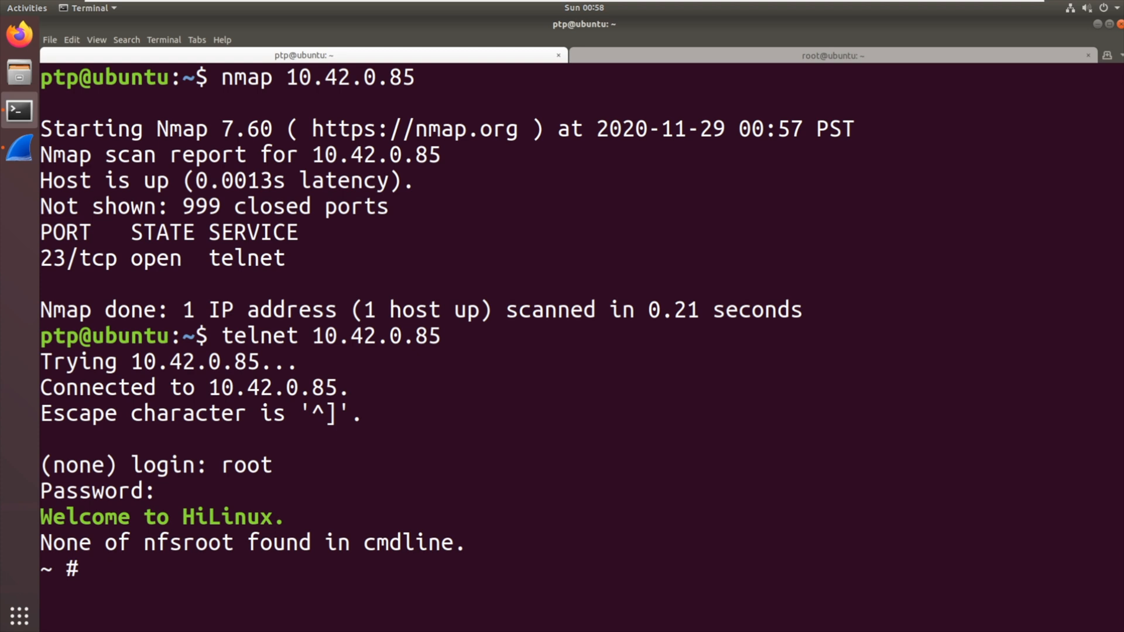
Run ps to list the device's running processes (telnetd, td3520, hostapd)
{"action": "type", "text": "ps"}
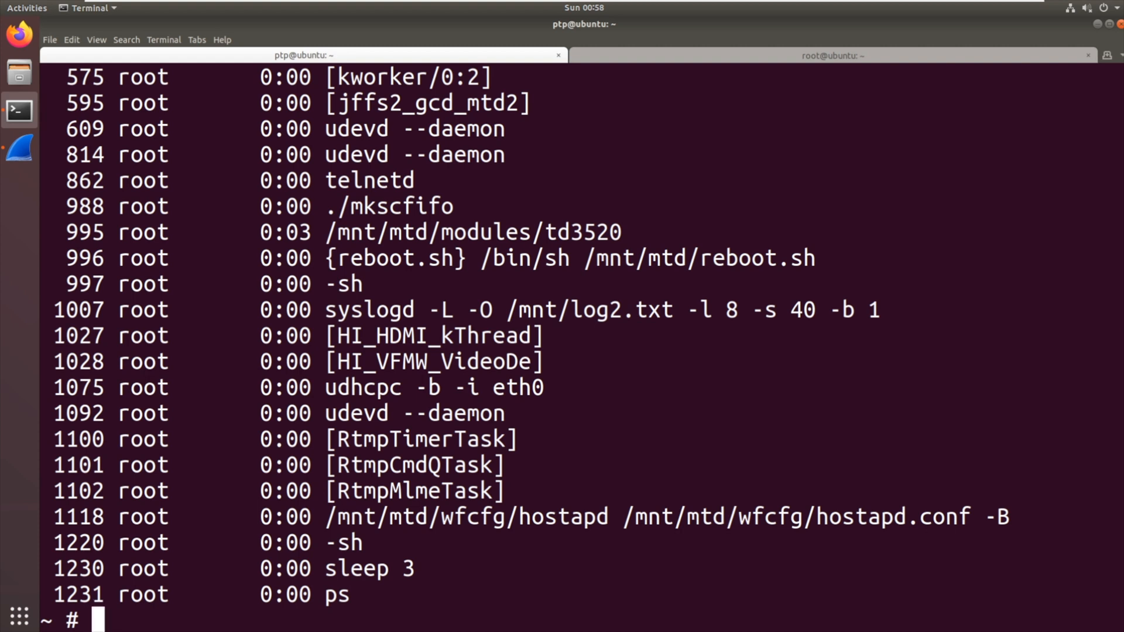
{"action": "mouse_move", "coordinate": [341, 248]}
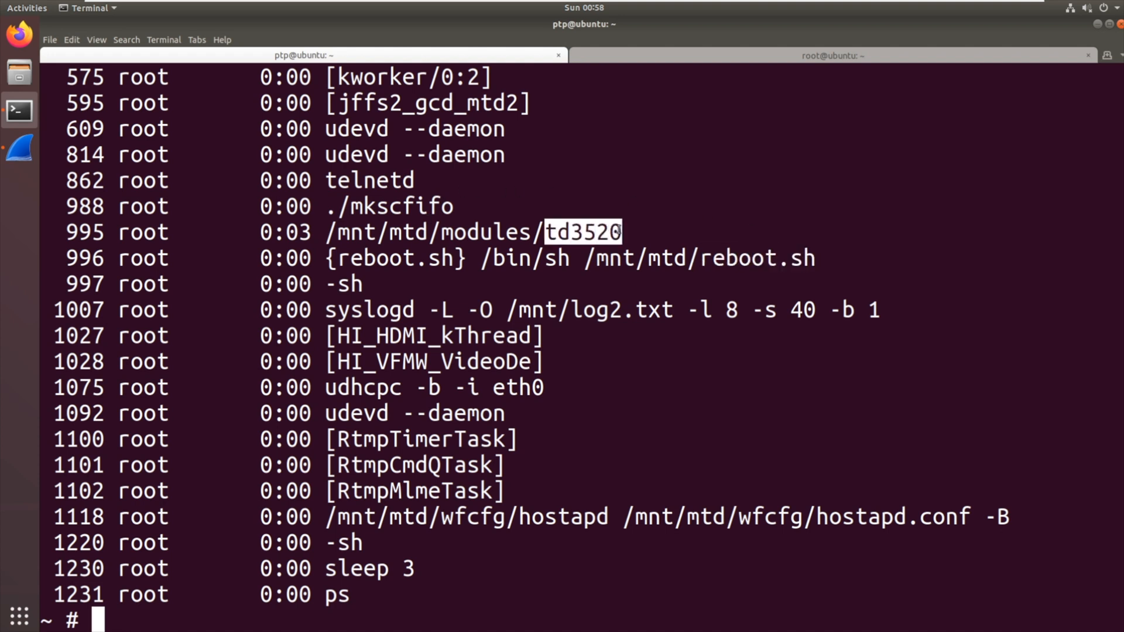
{"action": "mouse_move", "coordinate": [911, 393]}
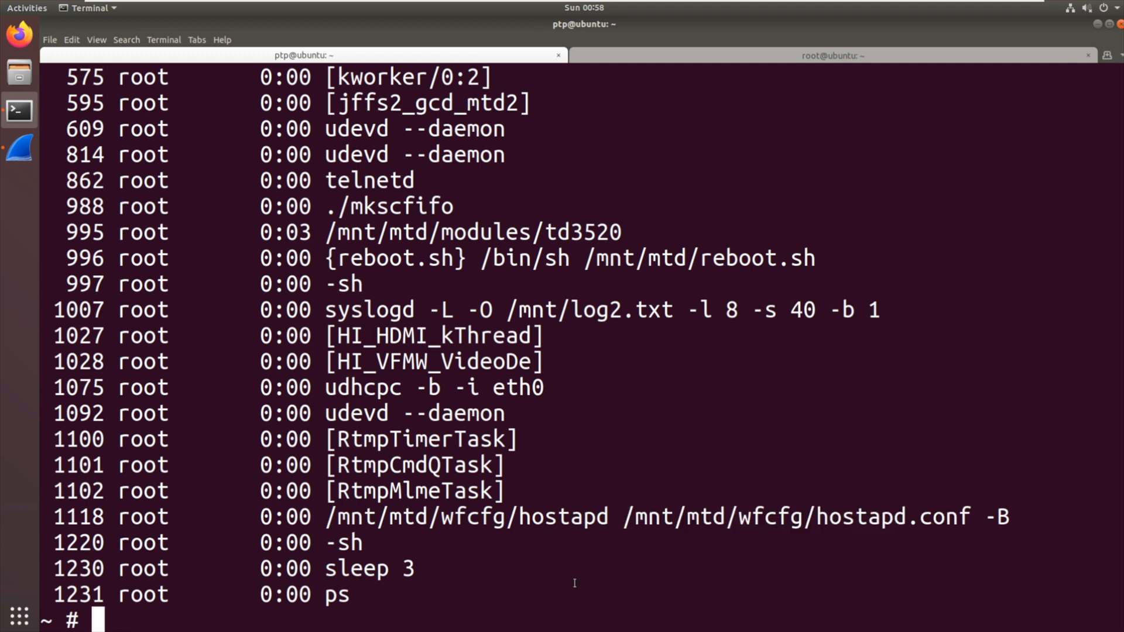
{"action": "type", "text": "cat /mnt/"}
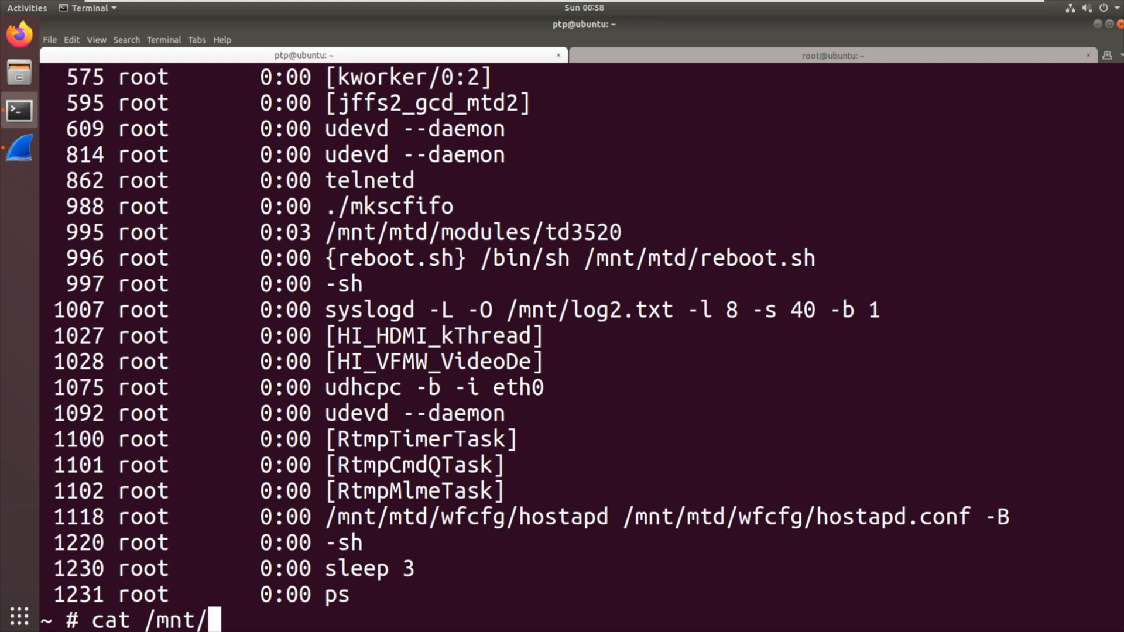
{"action": "type", "text": "mtd/"}
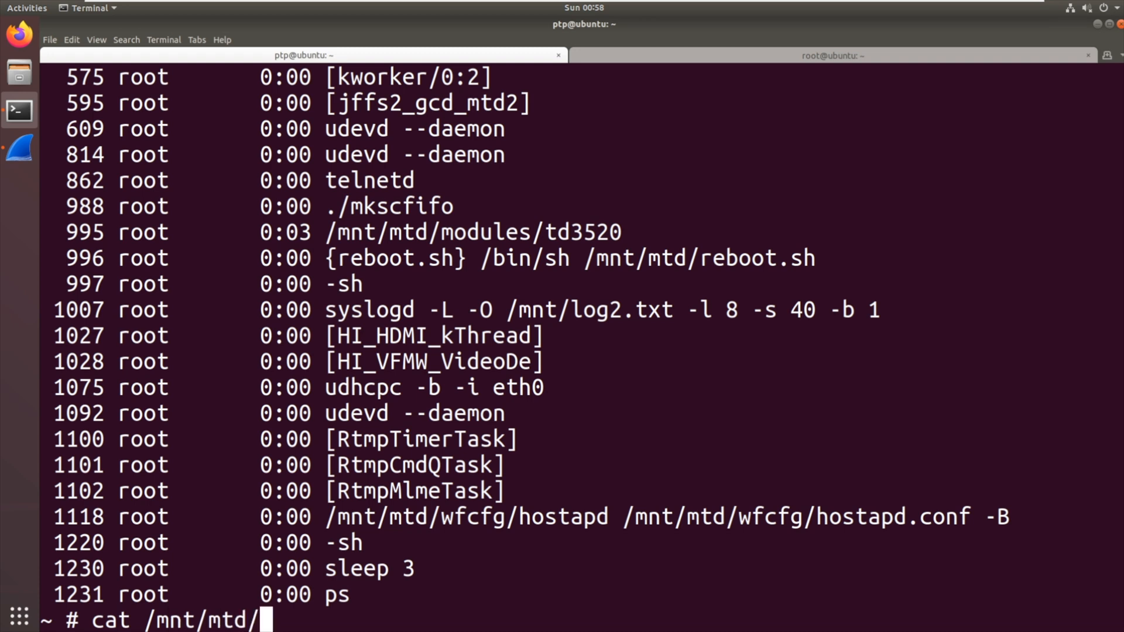
{"action": "type", "text": "wfcfg"}
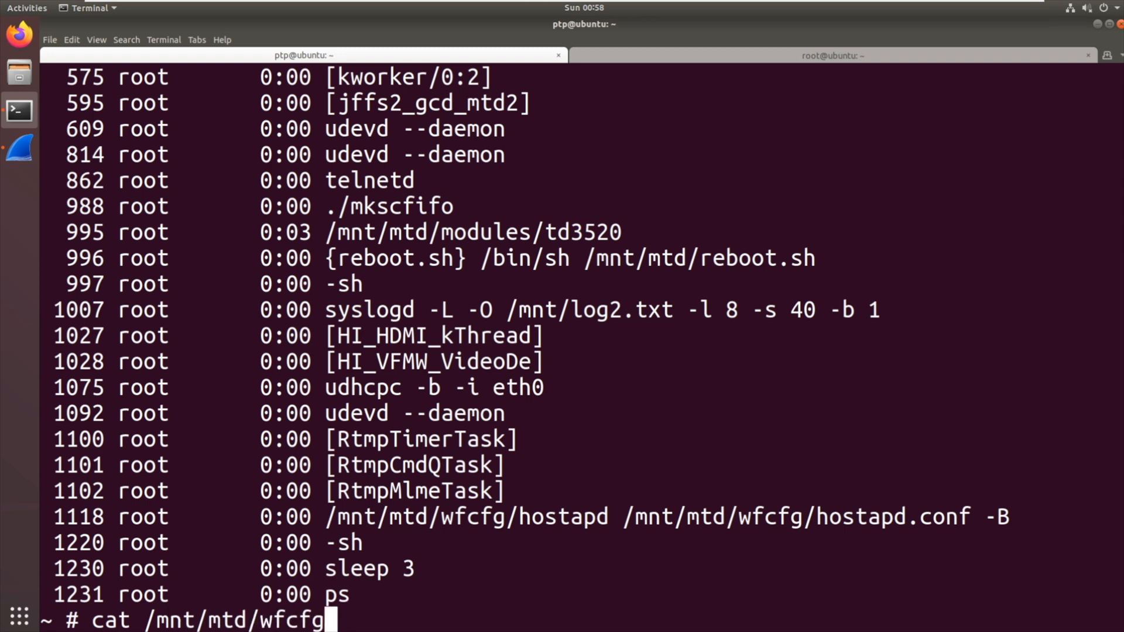
{"action": "key", "text": "Return"}
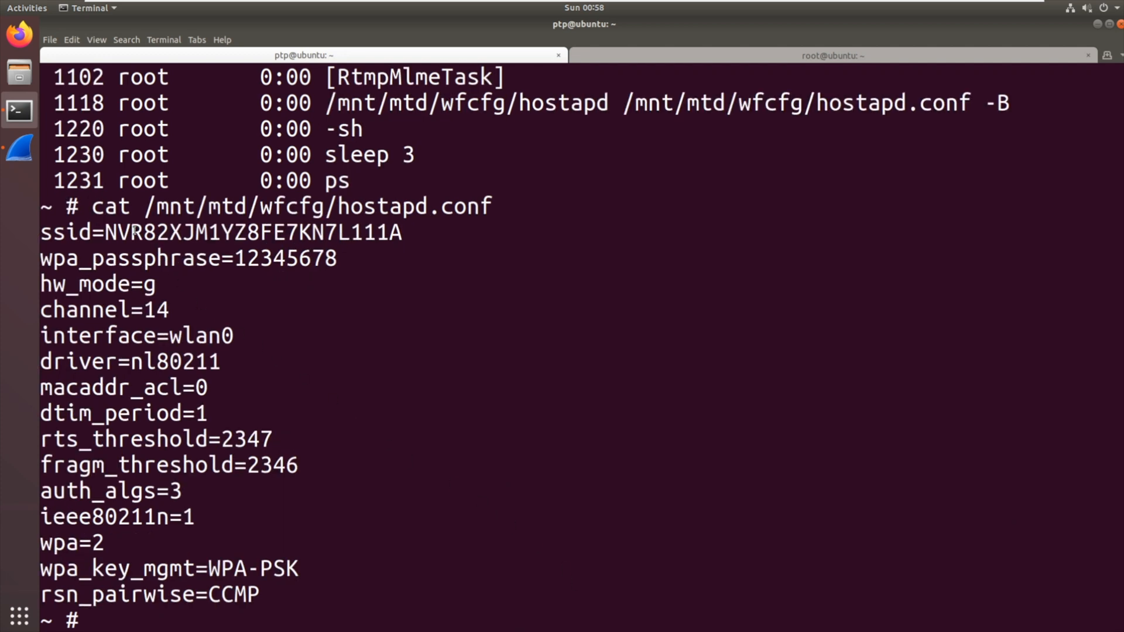
{"action": "left_click_drag", "start_coordinate": [104, 232], "coordinate": [363, 232]}
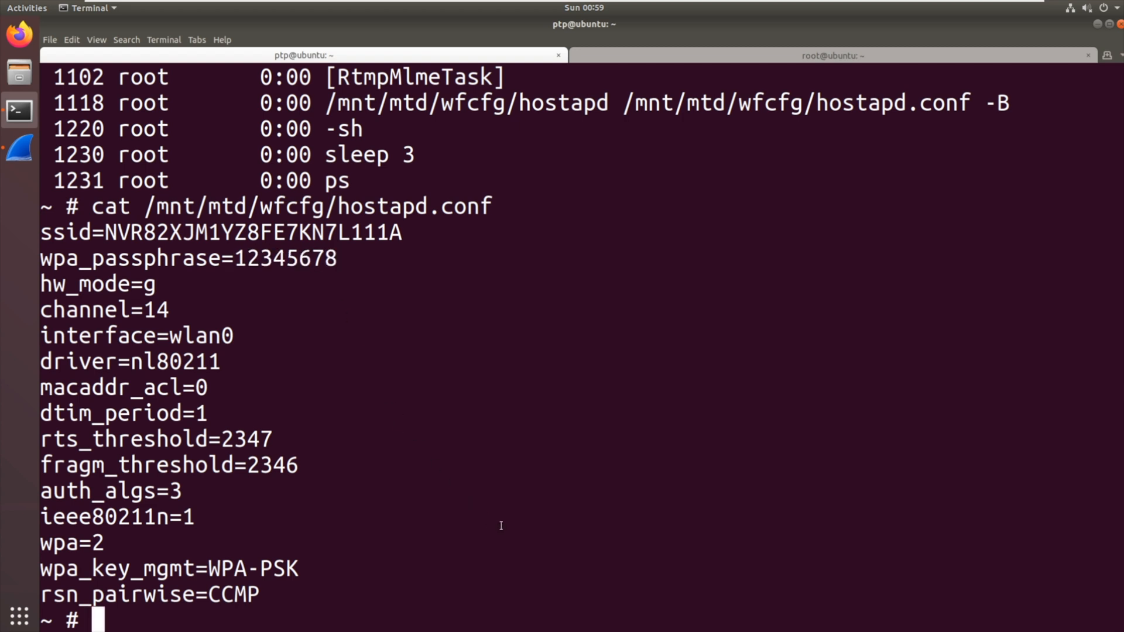
Change into /mnt and then /mnt/mtd, listing the configuration files, and begin the mount command
{"action": "type", "text": "cd /mnt"}
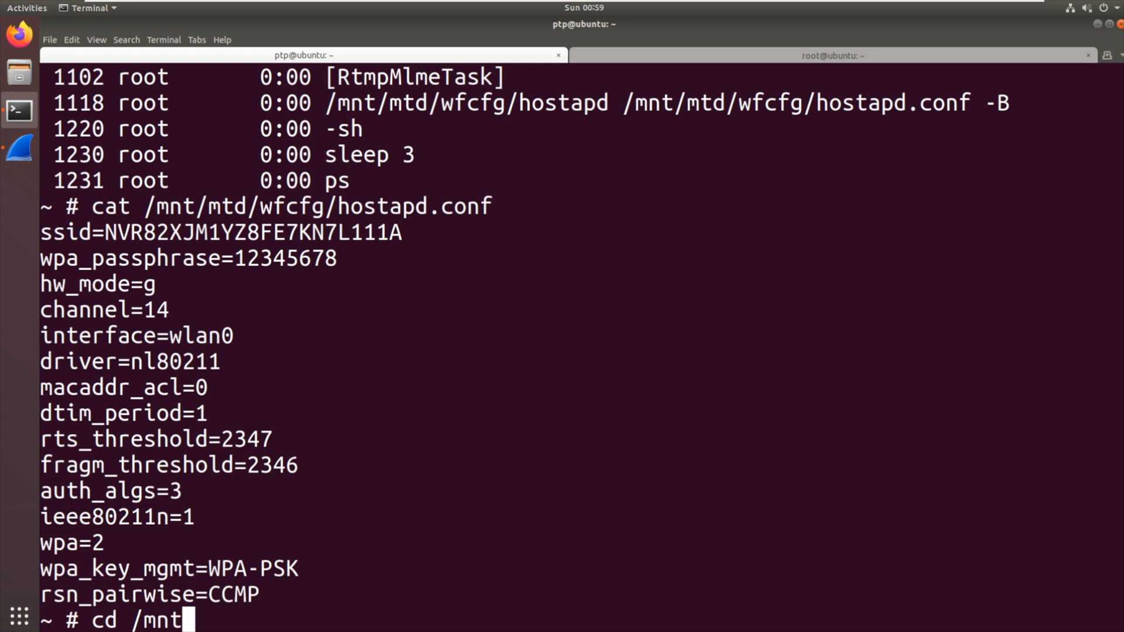
{"action": "key", "text": "Return"}
{"action": "type", "text": "ls"}
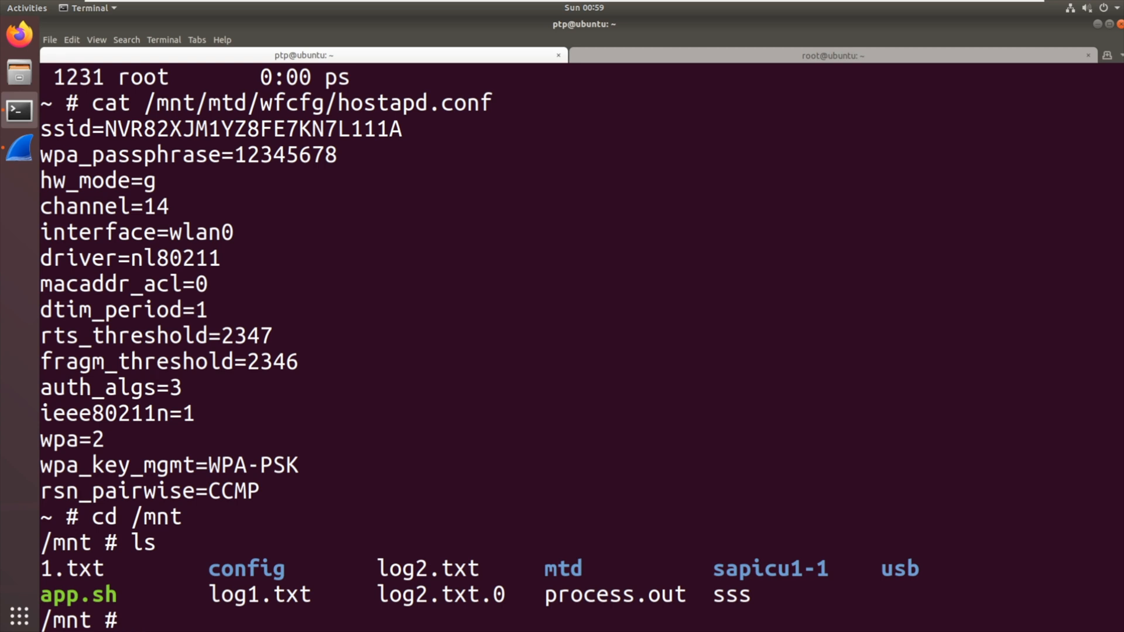
{"action": "type", "text": "cd mtd"}
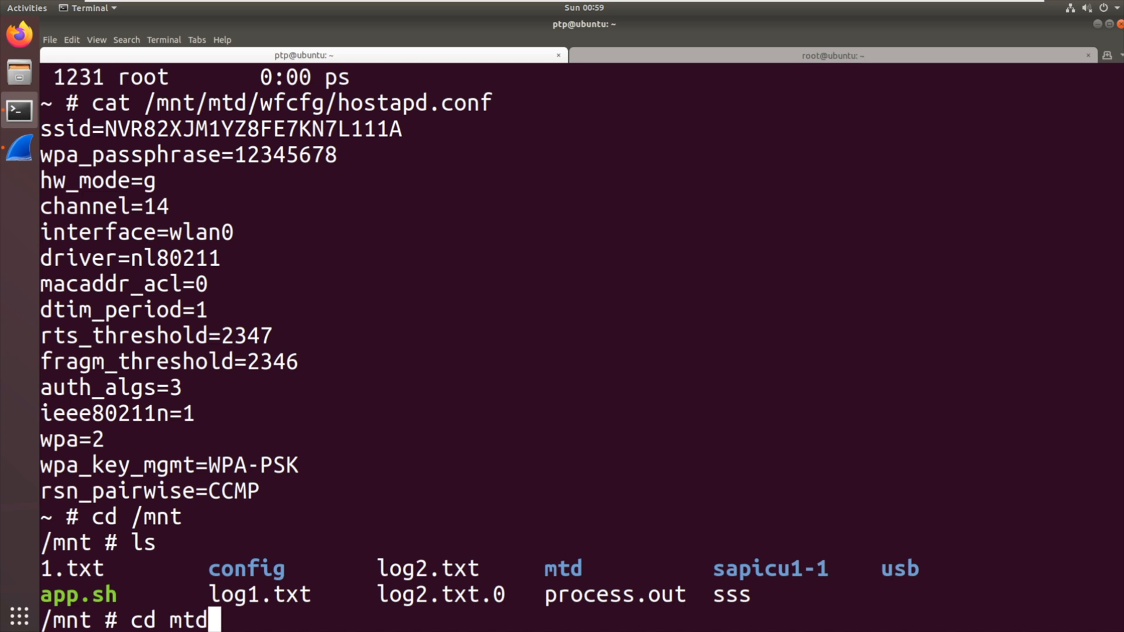
{"action": "key", "text": "Return"}
{"action": "type", "text": "ls"}
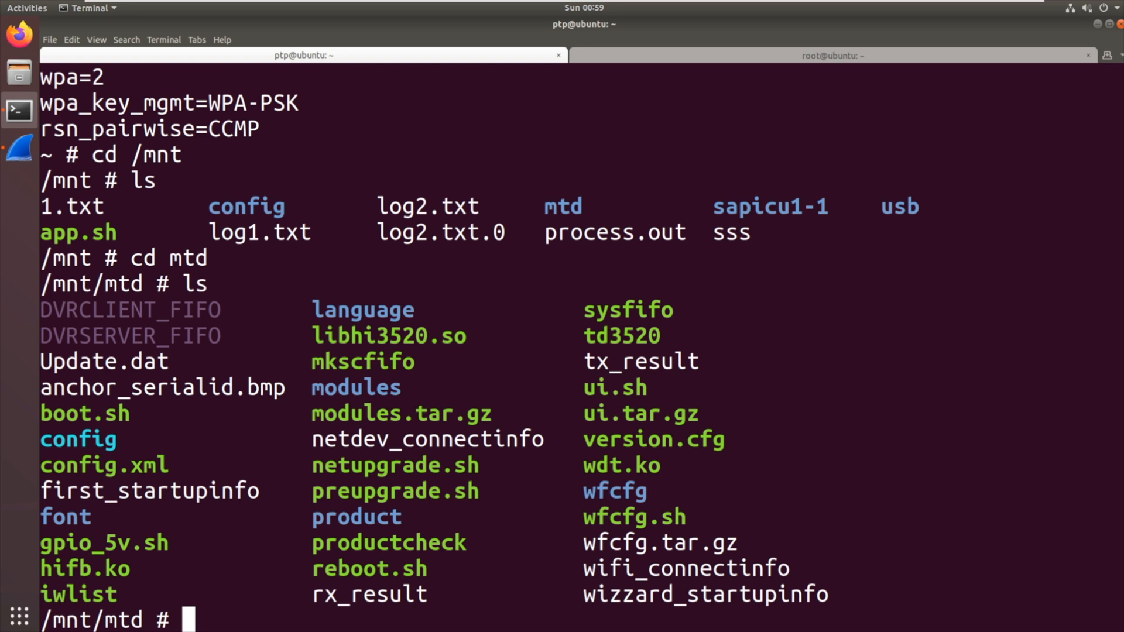
{"action": "type", "text": "mount"}
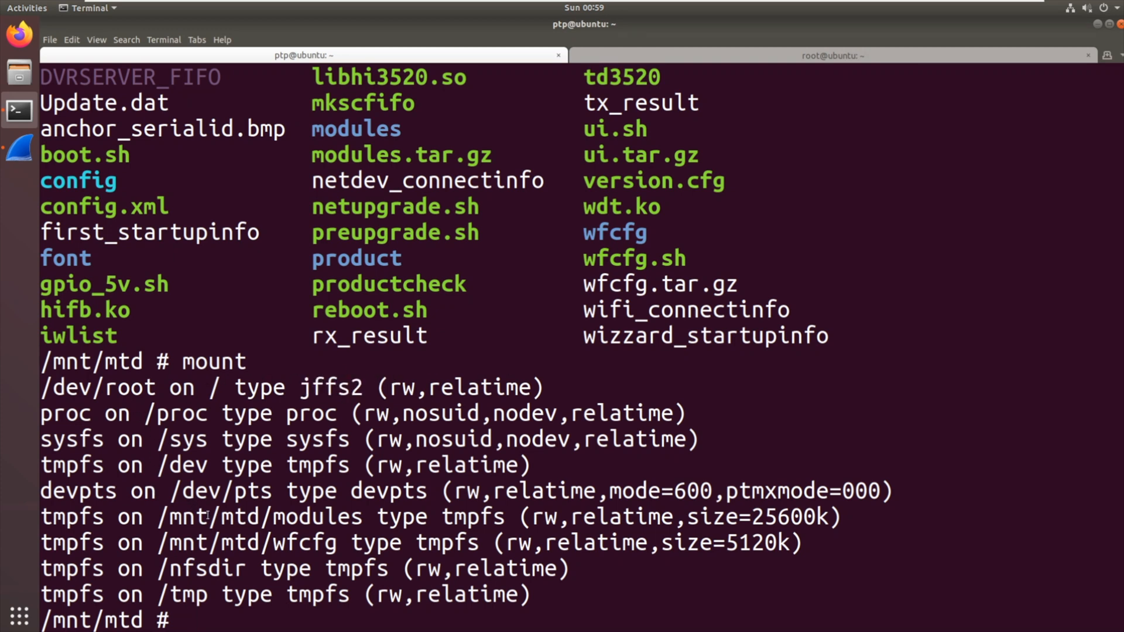
Highlight an entry in the mount output showing the tmpfs mounts under /mnt/mtd
{"action": "double_click", "coordinate": [210, 516]}
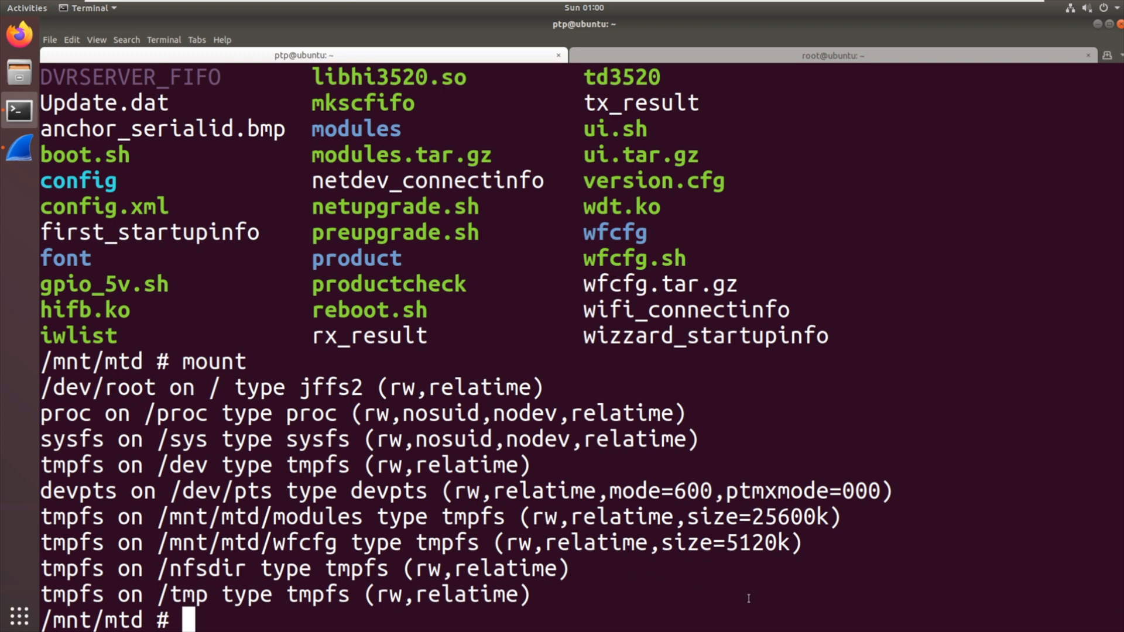
Run netstat -utlp and highlight td3520 bound to several UDP ports alongside telnetd
{"action": "type", "text": "netstat -"}
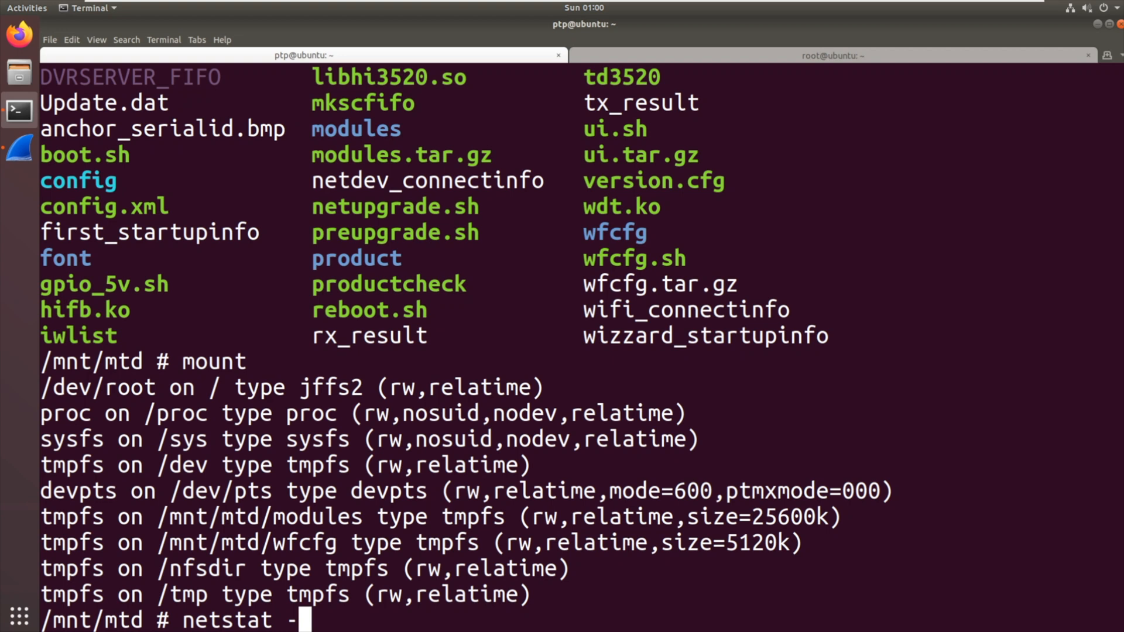
{"action": "type", "text": "utl"}
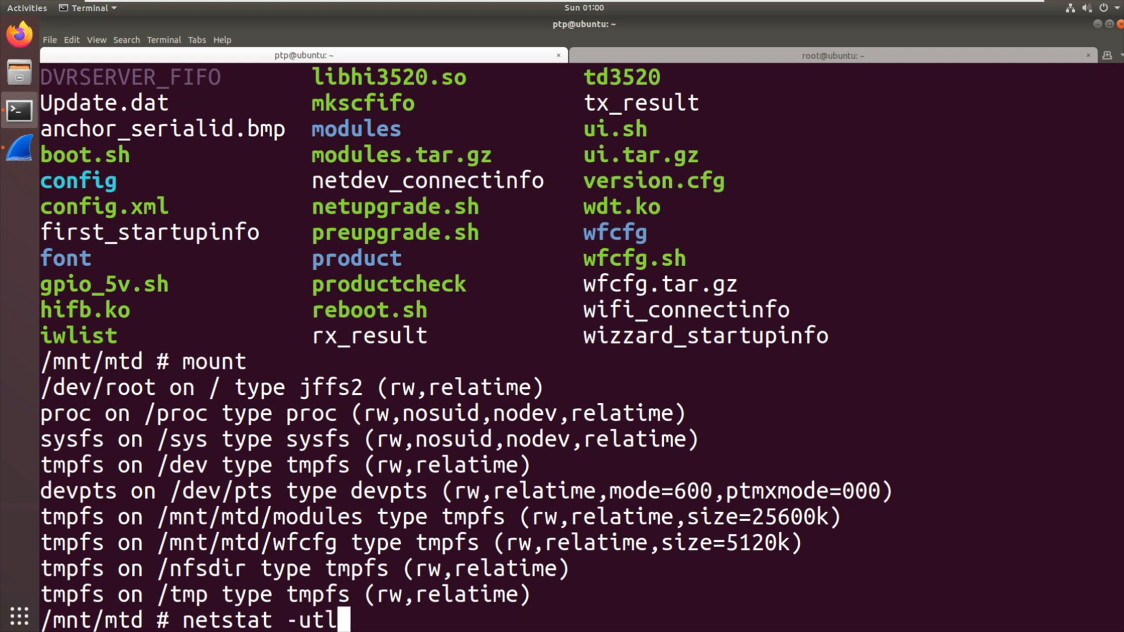
{"action": "key", "text": "Return"}
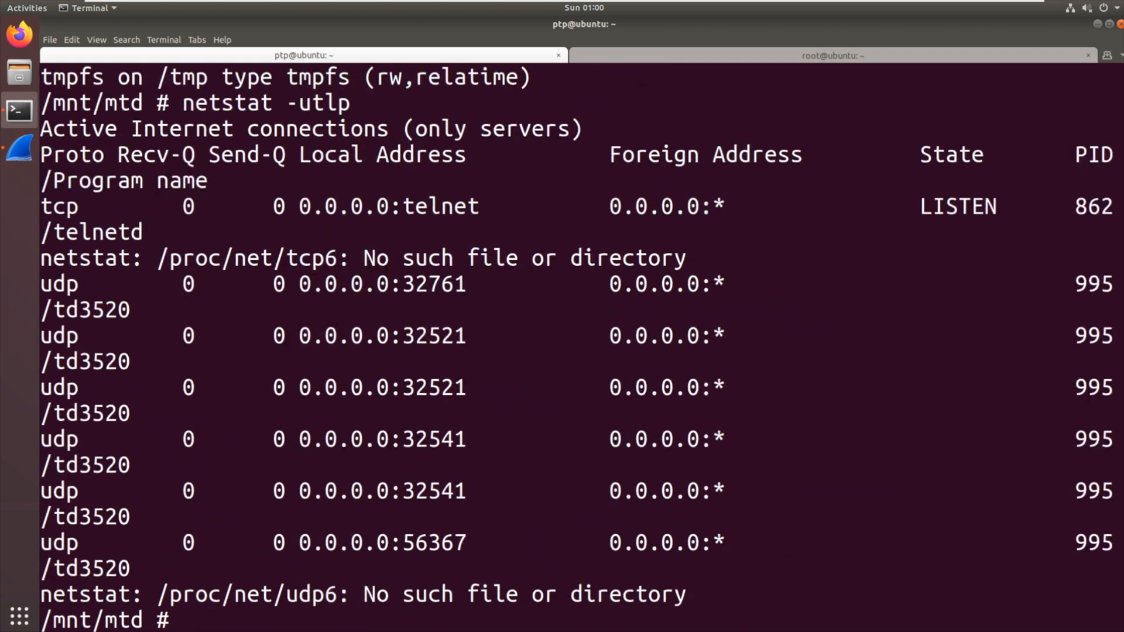
{"action": "left_click", "coordinate": [186, 618]}
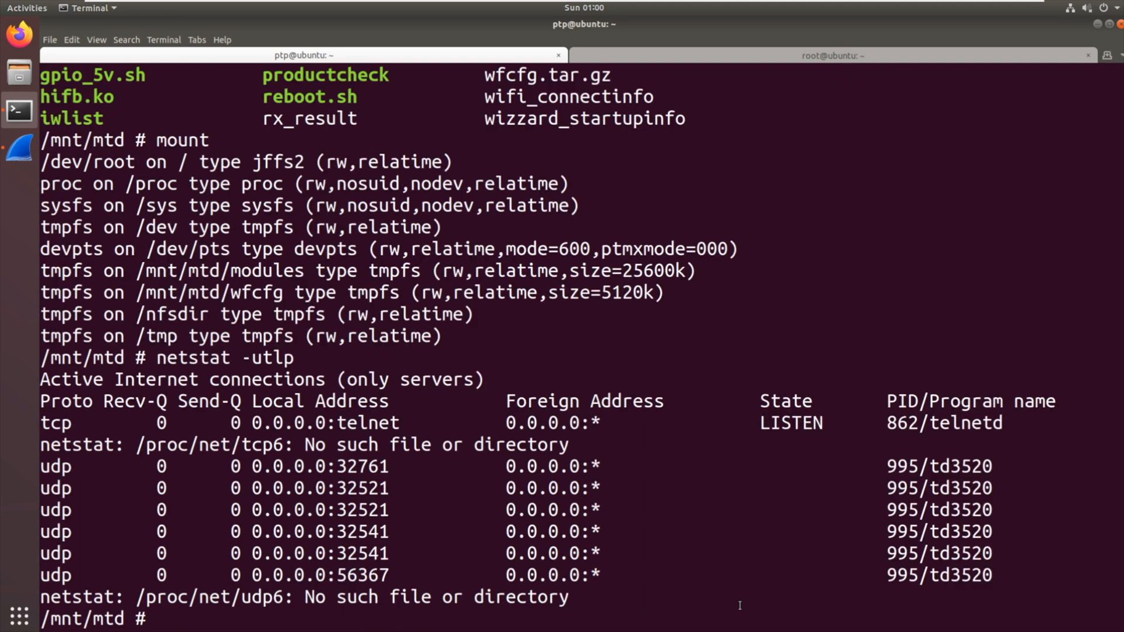
{"action": "mouse_move", "coordinate": [313, 439]}
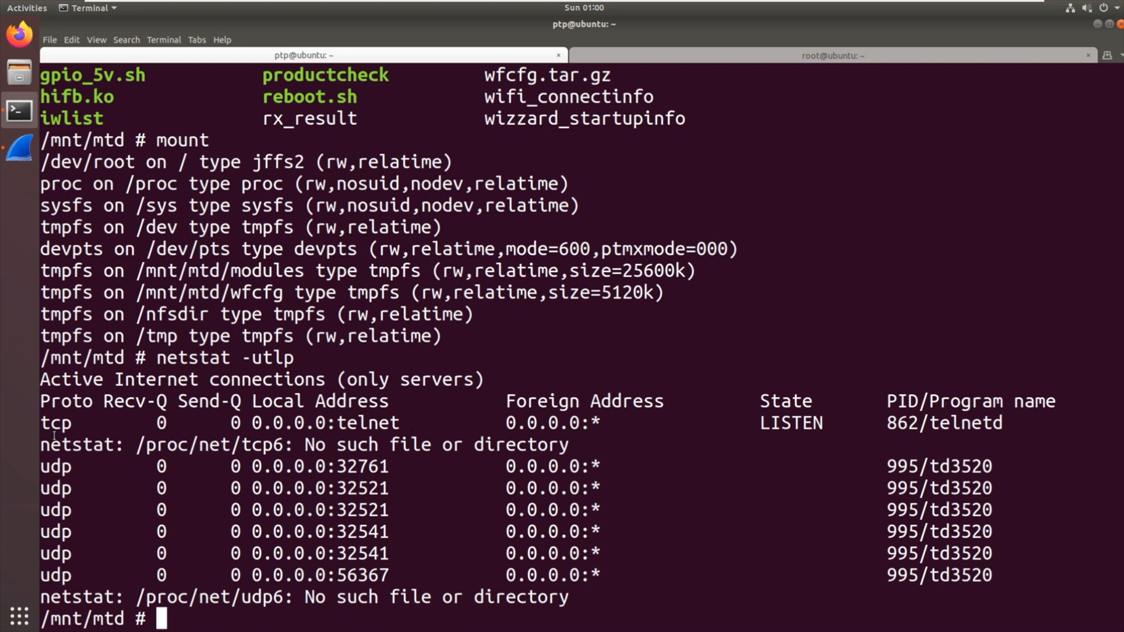
{"action": "mouse_move", "coordinate": [391, 536]}
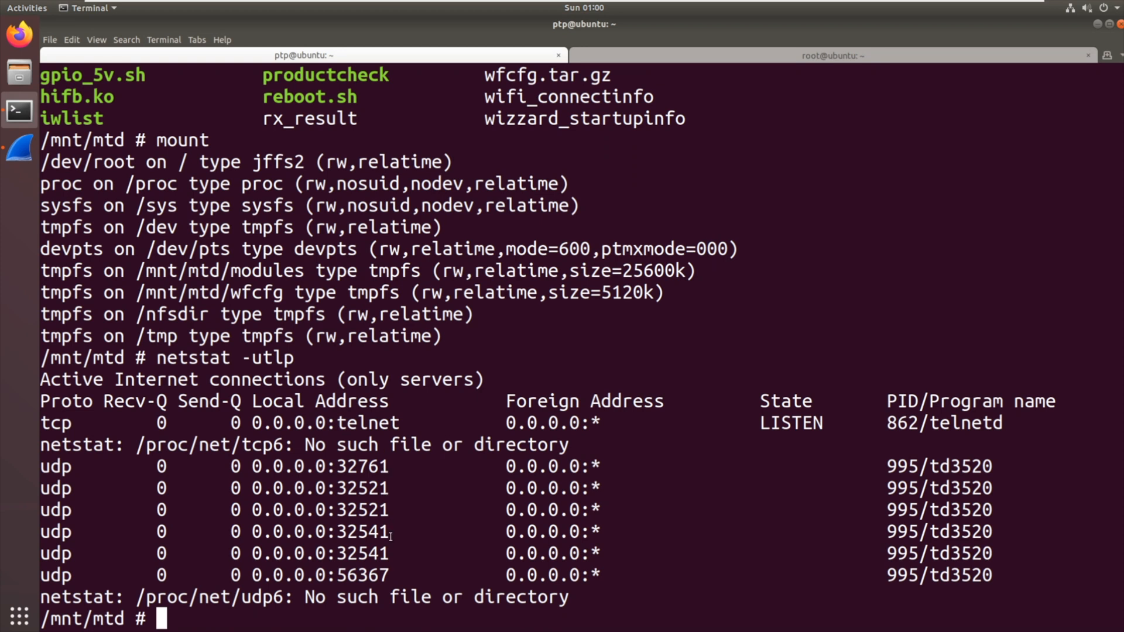
{"action": "mouse_move", "coordinate": [387, 488]}
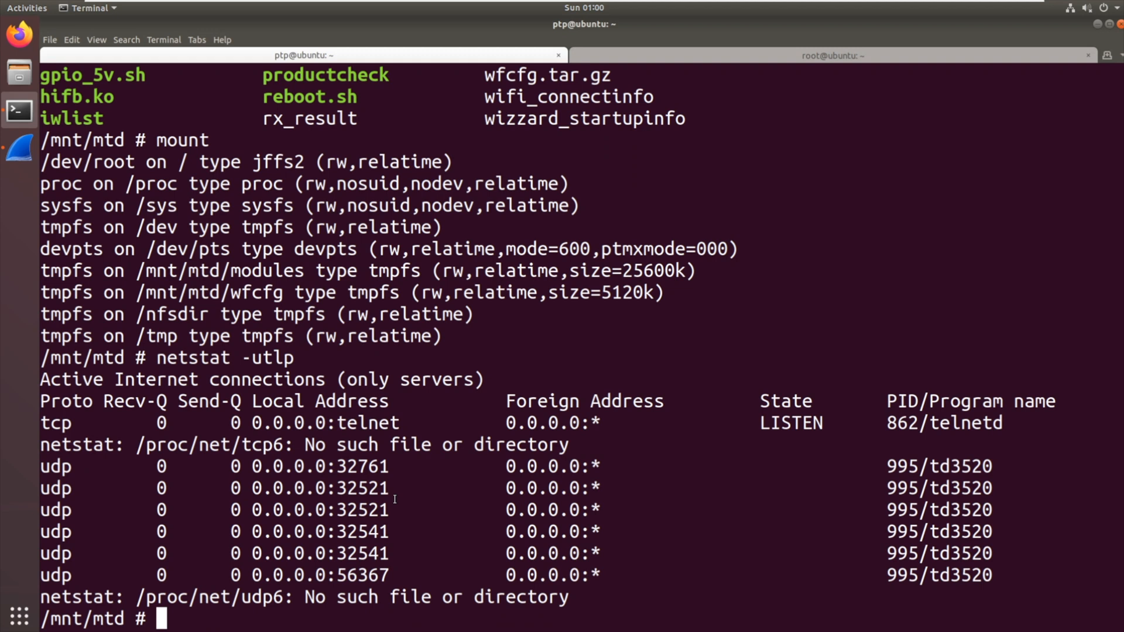
{"action": "mouse_move", "coordinate": [334, 491]}
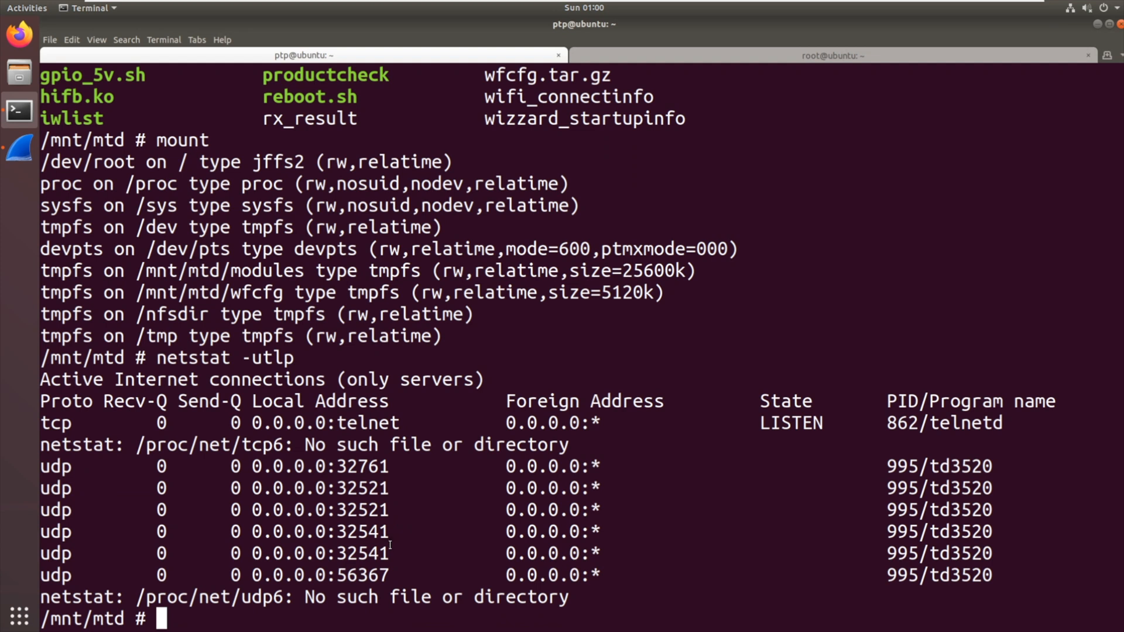
{"action": "mouse_move", "coordinate": [419, 563]}
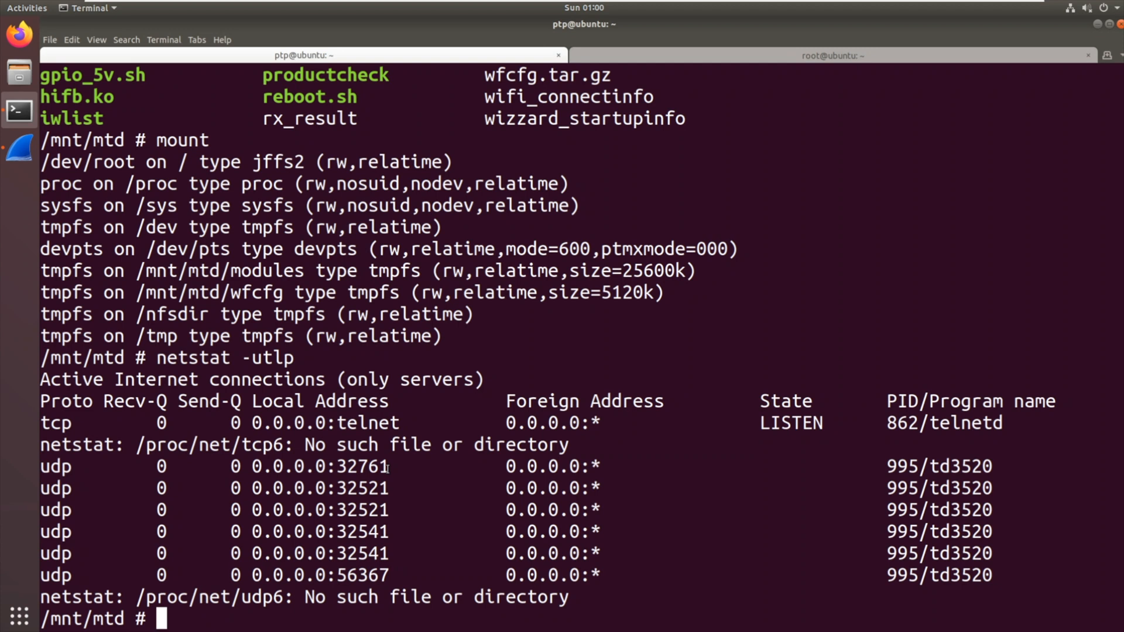
{"action": "mouse_move", "coordinate": [944, 459]}
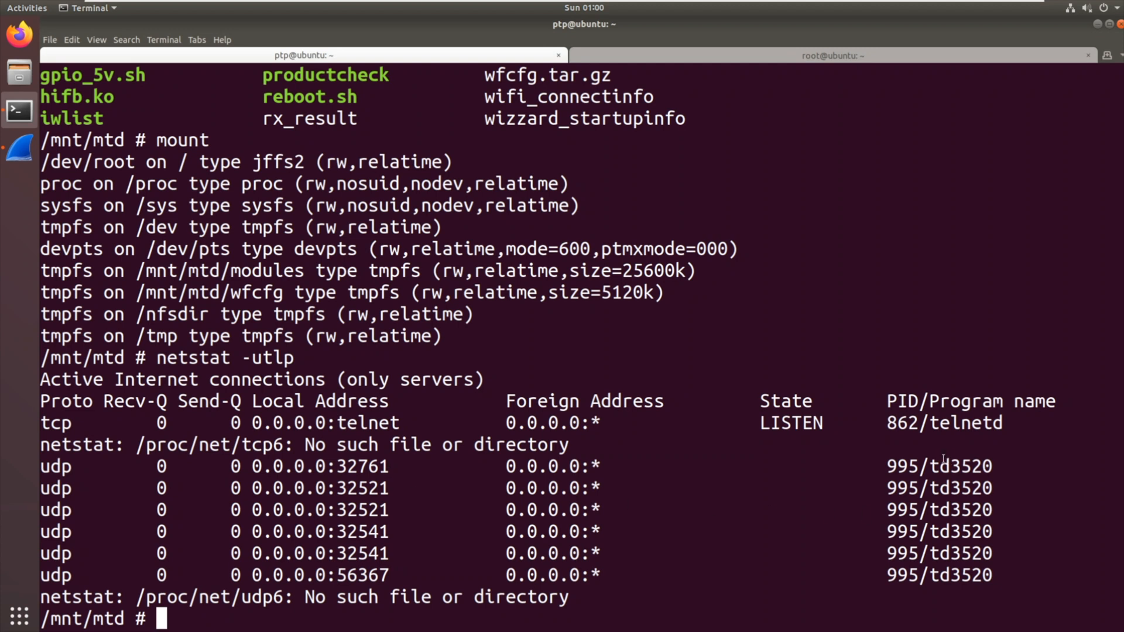
{"action": "double_click", "coordinate": [957, 466]}
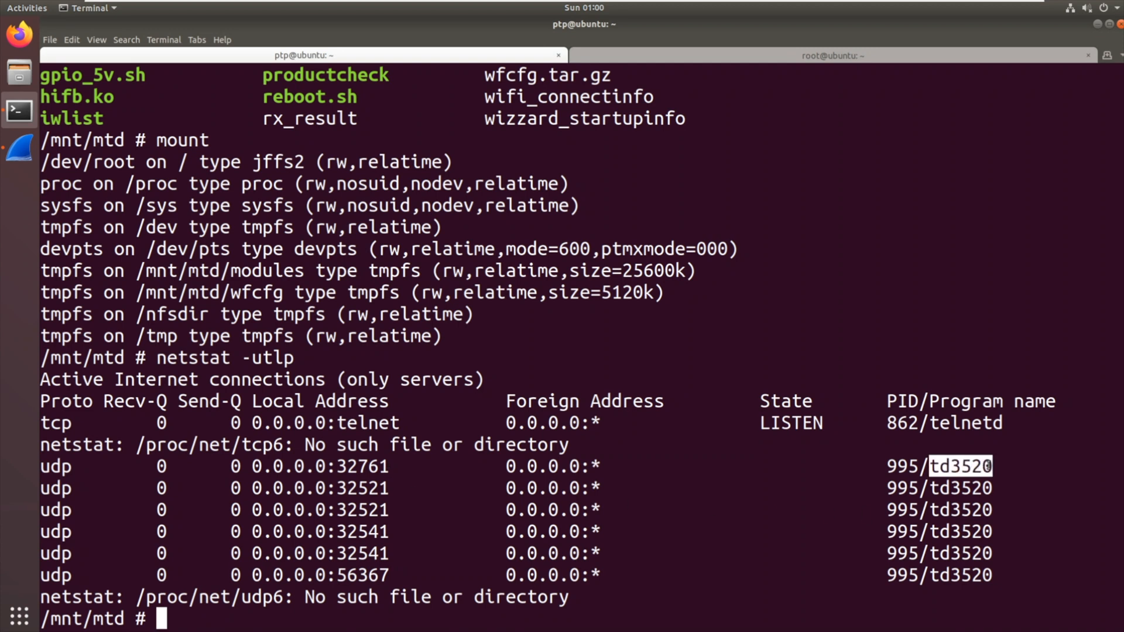
Run ps again, confirming td3520 runs from /mnt/mtd/modules
{"action": "type", "text": "ps"}
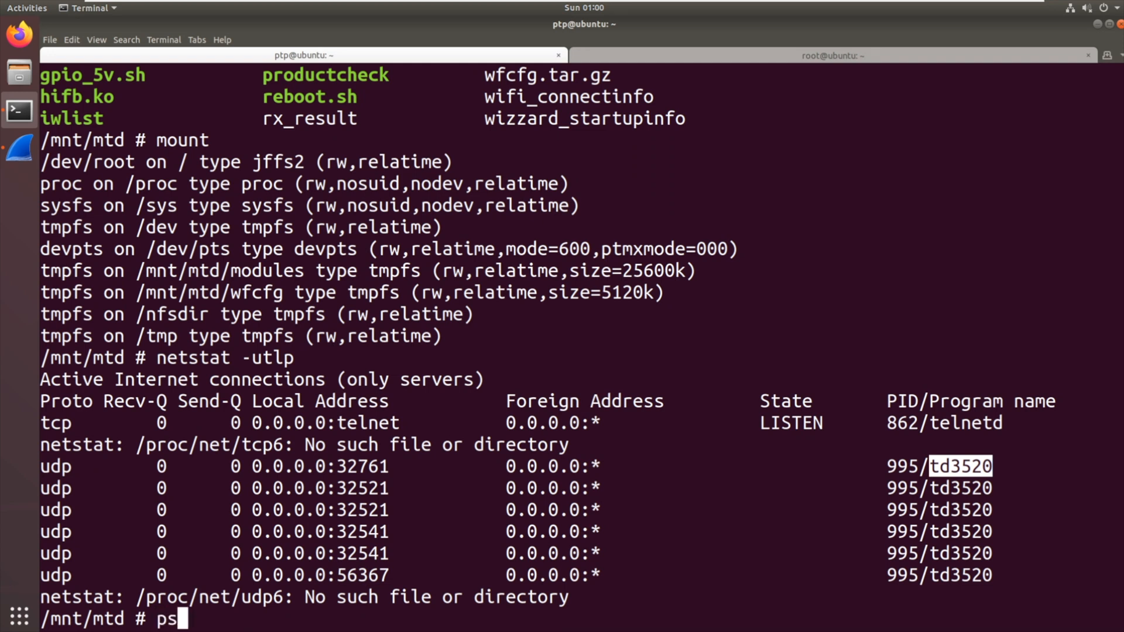
{"action": "key", "text": "Return"}
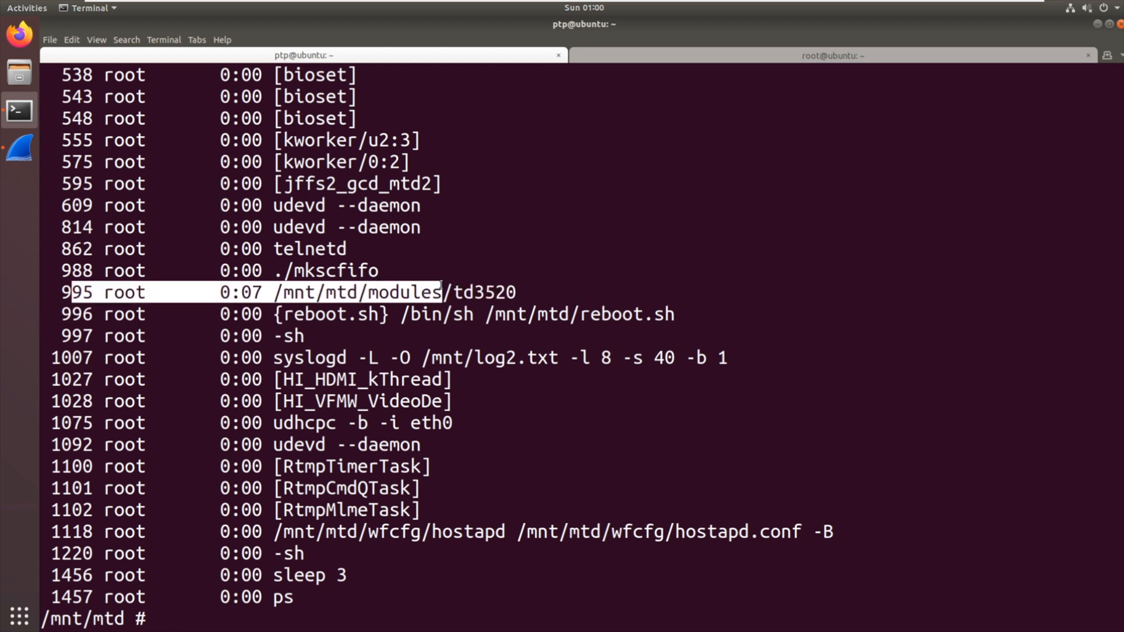
{"action": "type", "text": "cd modules/"}
{"action": "type", "text": "ls"}
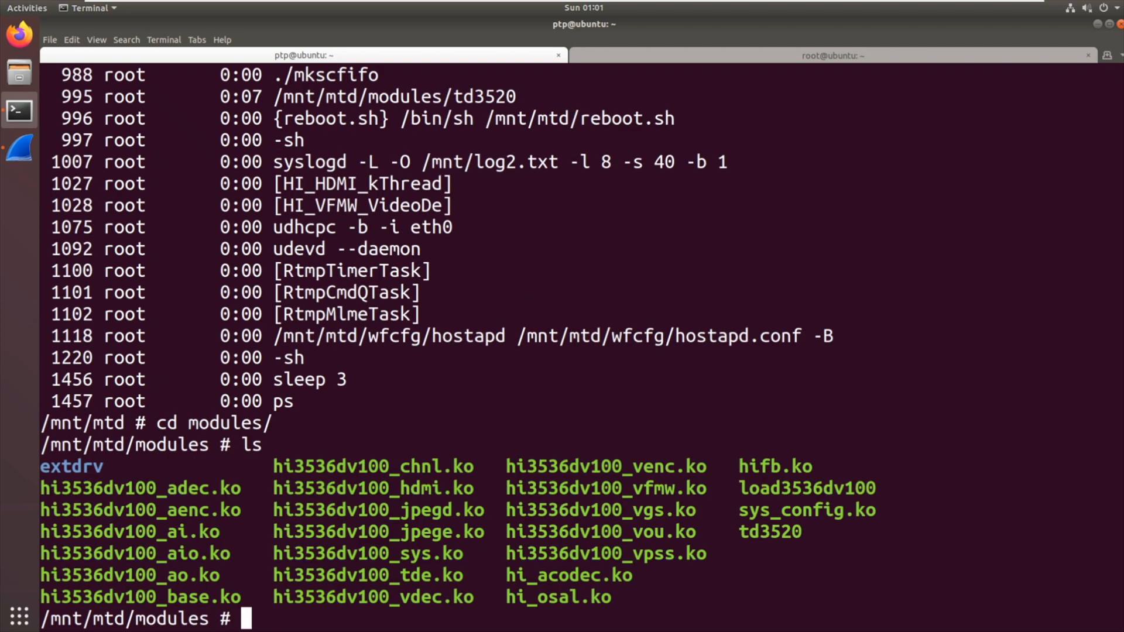
Run file td3520 in the modules directory to identify the binary type
{"action": "type", "text": "file td"}
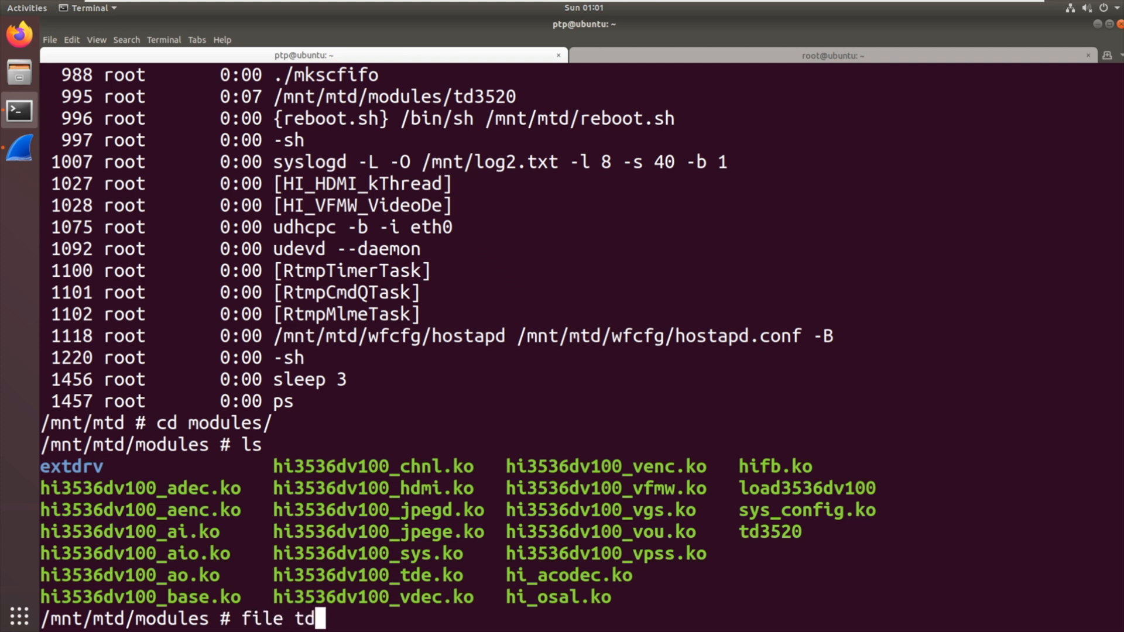
{"action": "key", "text": "Return"}
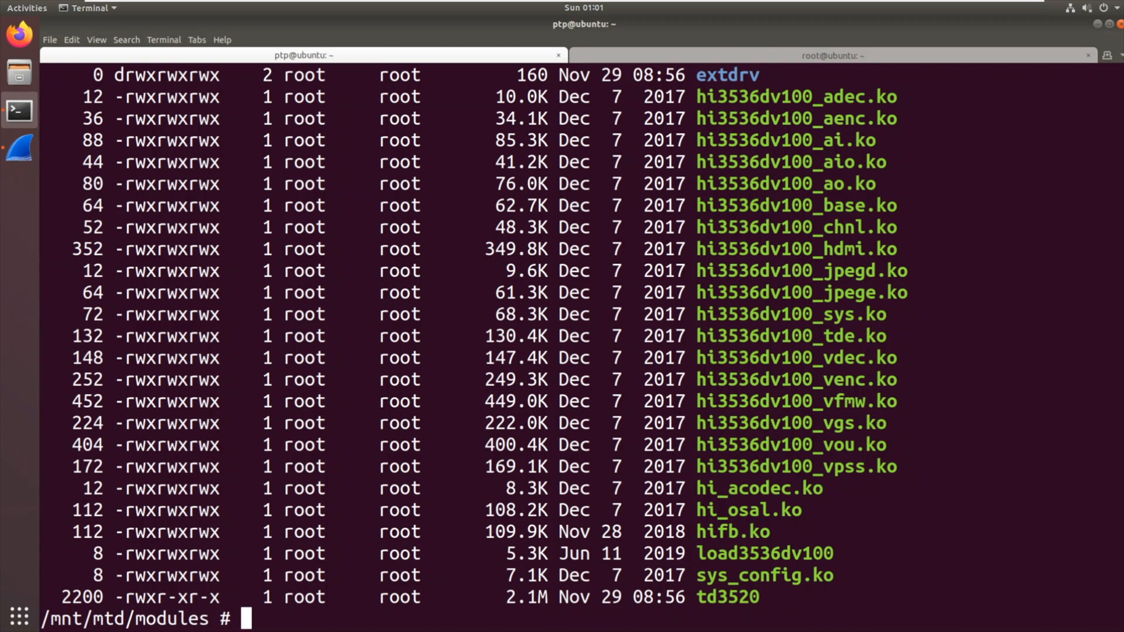
{"action": "mouse_move", "coordinate": [637, 583]}
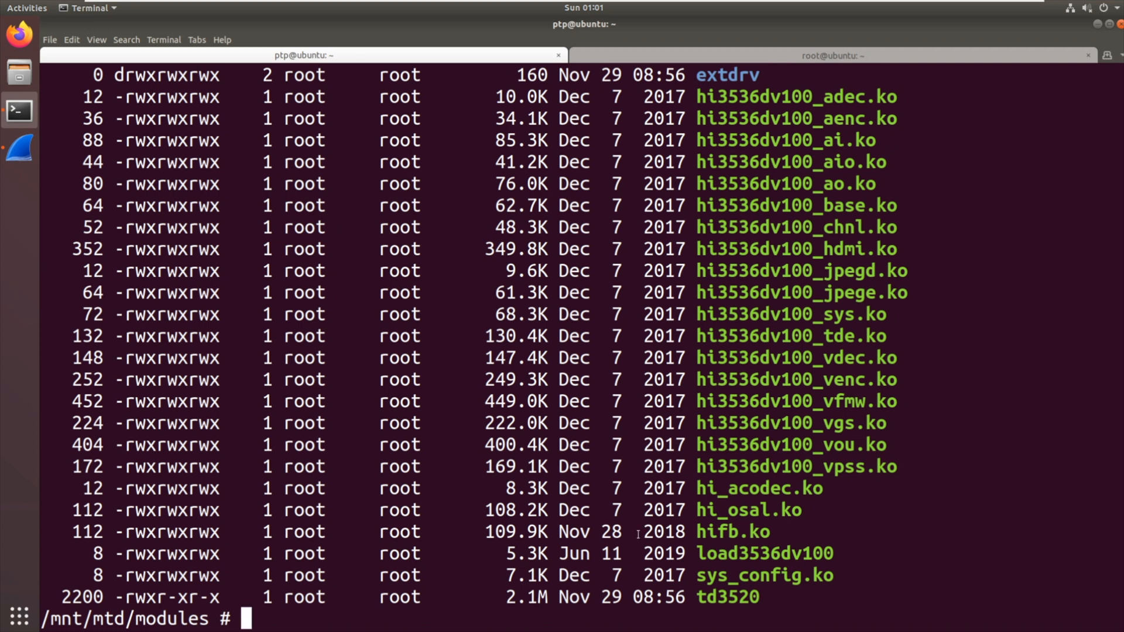
{"action": "type", "text": "neta"}
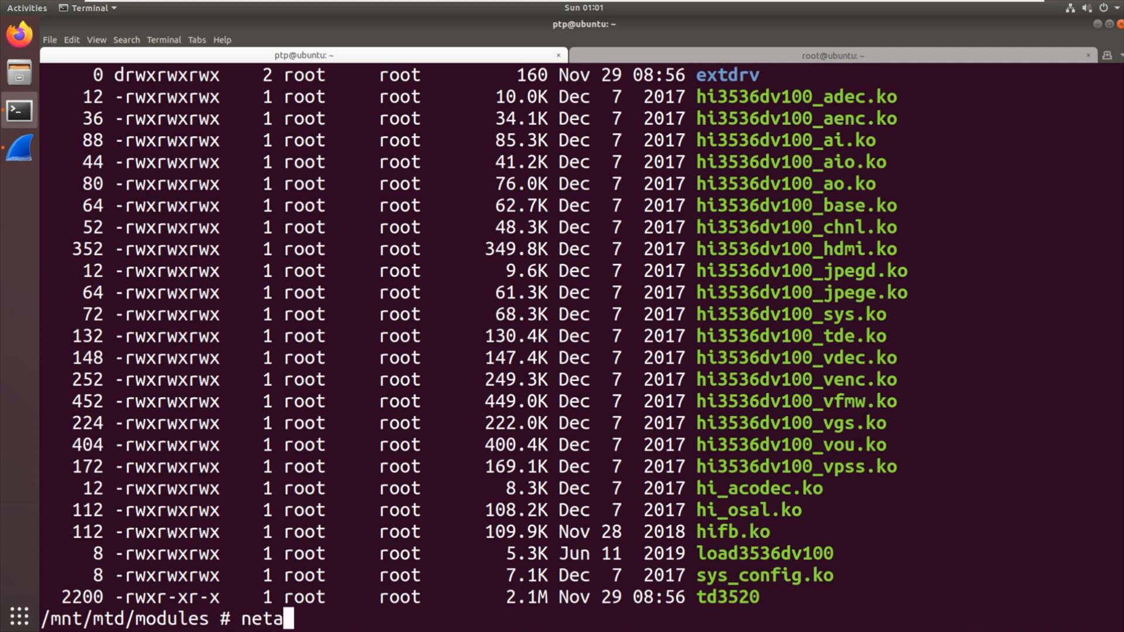
{"action": "key", "text": "BackSpace"}
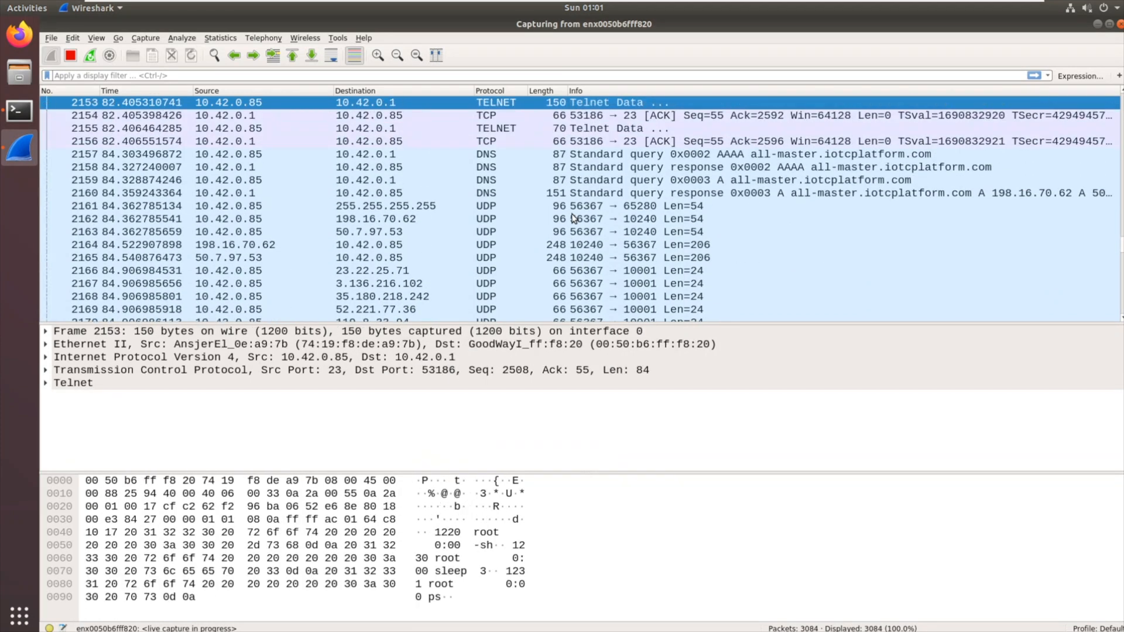
{"action": "mouse_move", "coordinate": [340, 78]}
{"action": "type", "text": "dns"}
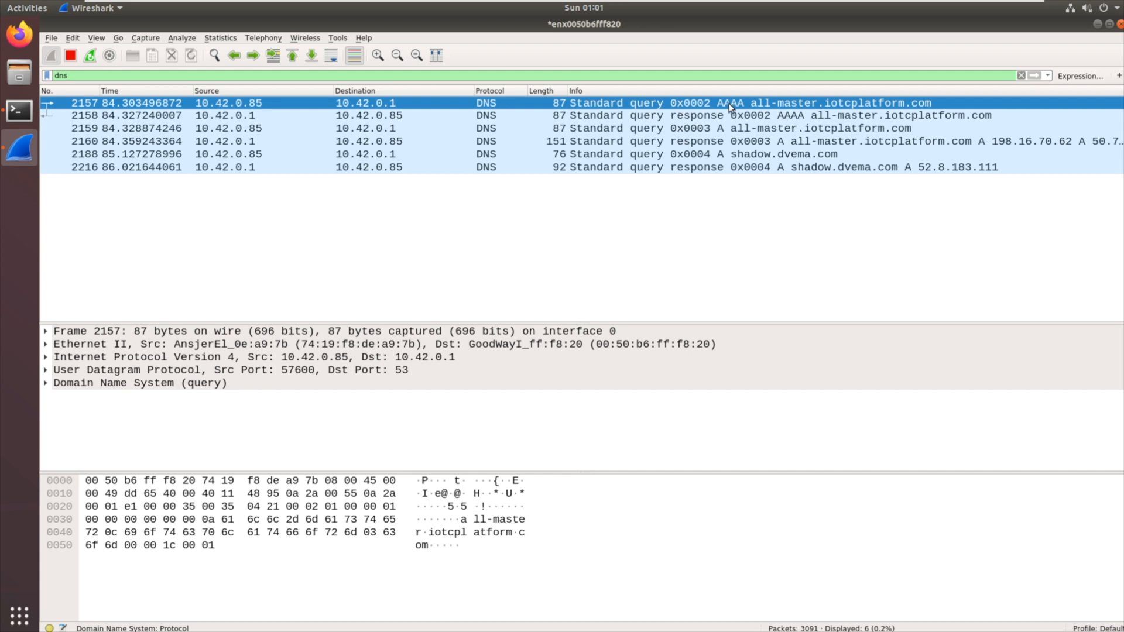
{"action": "mouse_move", "coordinate": [827, 112]}
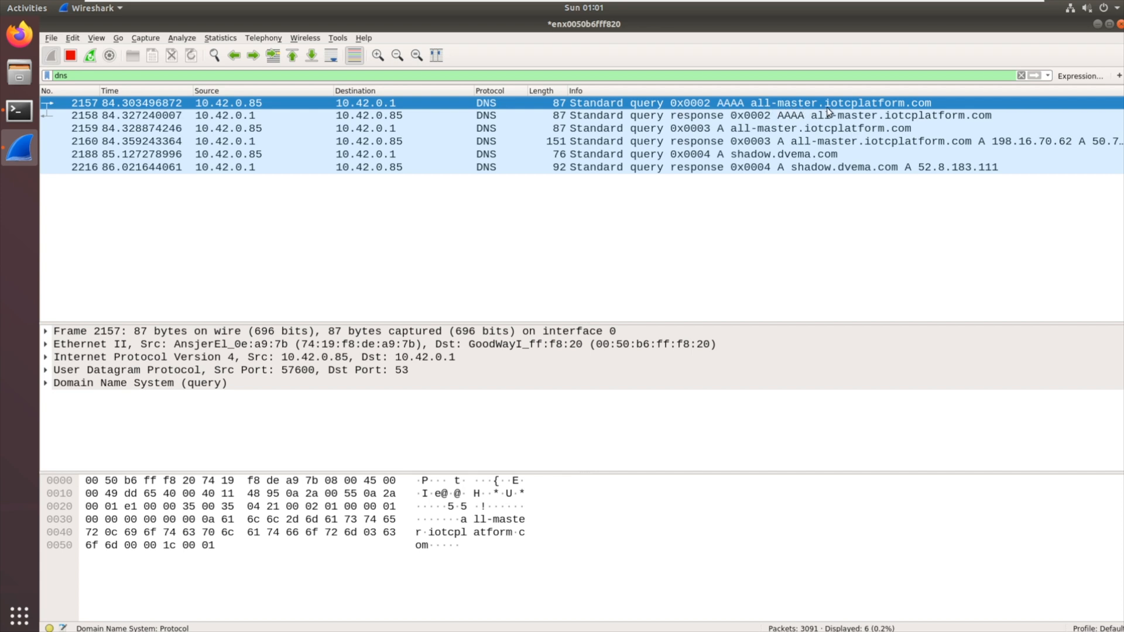
{"action": "mouse_move", "coordinate": [920, 110]}
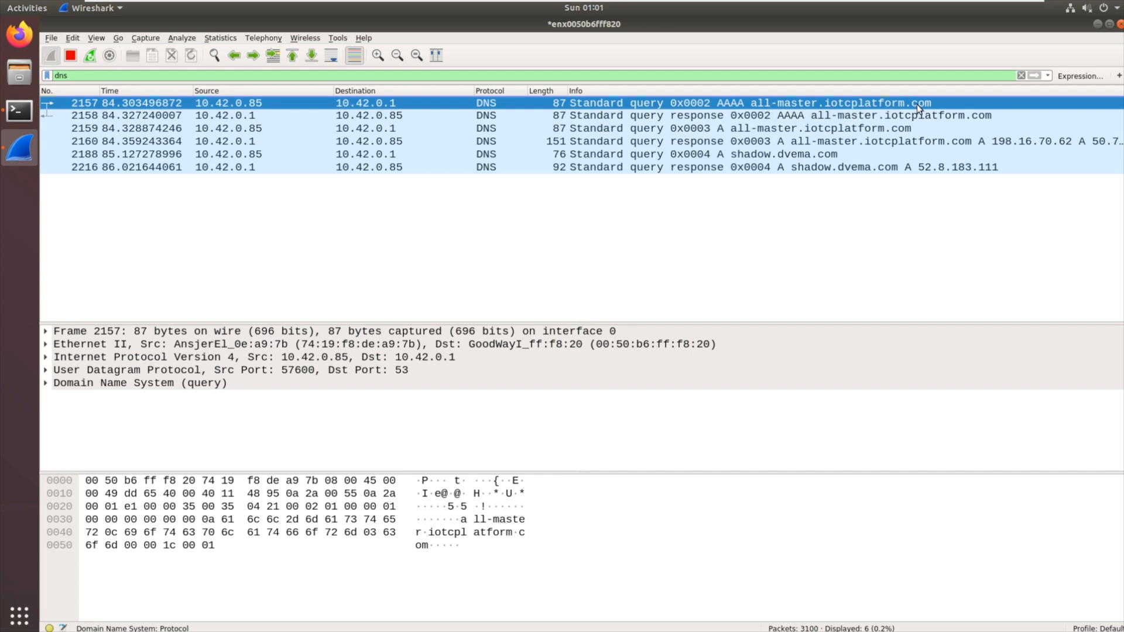
{"action": "mouse_move", "coordinate": [733, 174]}
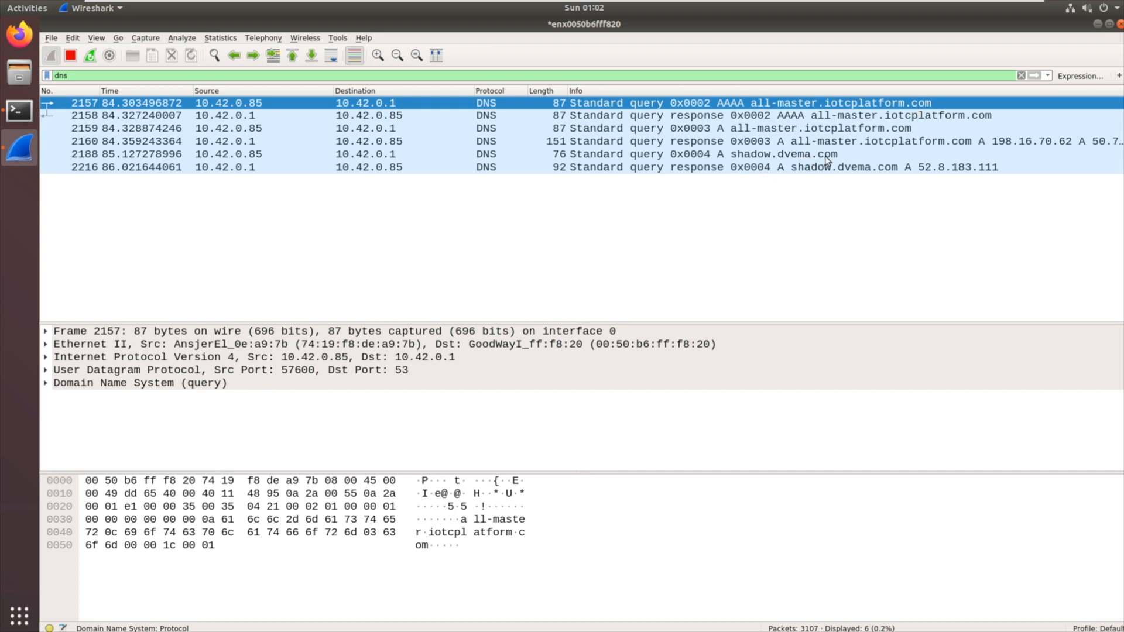
{"action": "mouse_move", "coordinate": [749, 107]}
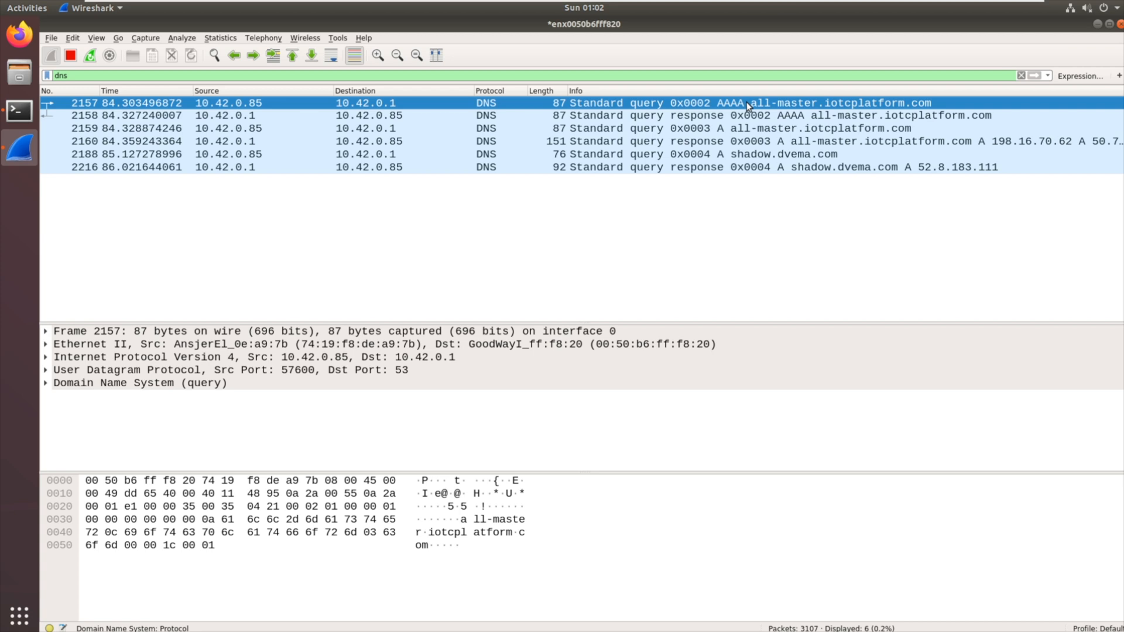
{"action": "mouse_move", "coordinate": [783, 151]}
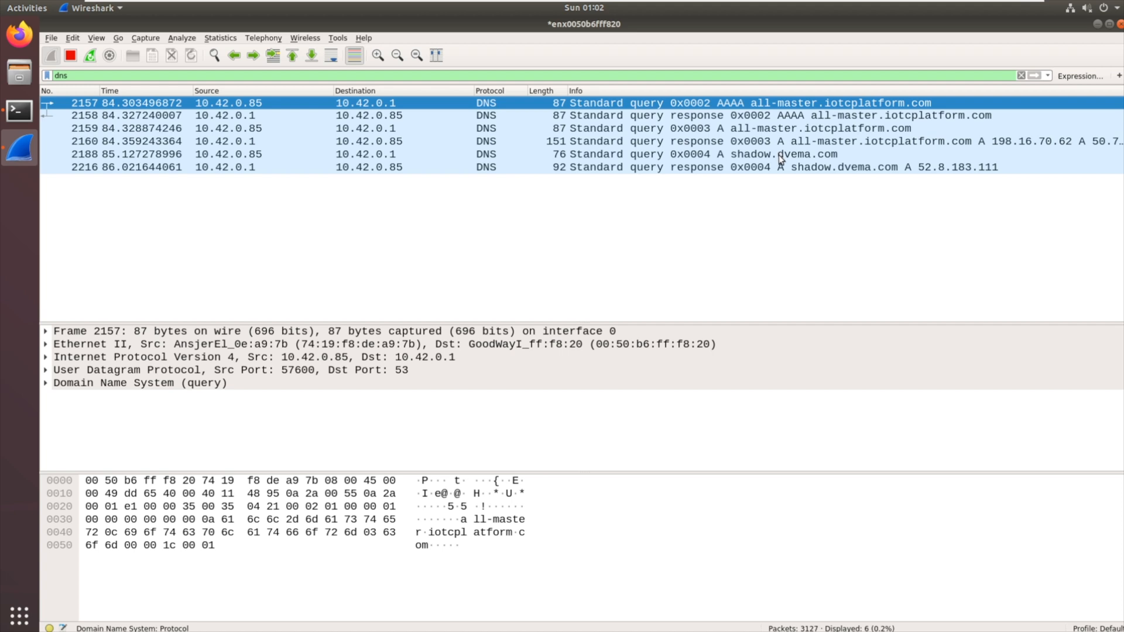
{"action": "mouse_move", "coordinate": [406, 319]}
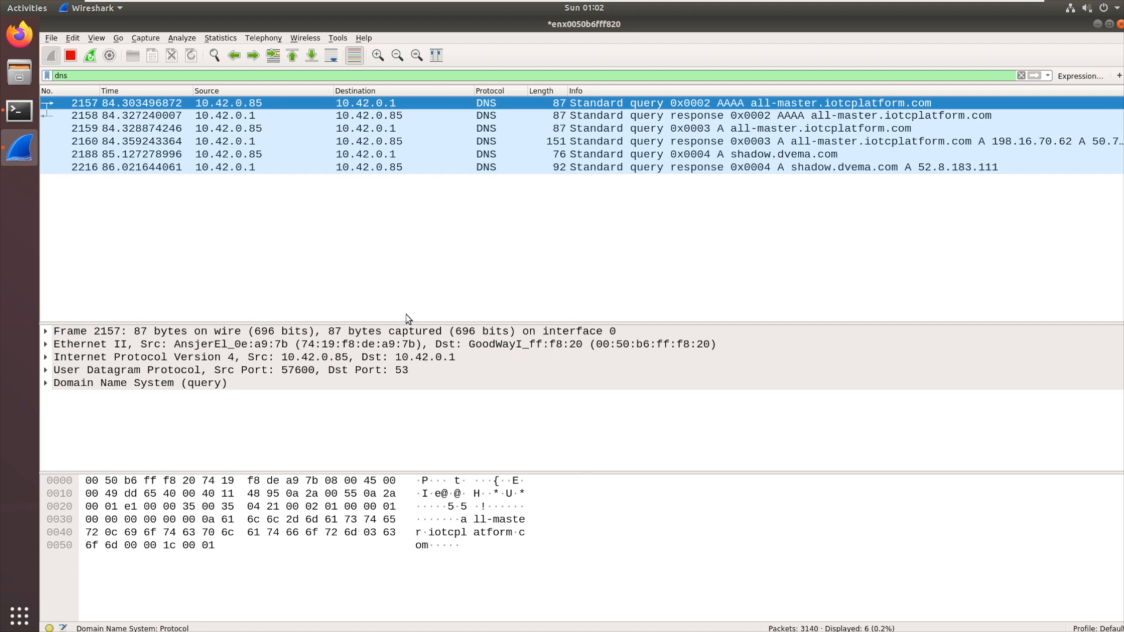
{"action": "mouse_move", "coordinate": [483, 289]}
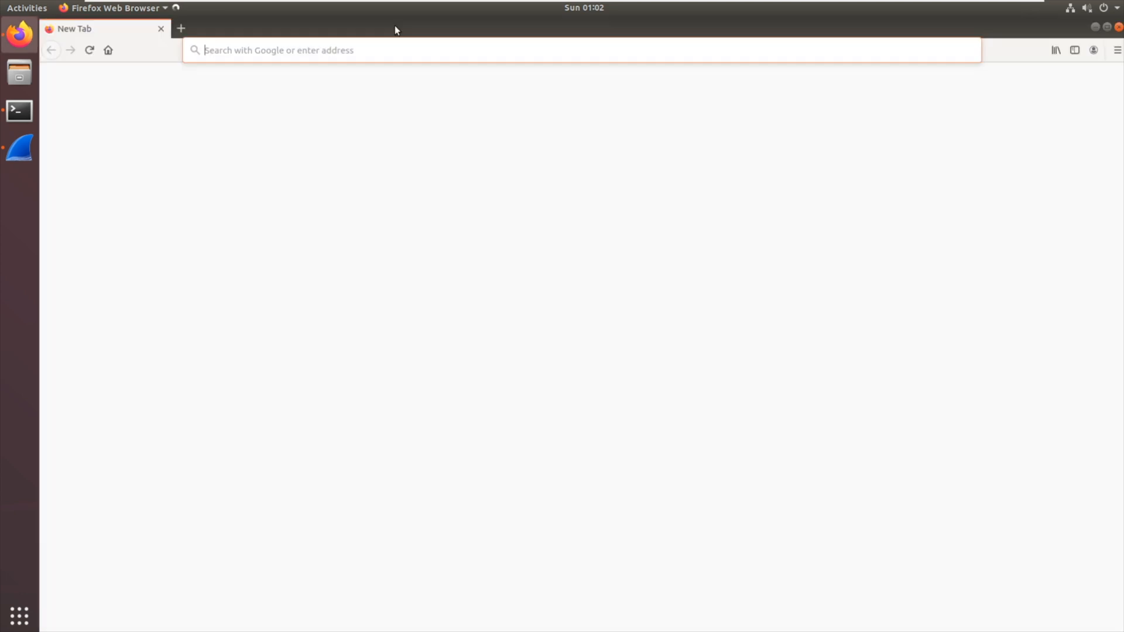
Enter all-master.iotcplatform.com in the address bar and try loading it
{"action": "type", "text": "a"}
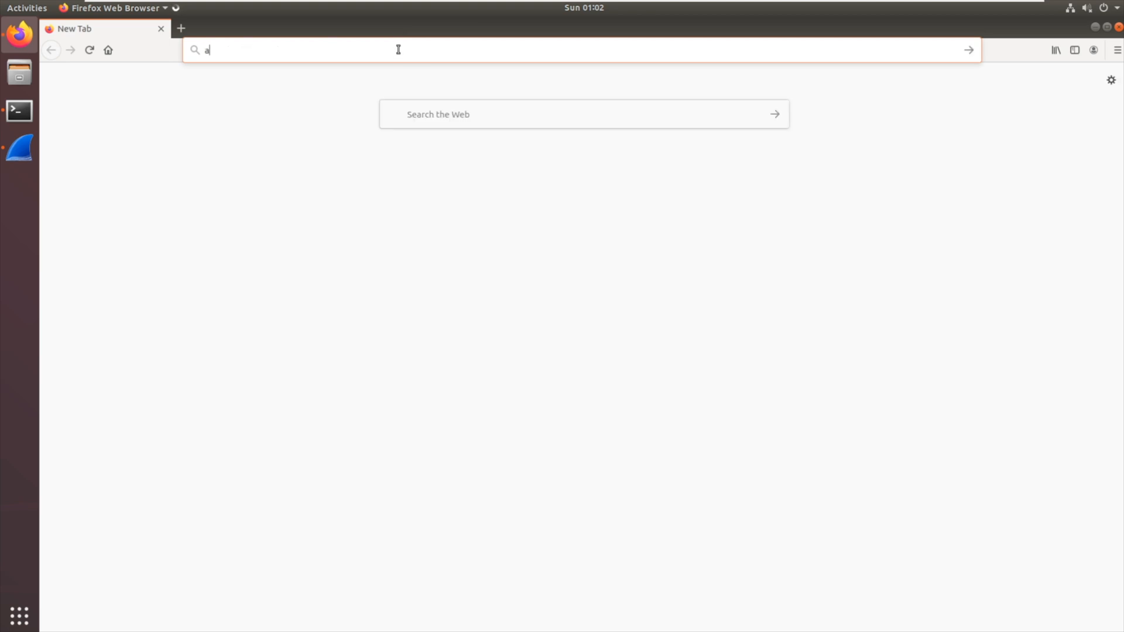
{"action": "type", "text": "ll"}
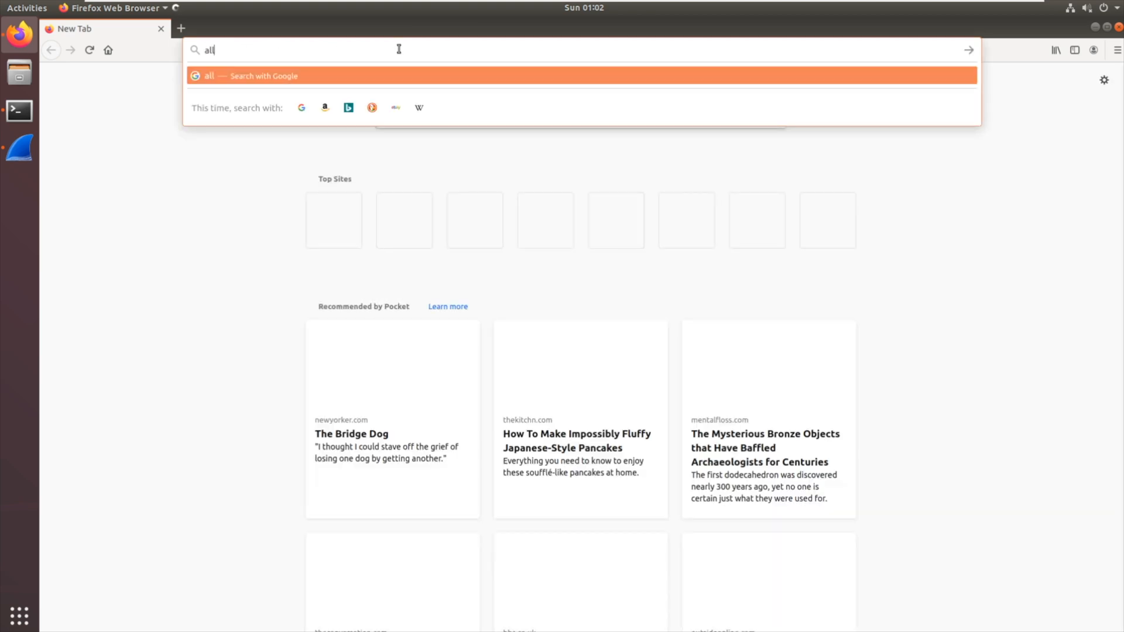
{"action": "type", "text": "-"}
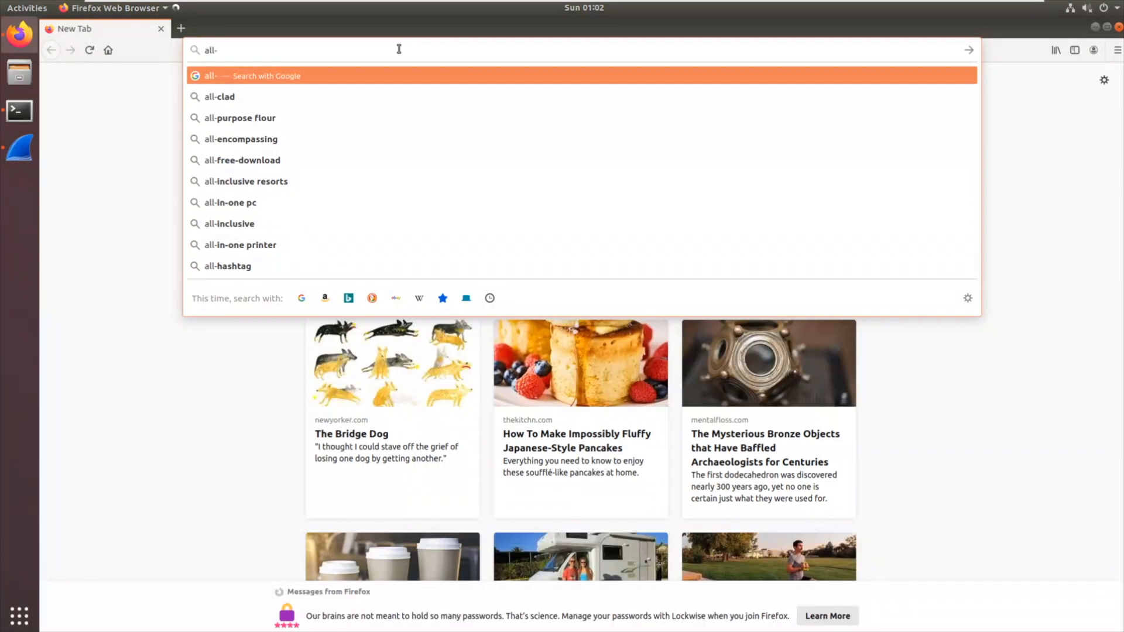
{"action": "mouse_move", "coordinate": [20, 169]}
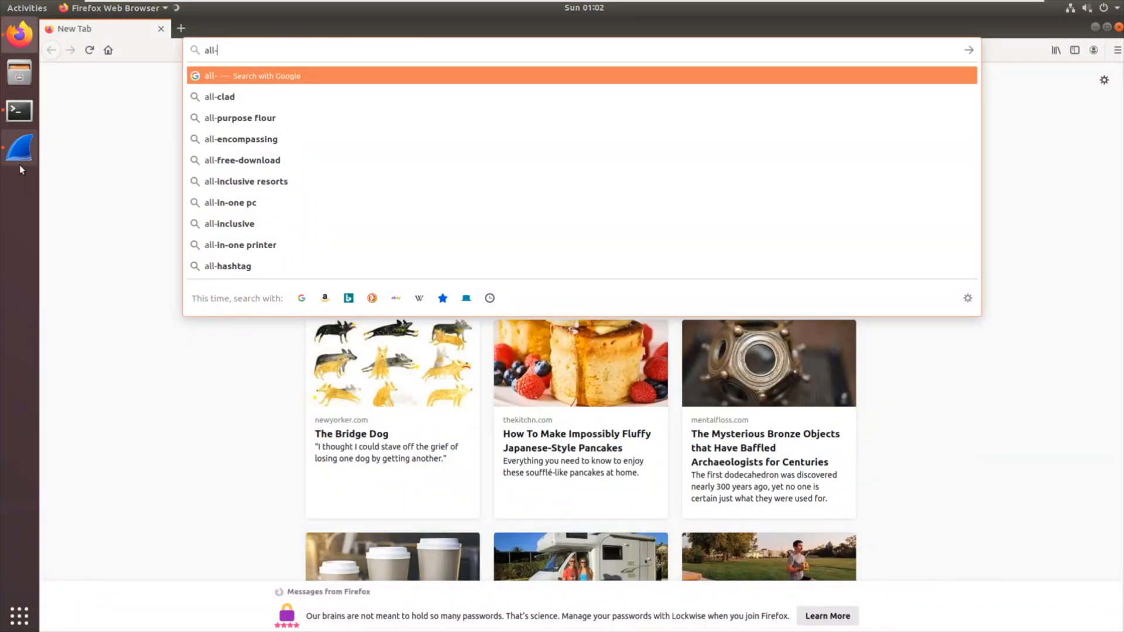
{"action": "left_click", "coordinate": [20, 148]}
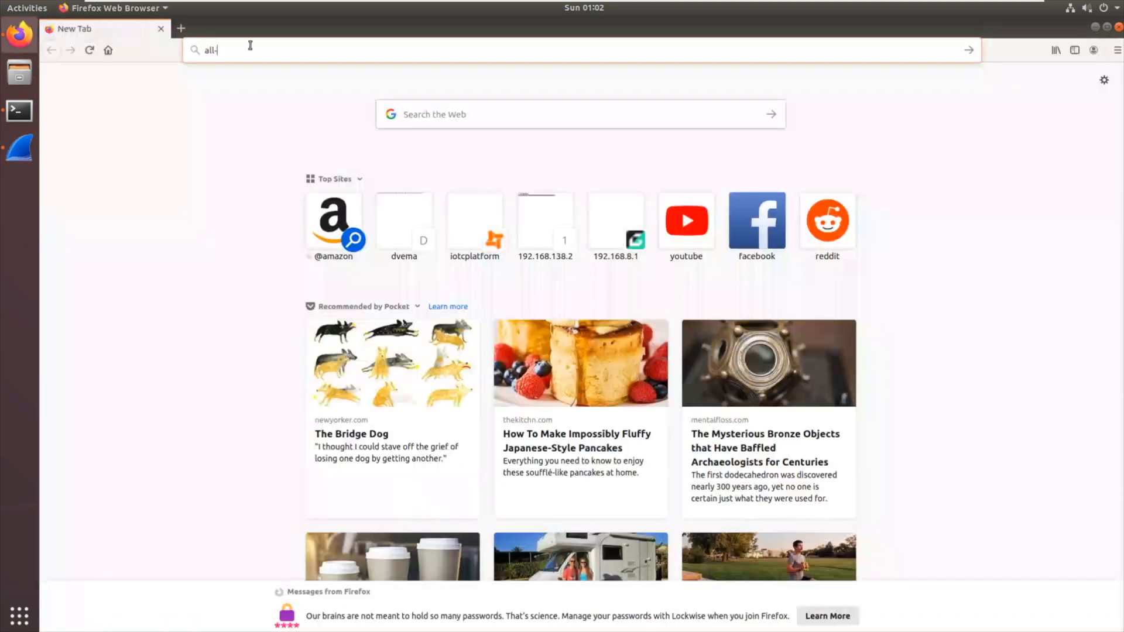
{"action": "type", "text": "master"}
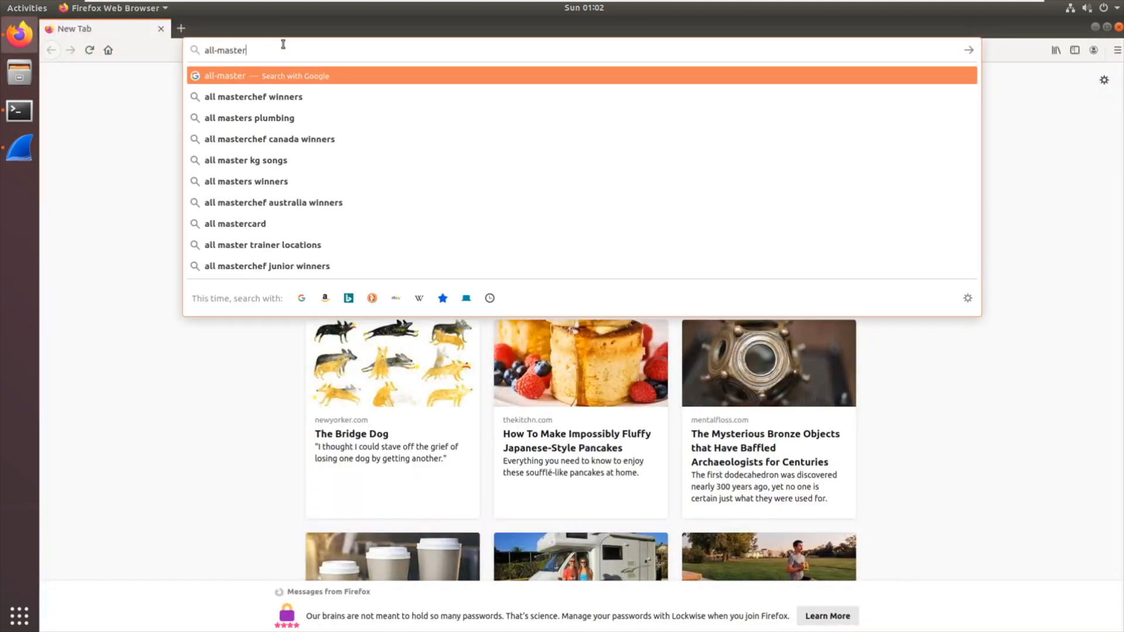
{"action": "type", "text": ".iotcplatforn.co"}
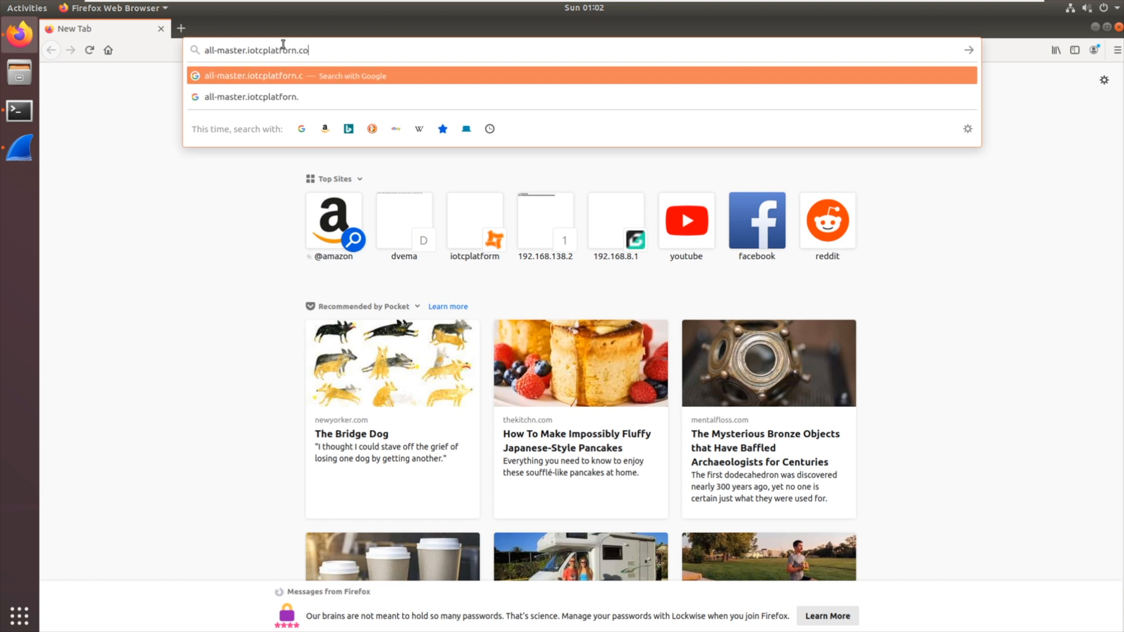
{"action": "key", "text": "Return"}
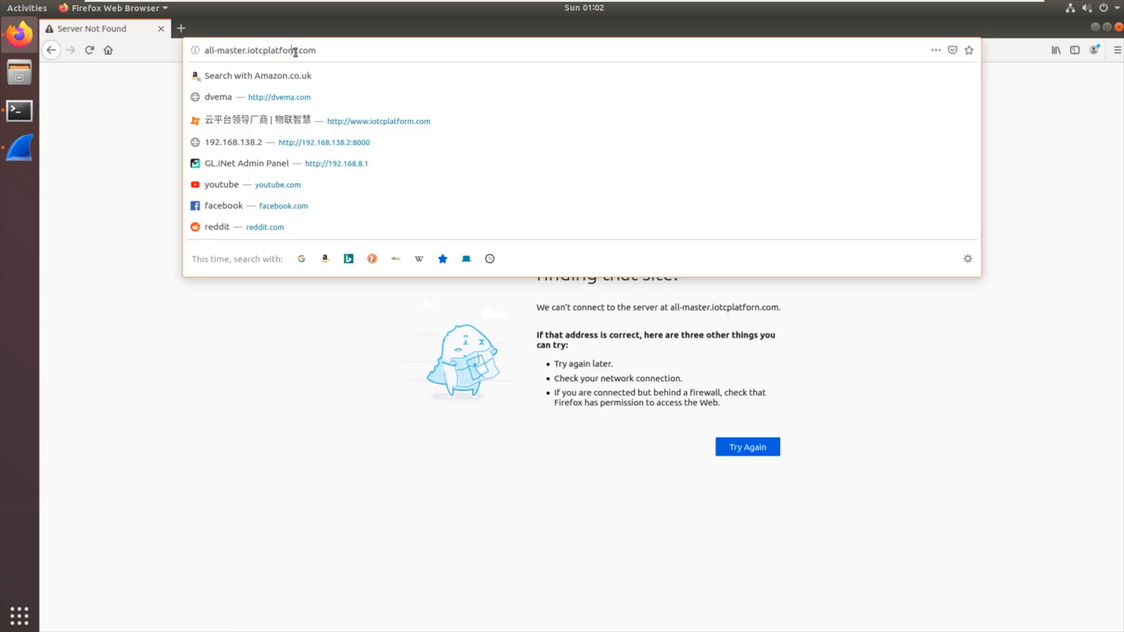
{"action": "mouse_move", "coordinate": [334, 53]}
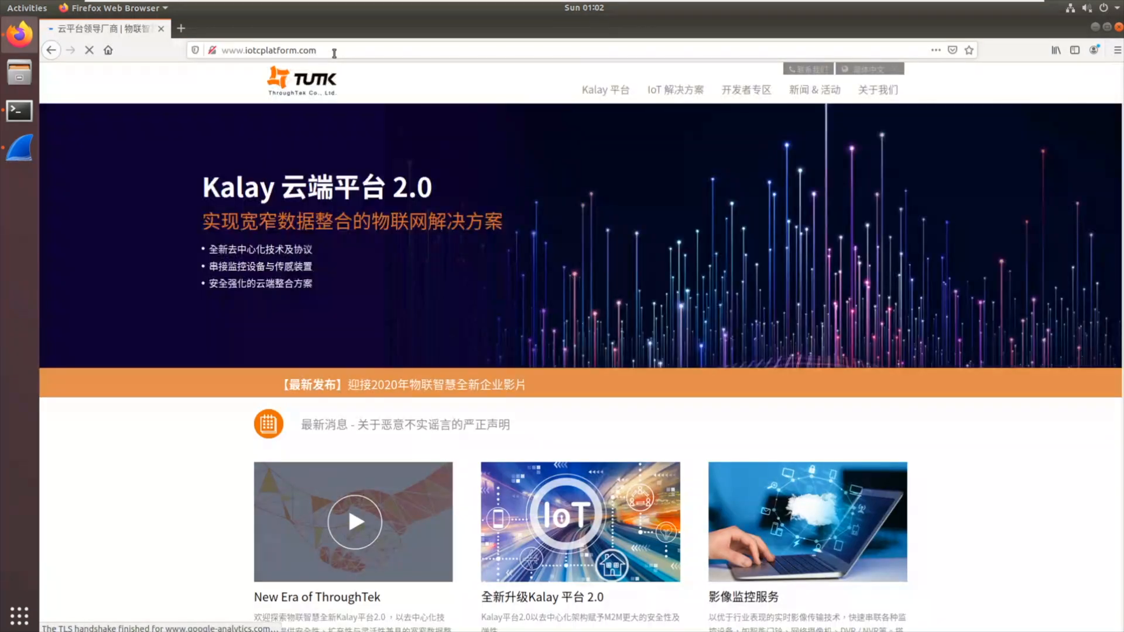
{"action": "left_click", "coordinate": [269, 49]}
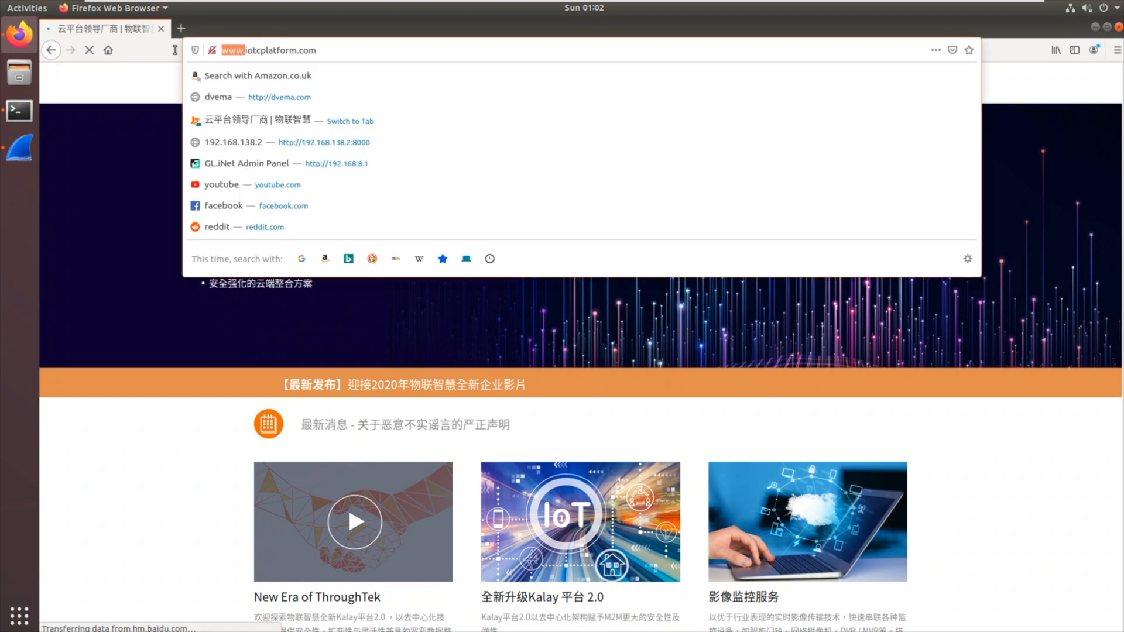
{"action": "mouse_move", "coordinate": [186, 571]}
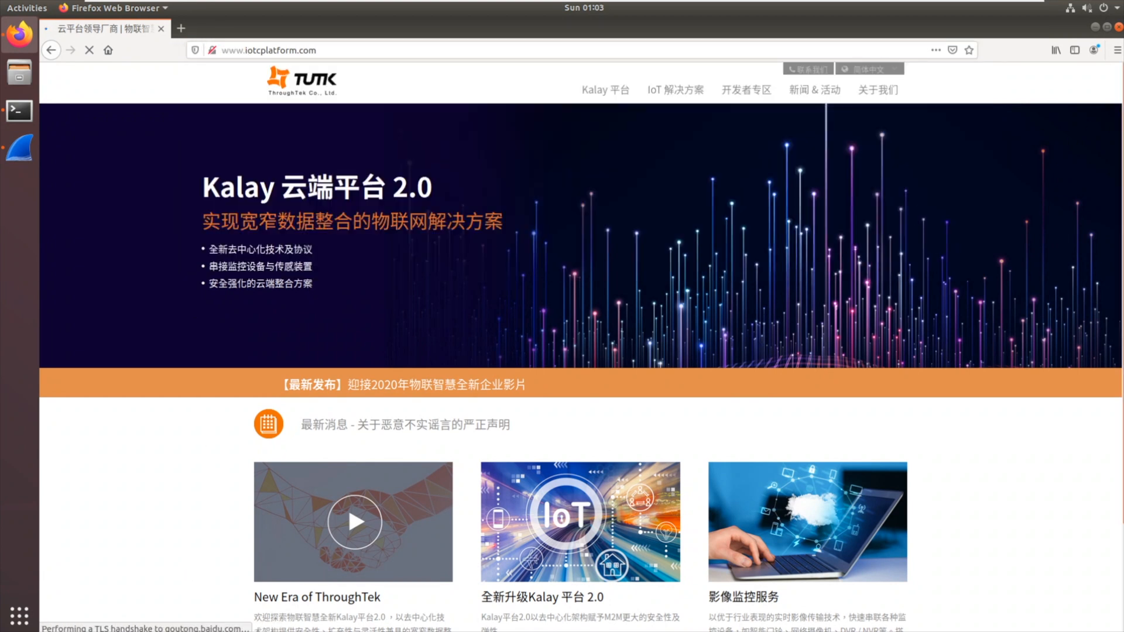
{"action": "scroll", "scroll_direction": "down", "scroll_amount": 3}
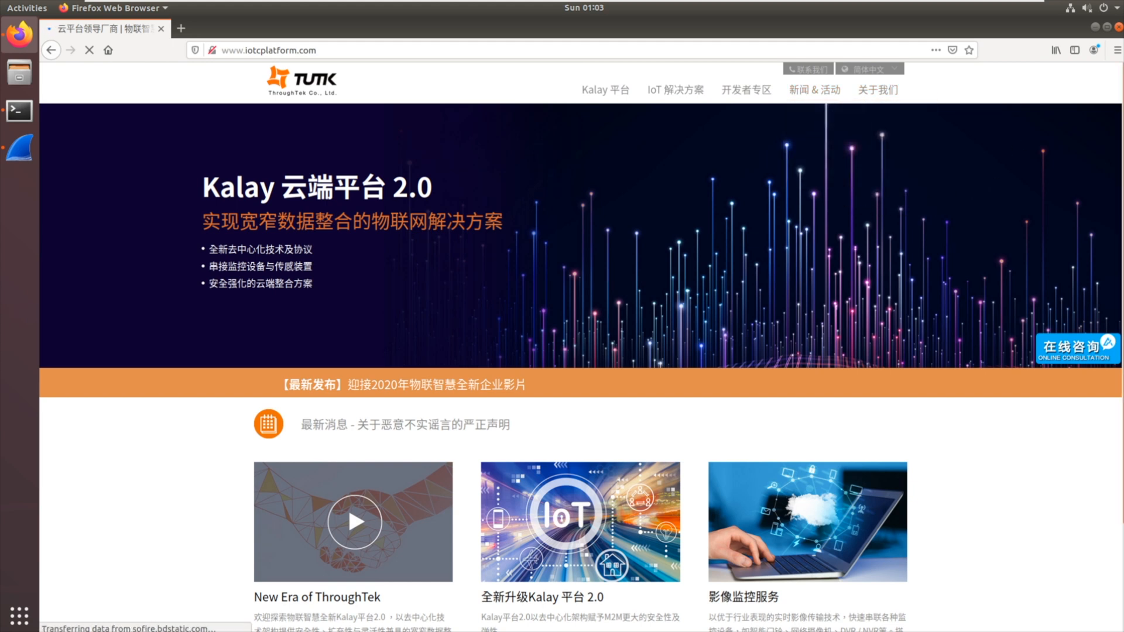
{"action": "scroll", "scroll_direction": "down", "scroll_amount": 3}
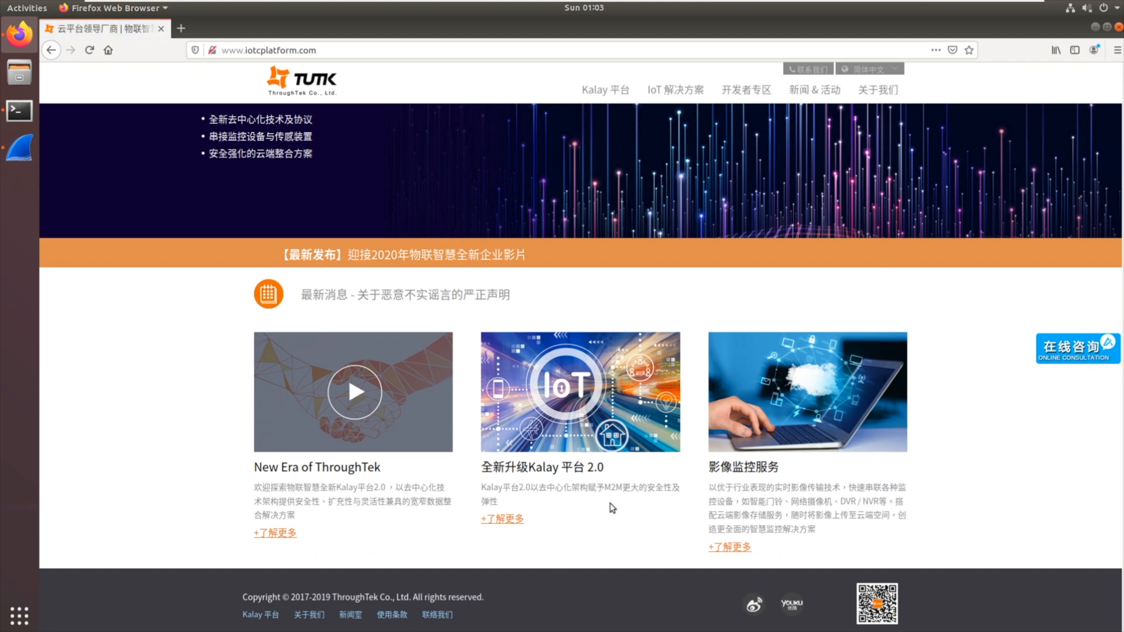
{"action": "mouse_move", "coordinate": [704, 573]}
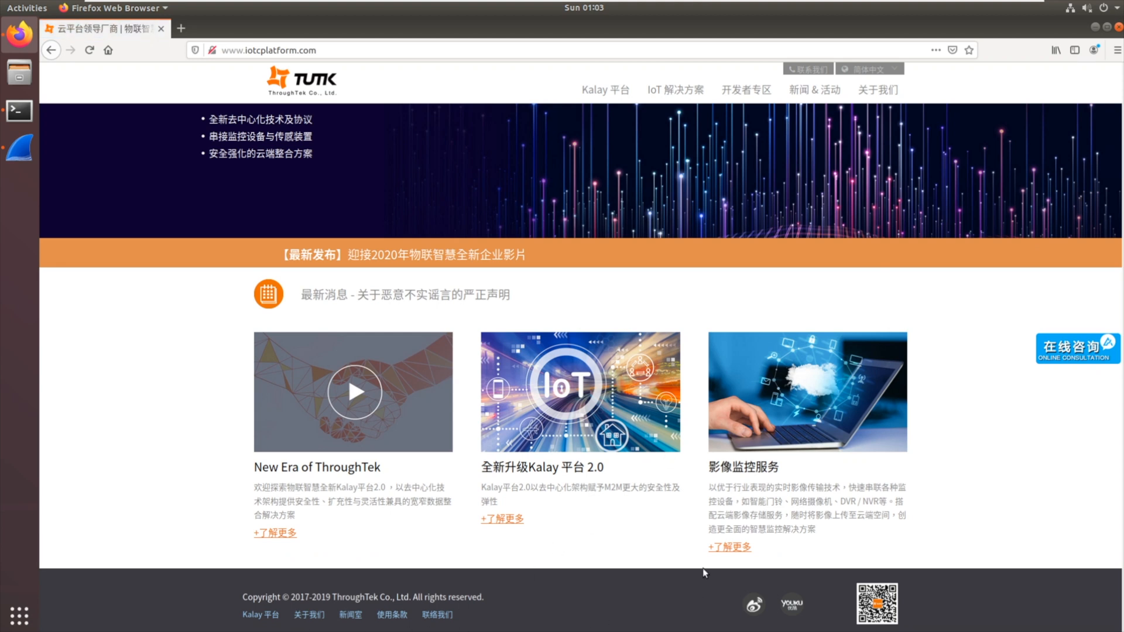
{"action": "mouse_move", "coordinate": [236, 42]}
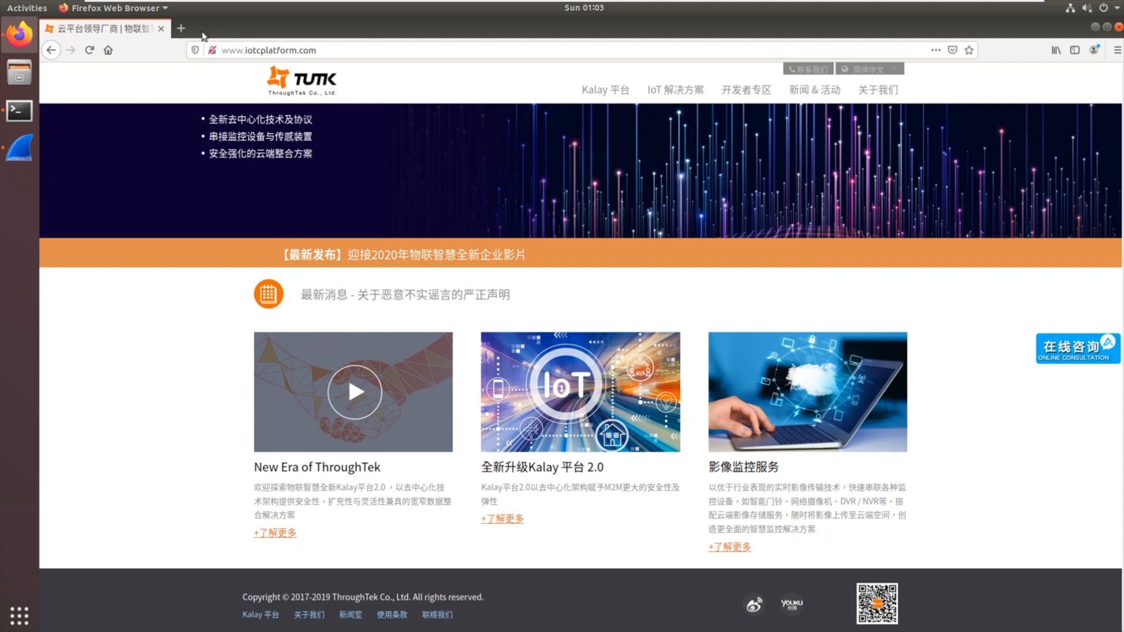
{"action": "mouse_move", "coordinate": [180, 27]}
{"action": "type", "text": "shadow"}
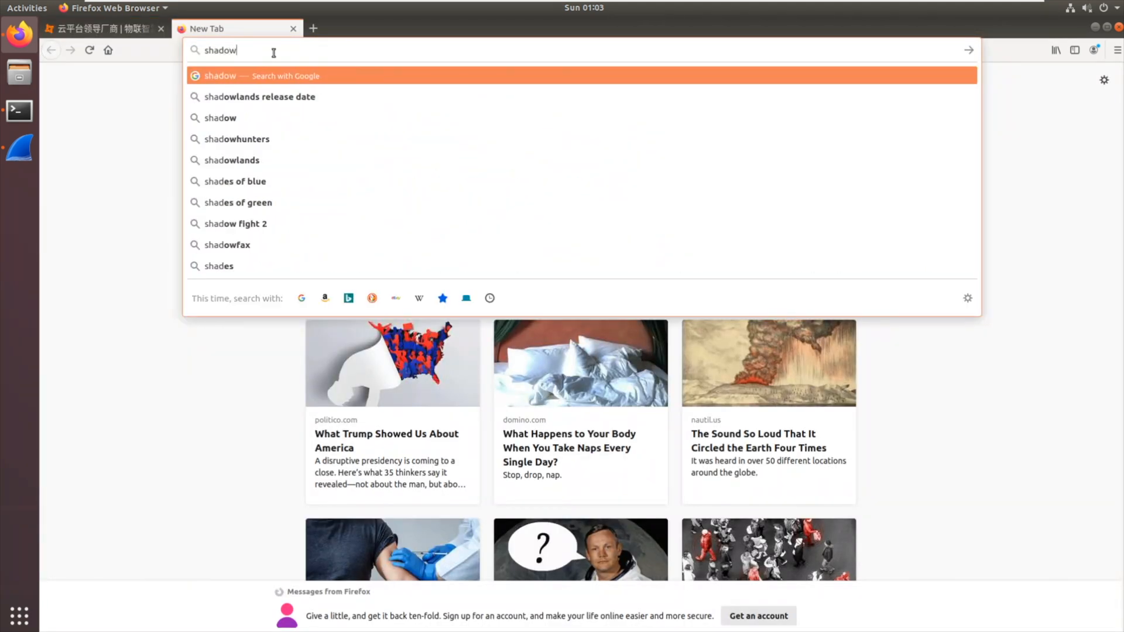
Load shadow.dvema.com in Firefox and see it return Not Found
{"action": "type", "text": ".dve"}
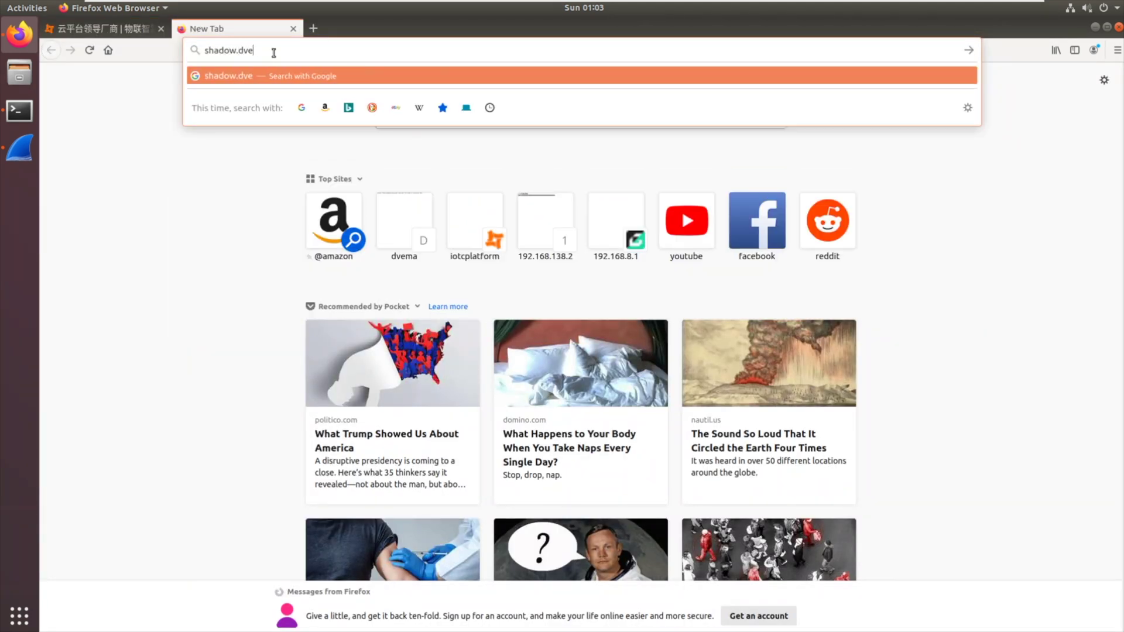
{"action": "type", "text": "ma"}
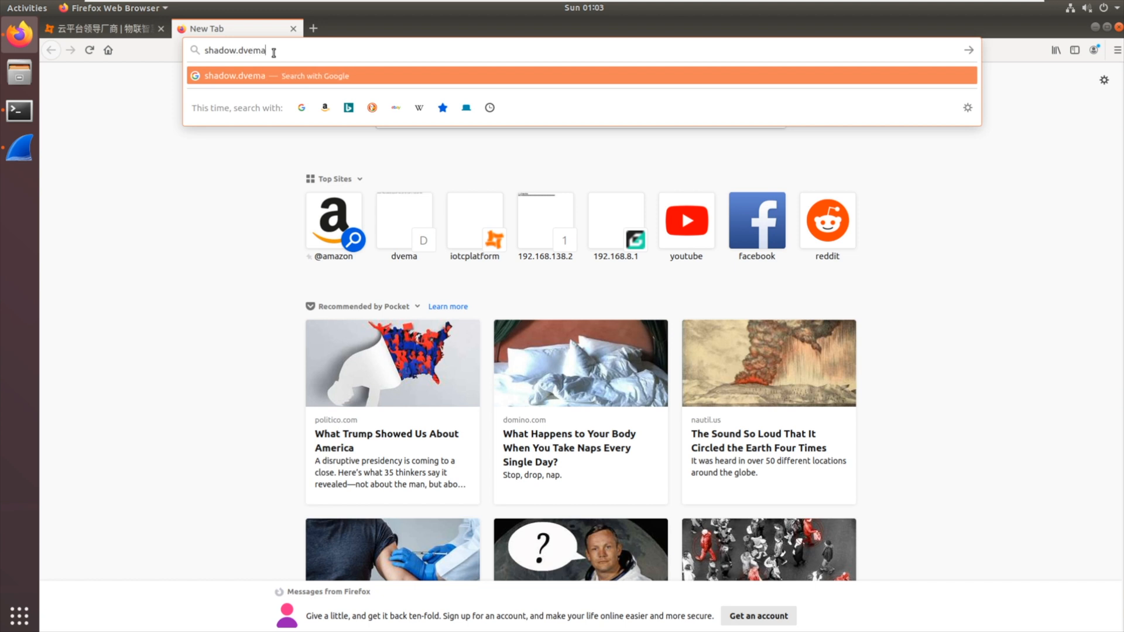
{"action": "key", "text": "Return"}
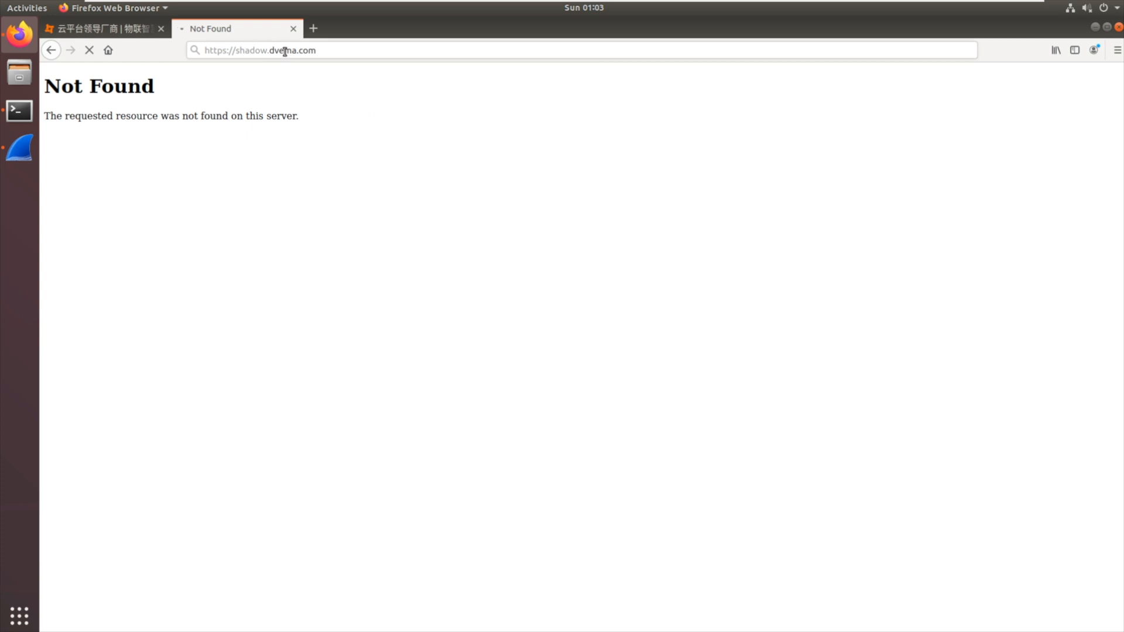
{"action": "mouse_move", "coordinate": [19, 148]}
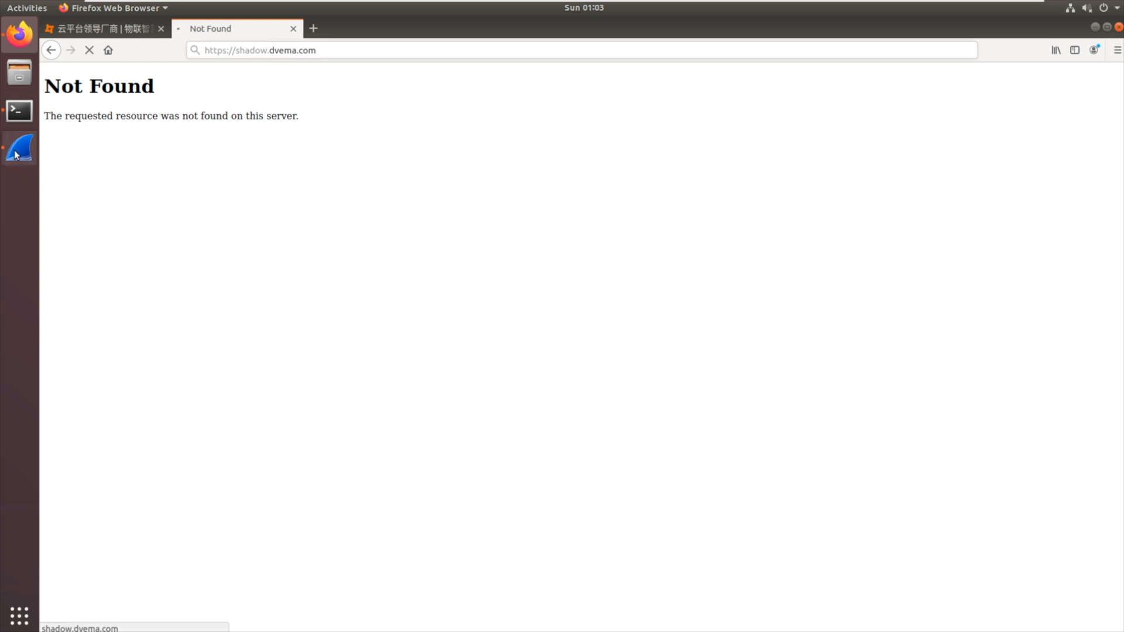
Flip between Wireshark and the browser to match the DNS lookup with the dvema.com responses
{"action": "left_click", "coordinate": [18, 149]}
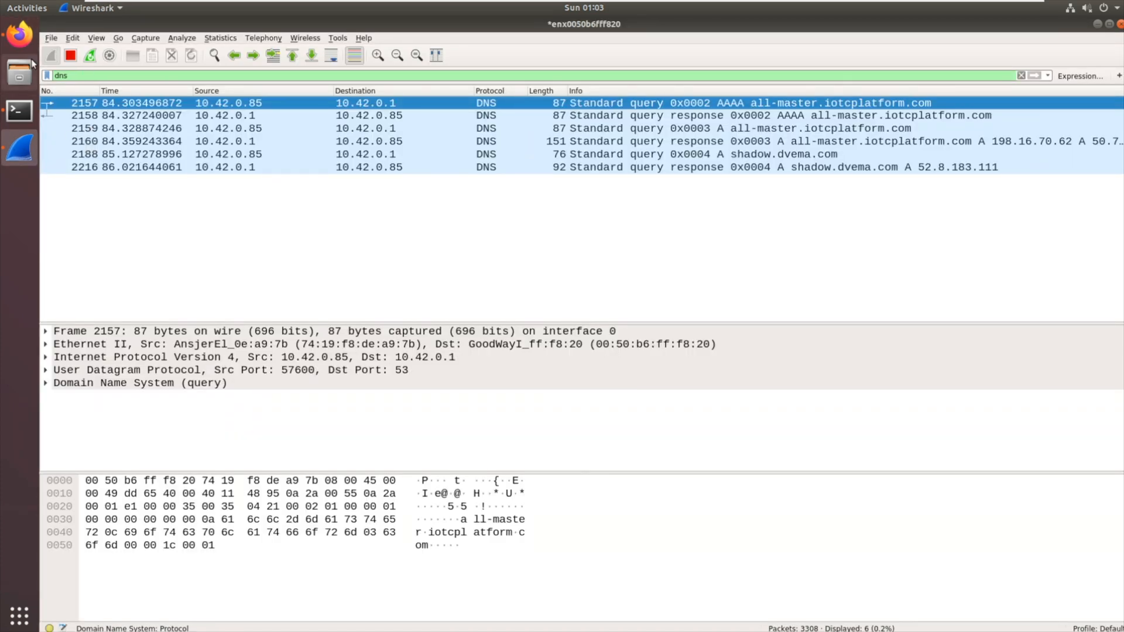
{"action": "left_click", "coordinate": [20, 34]}
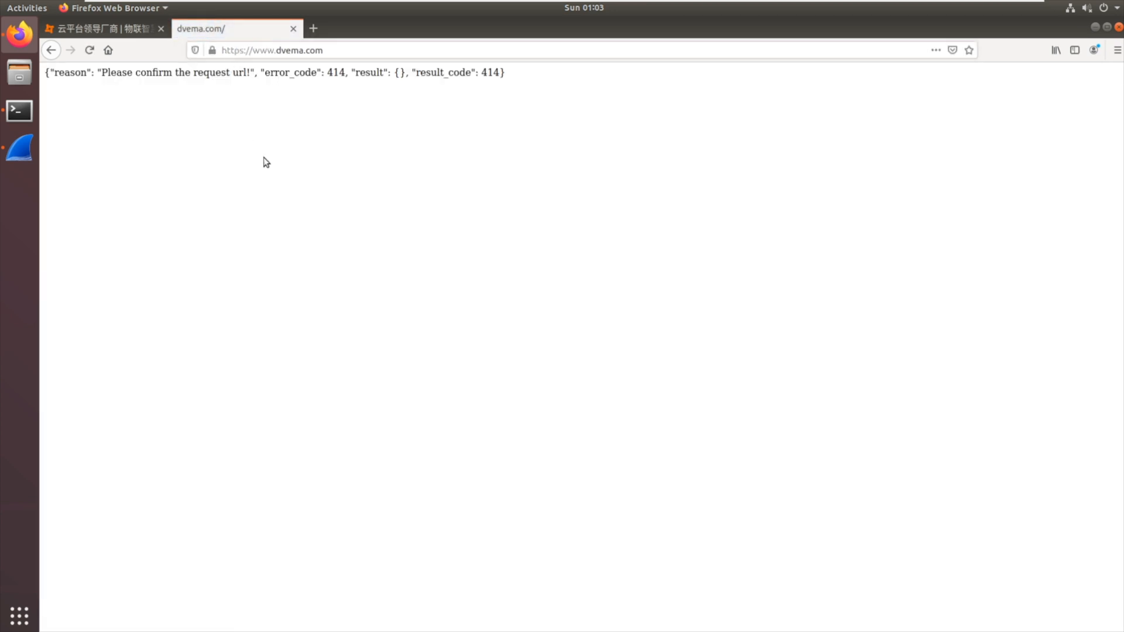
{"action": "mouse_move", "coordinate": [260, 107]}
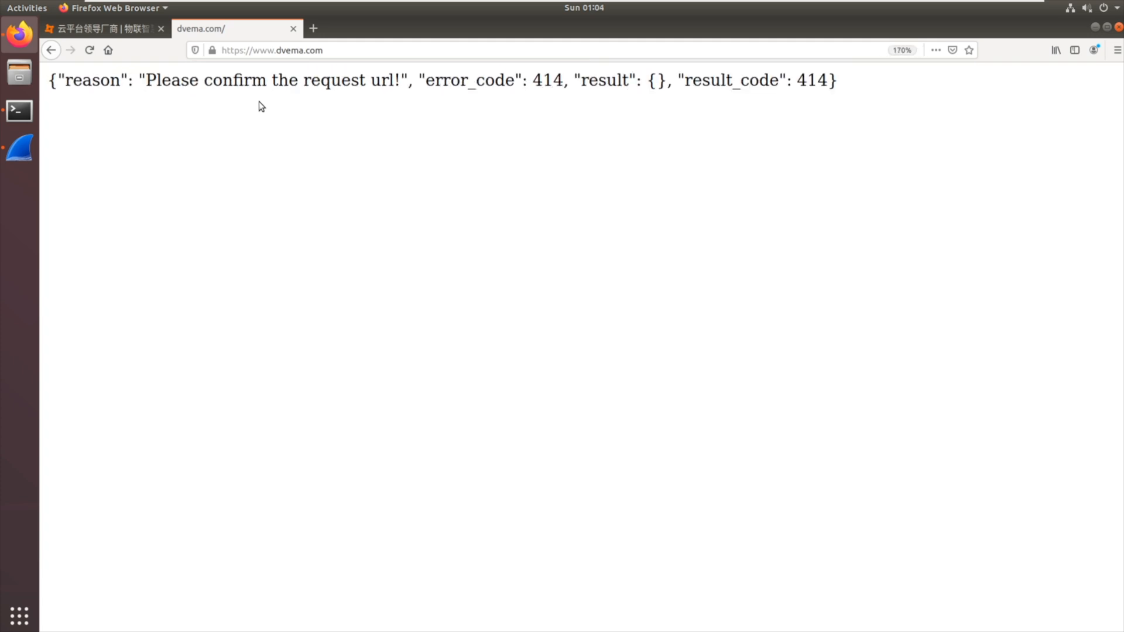
{"action": "mouse_move", "coordinate": [251, 110]}
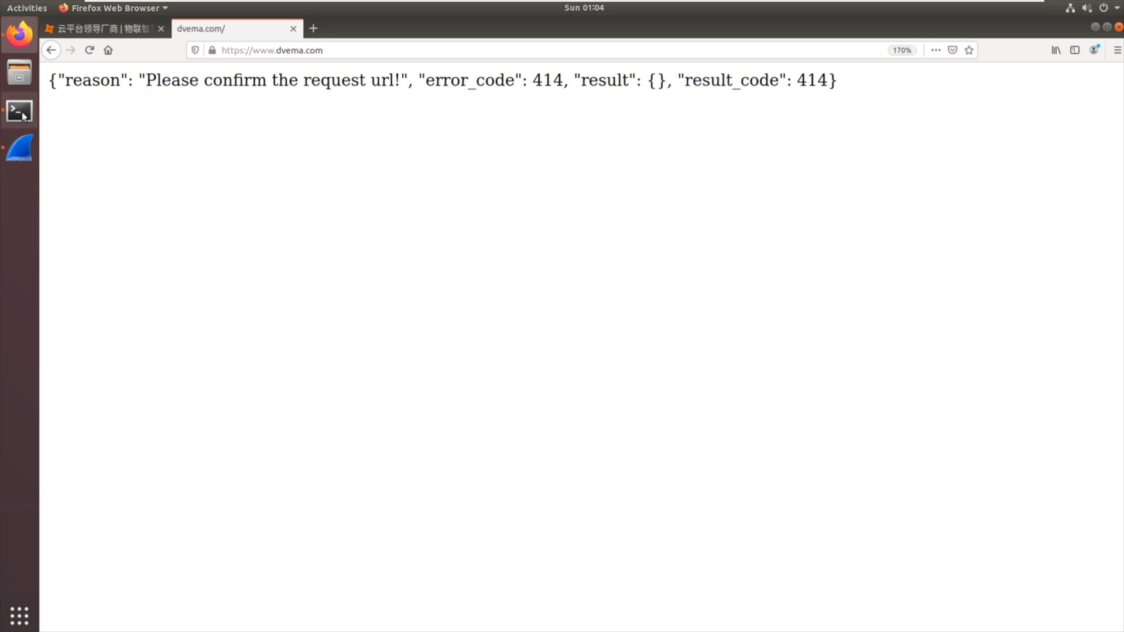
{"action": "left_click", "coordinate": [20, 148]}
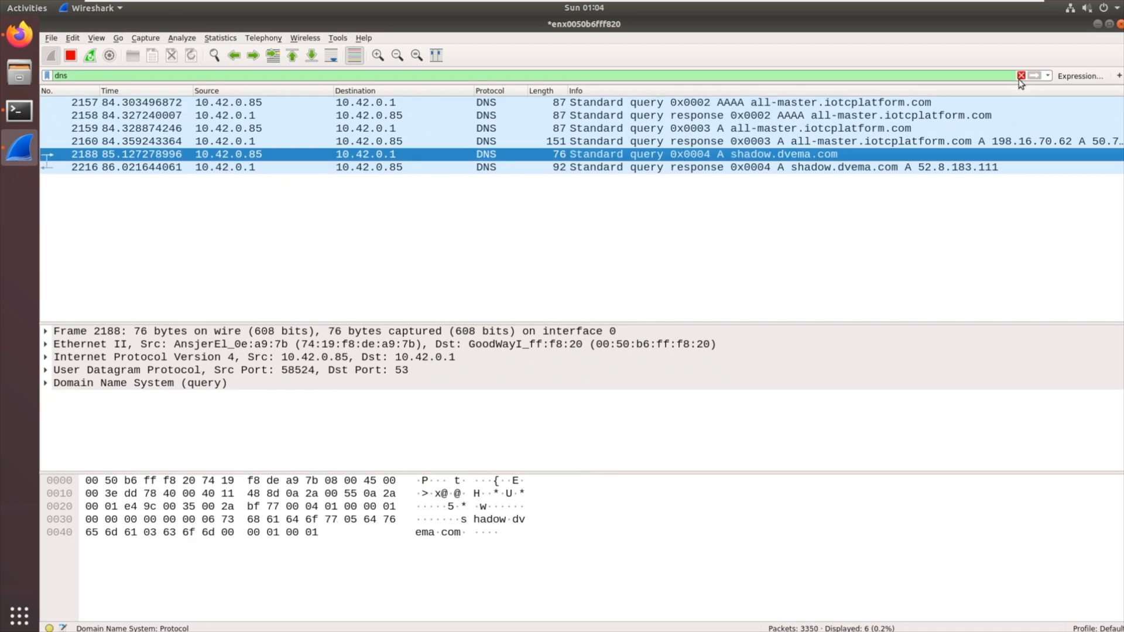
Clear the DNS filter and inspect the UDP payloads sent to cloud servers before the HTTP GET
{"action": "left_click", "coordinate": [1021, 74]}
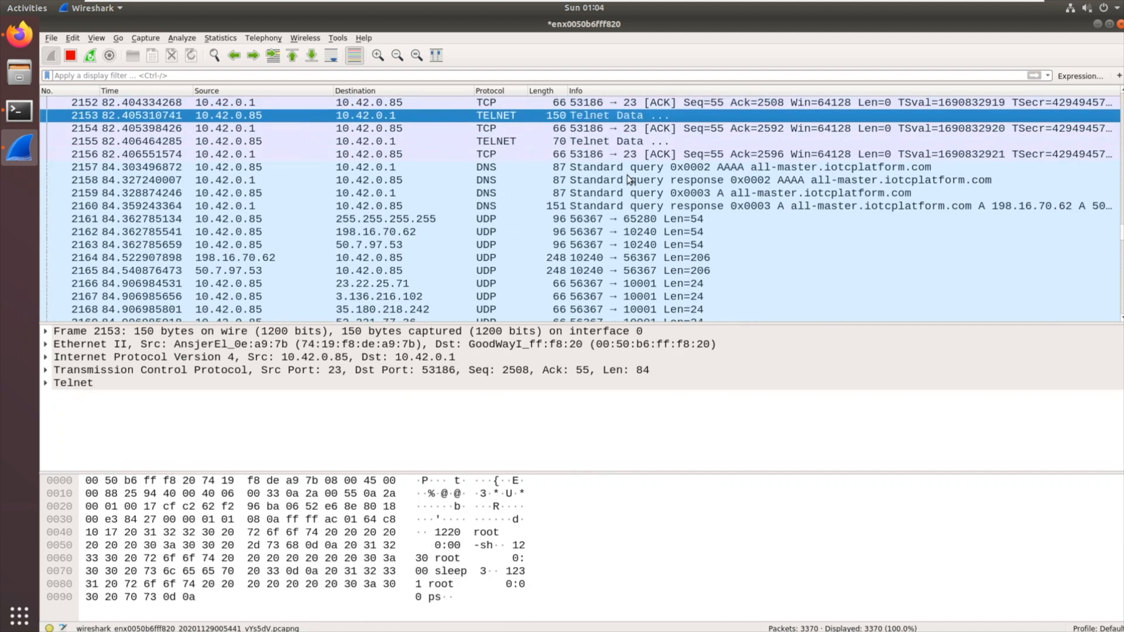
{"action": "left_click", "coordinate": [286, 296]}
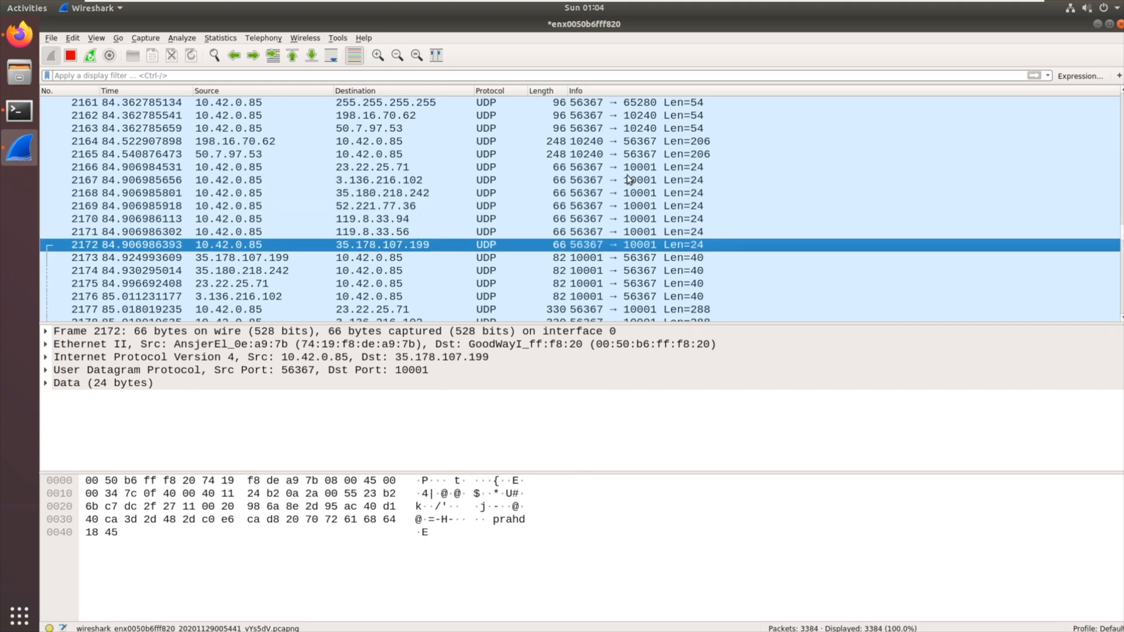
{"action": "left_click", "coordinate": [286, 271]}
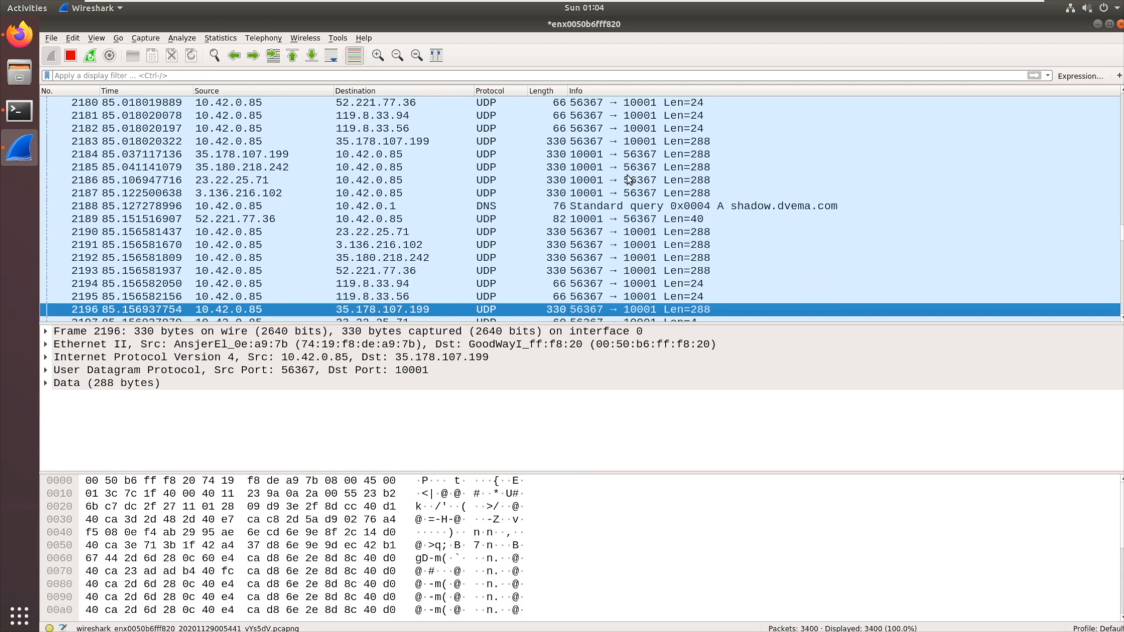
{"action": "scroll", "scroll_direction": "down", "scroll_amount": 3}
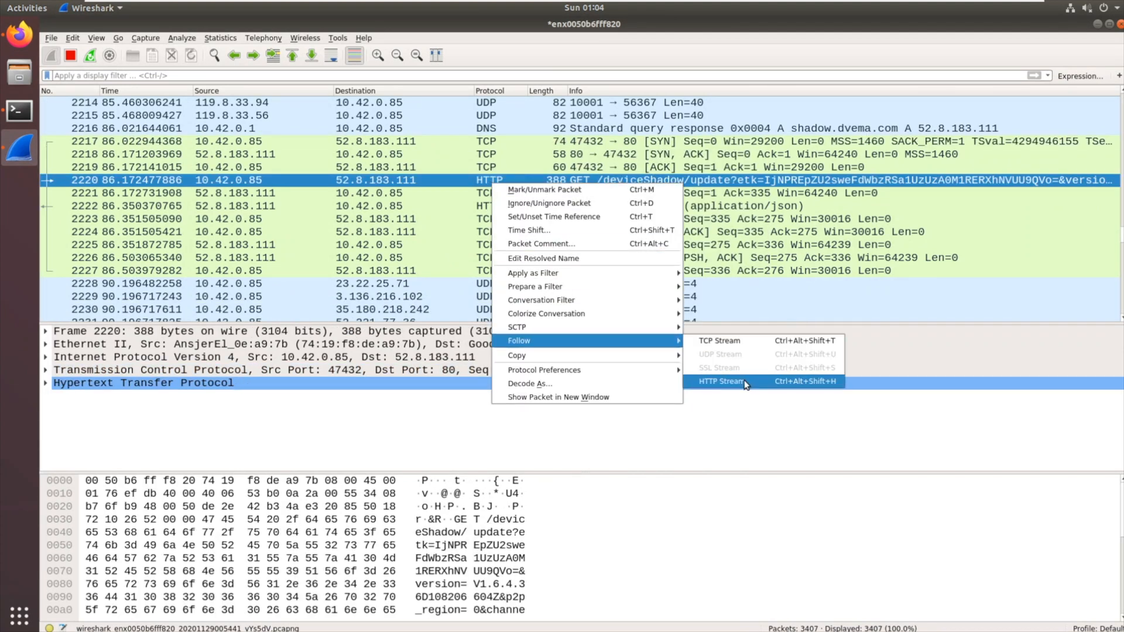
Follow the HTTP stream of the GET /deviceShadow/update request to shadow.dvema.com
{"action": "left_click", "coordinate": [721, 381]}
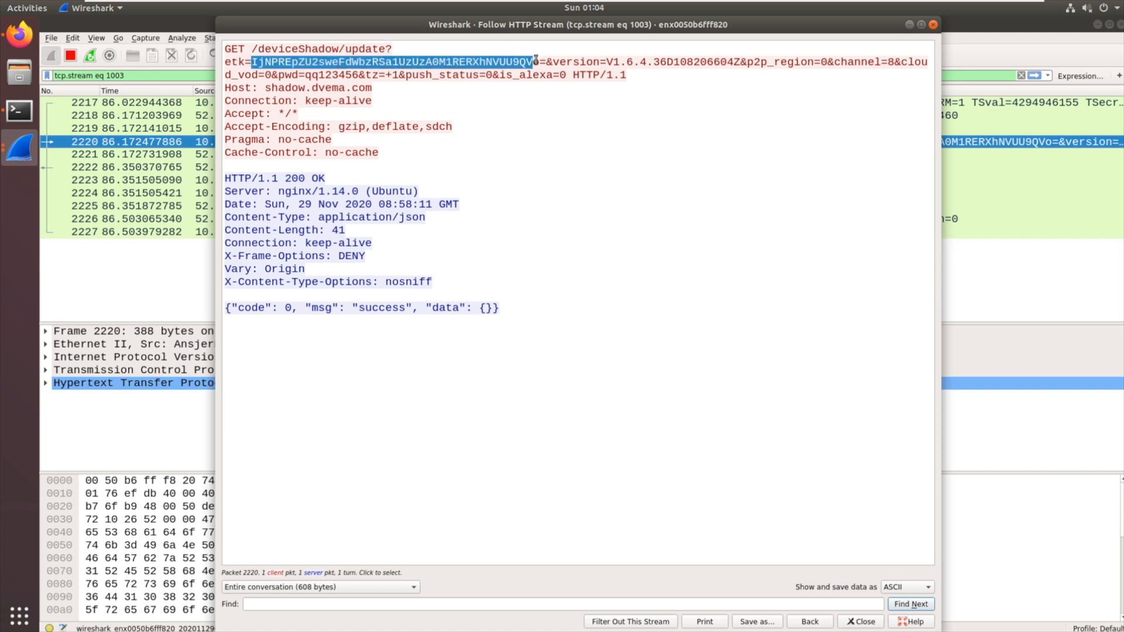
{"action": "mouse_move", "coordinate": [657, 65]}
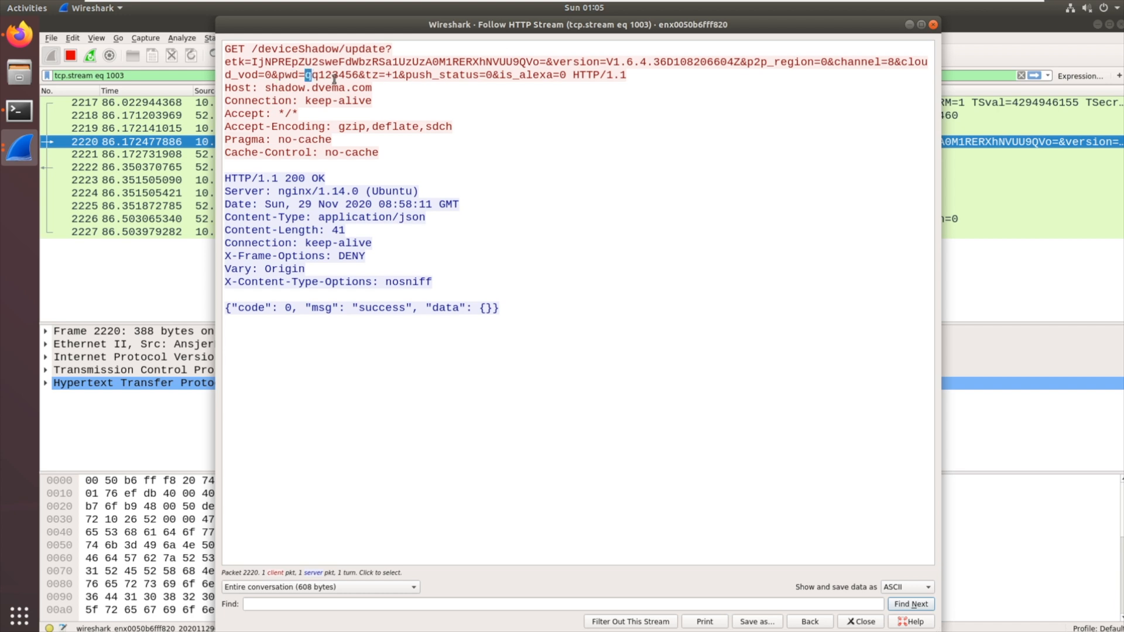
{"action": "mouse_move", "coordinate": [353, 134]}
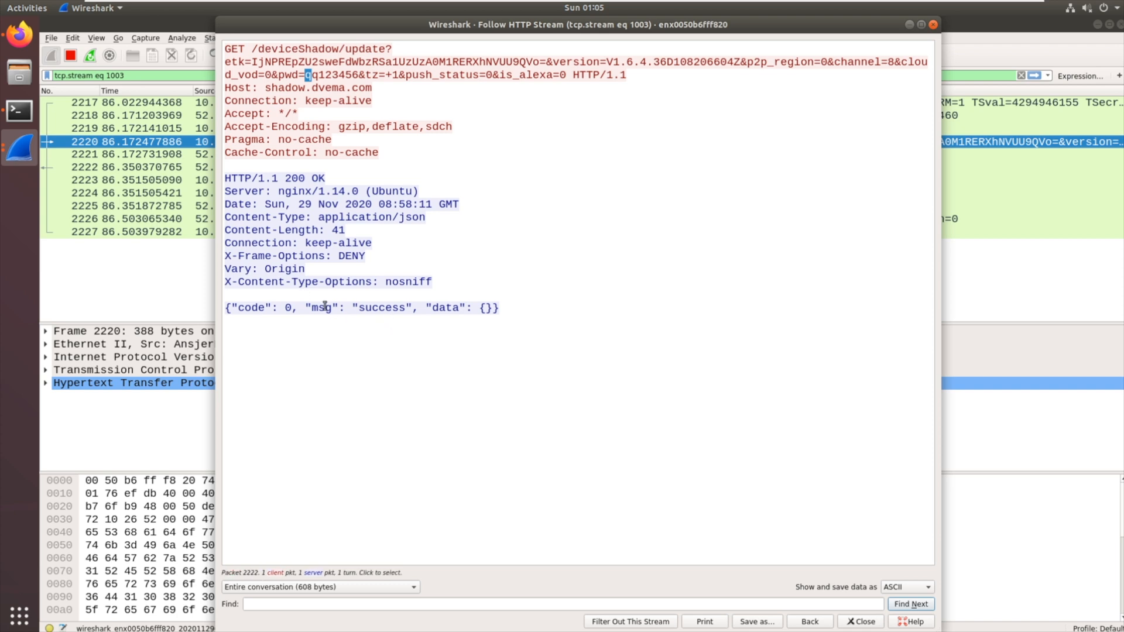
{"action": "mouse_move", "coordinate": [398, 106]}
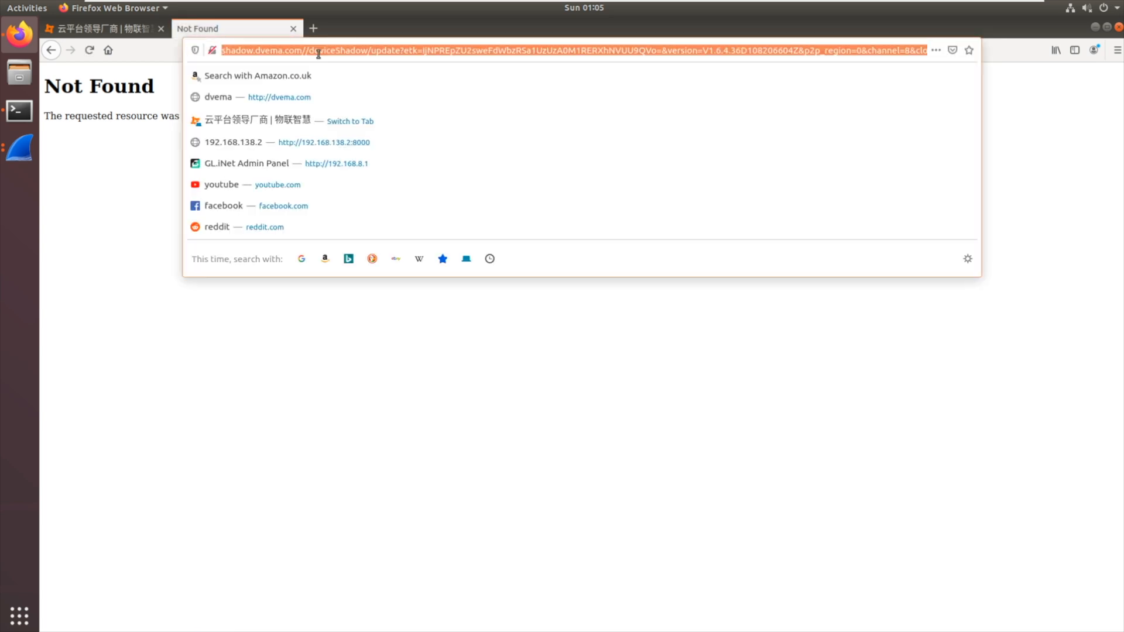
Load the captured deviceShadow update URL, then the bare /deviceShadow/ path, then search site:shadow.dvema.com
{"action": "key", "text": "Return"}
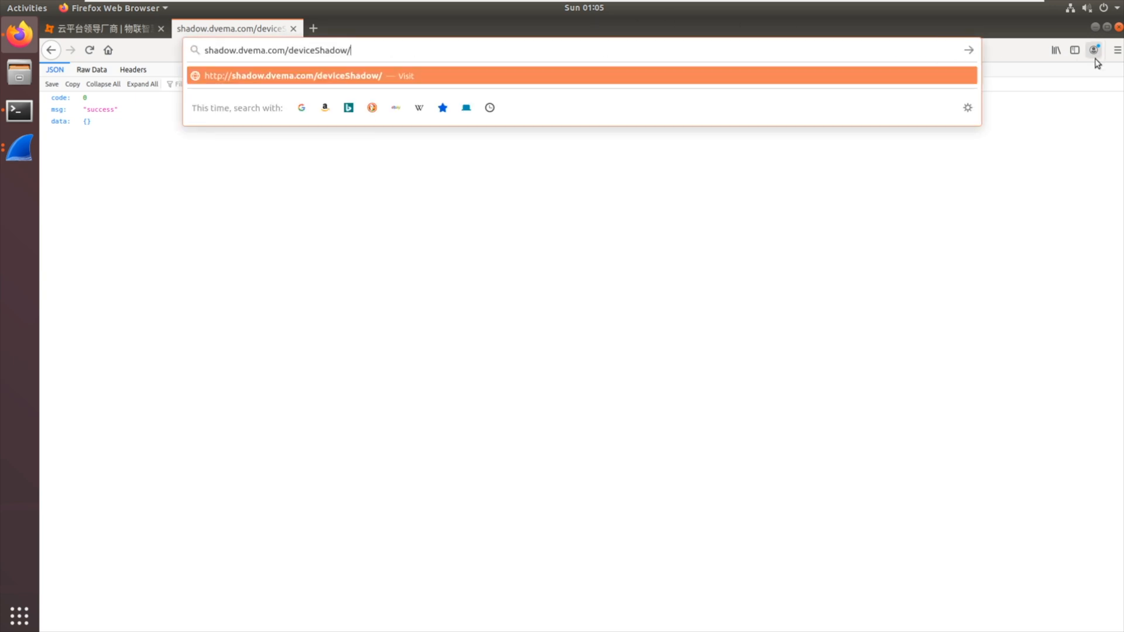
{"action": "key", "text": "Return"}
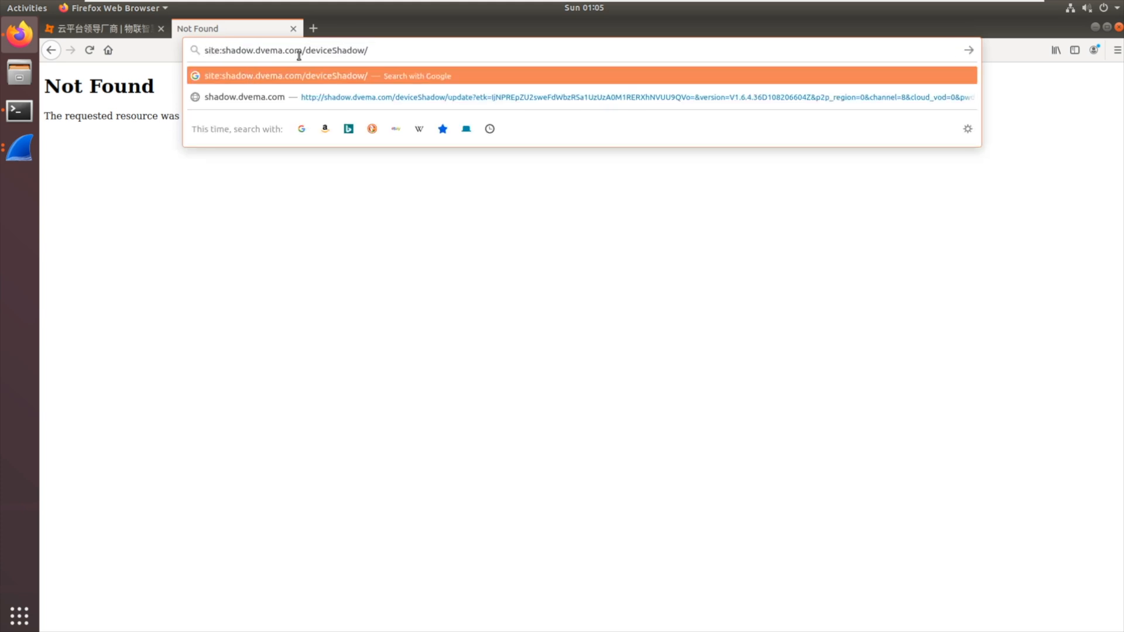
{"action": "key", "text": "BackSpace"}
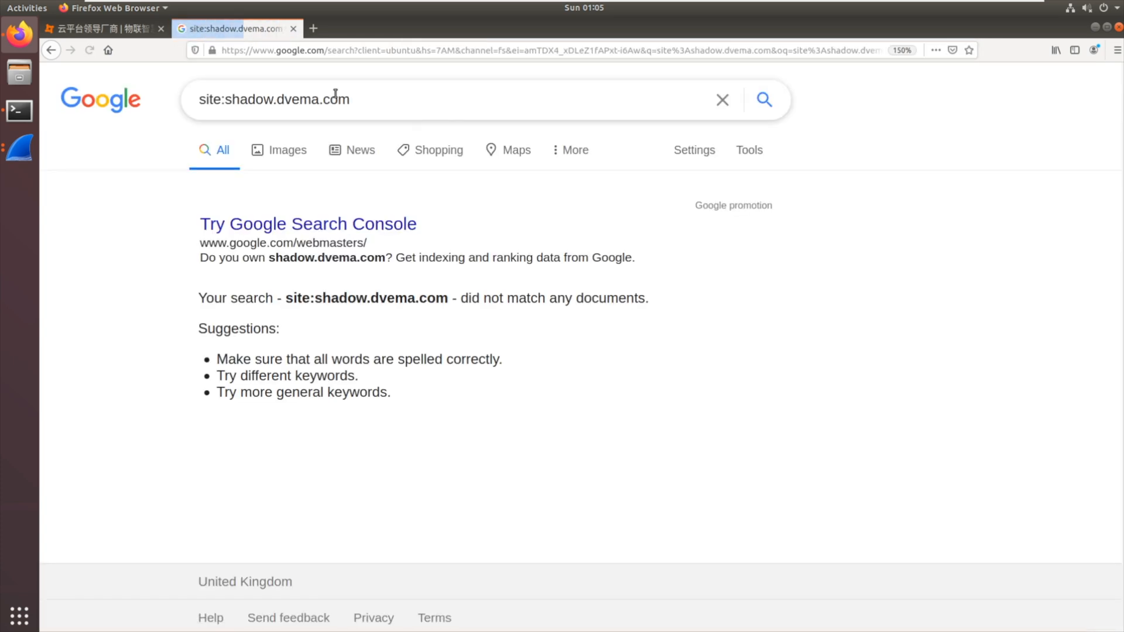
Search site:dvema.com, open the 服务条款 and AppBar results in new tabs, and view the terms page
{"action": "double_click", "coordinate": [251, 99]}
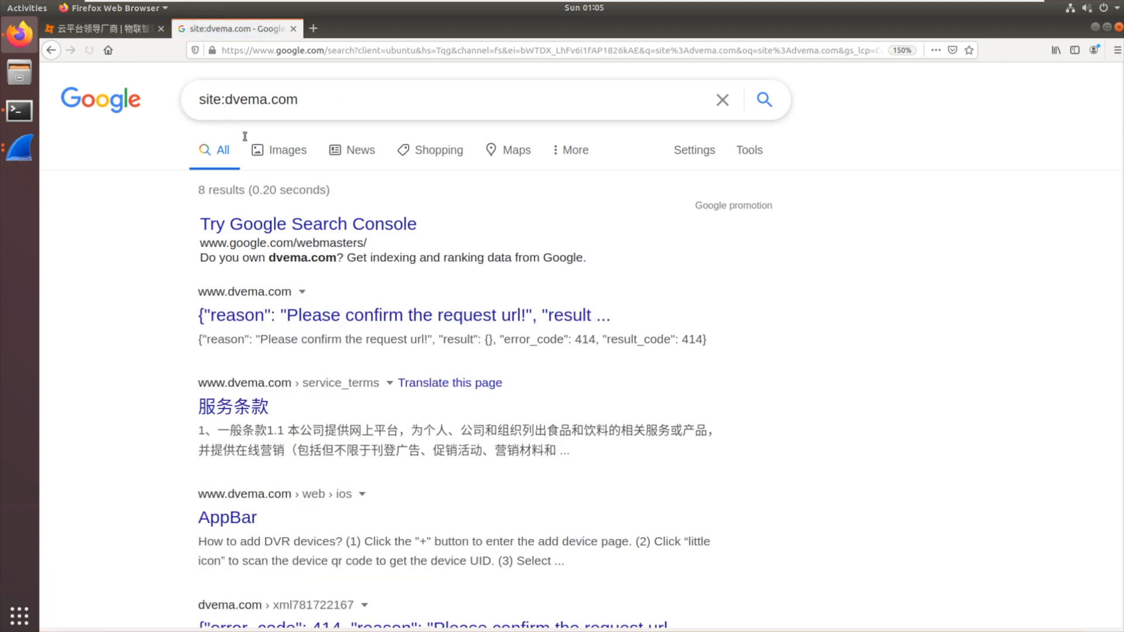
{"action": "mouse_move", "coordinate": [415, 315]}
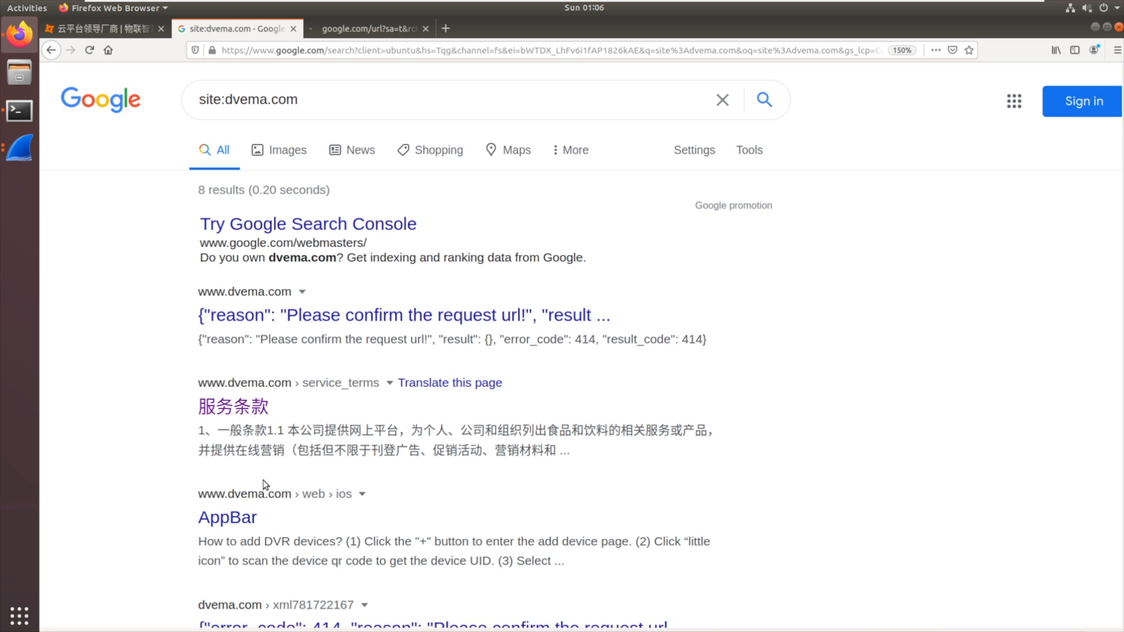
{"action": "left_click", "coordinate": [233, 406]}
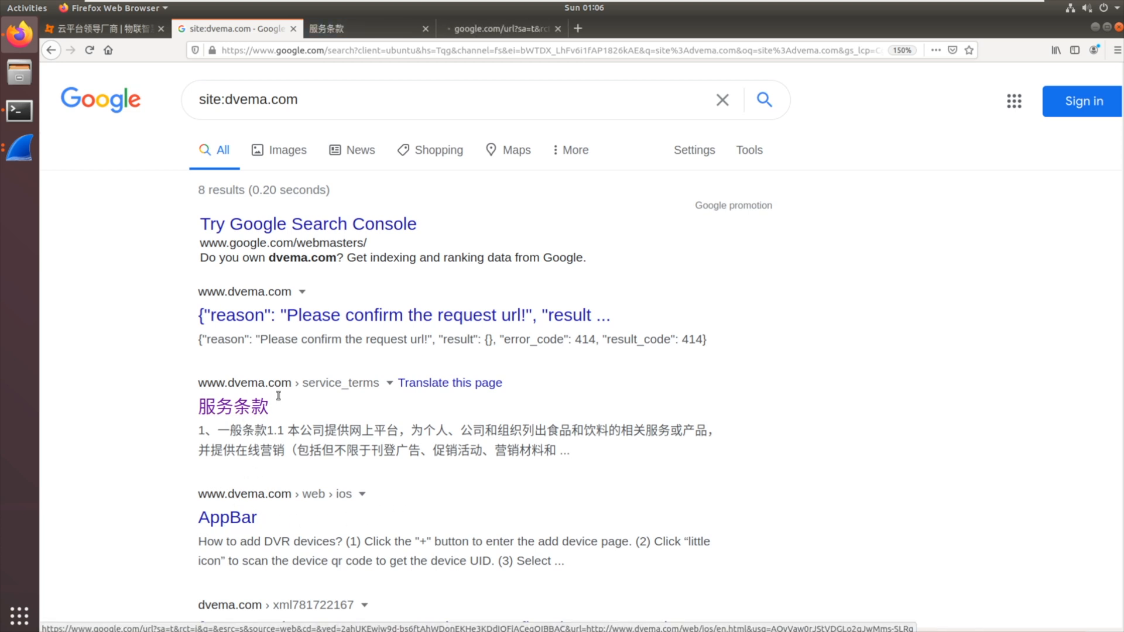
{"action": "scroll", "scroll_direction": "down", "scroll_amount": 3}
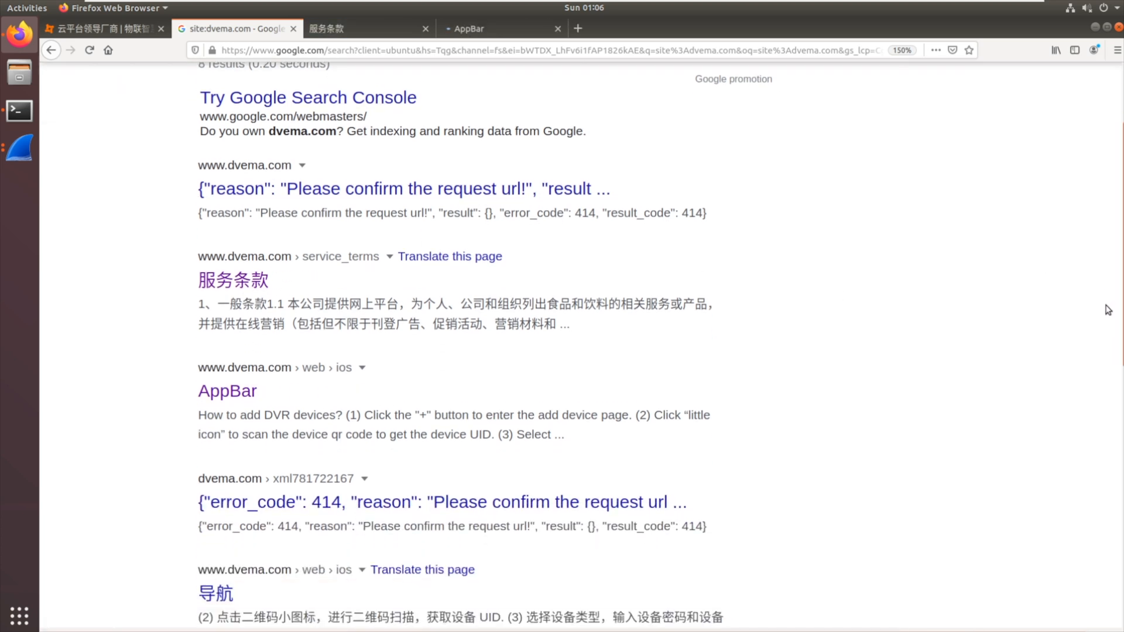
{"action": "scroll", "scroll_direction": "down", "scroll_amount": 3}
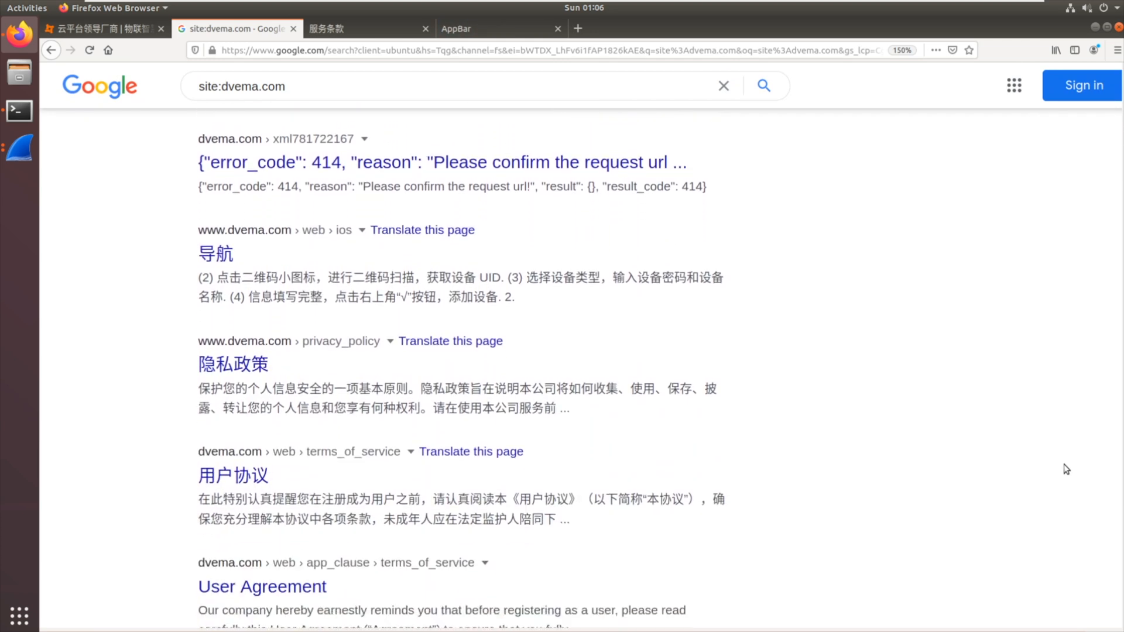
{"action": "mouse_move", "coordinate": [418, 480]}
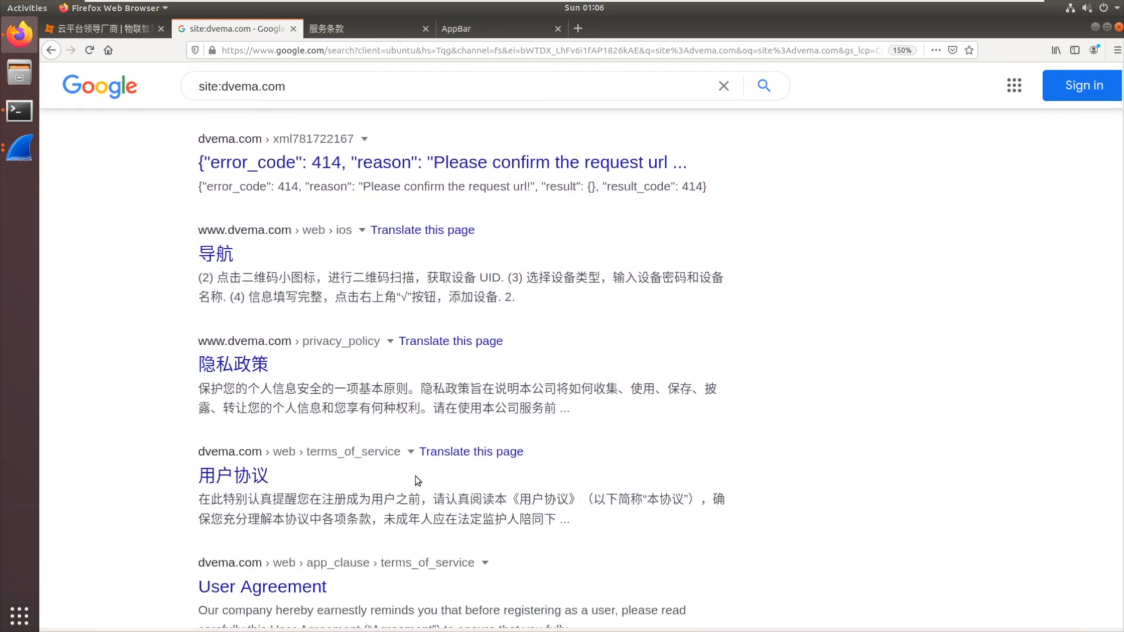
{"action": "left_click", "coordinate": [365, 28]}
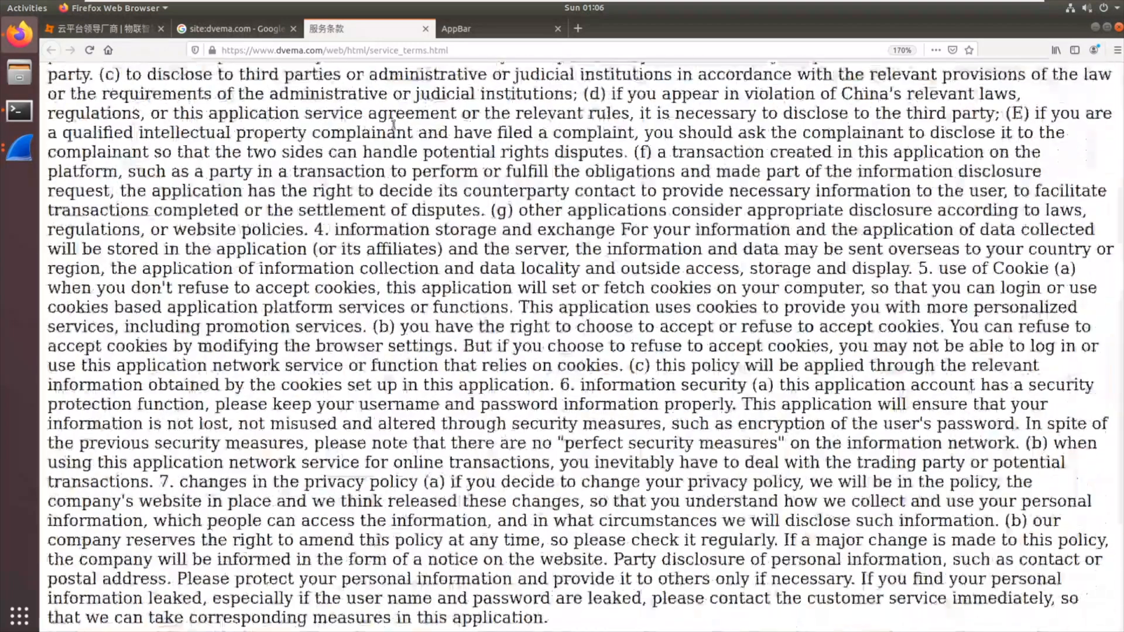
Read the AppBar help page at dvema.com/web/ios/en.html on adding and deleting devices
{"action": "left_click", "coordinate": [455, 28]}
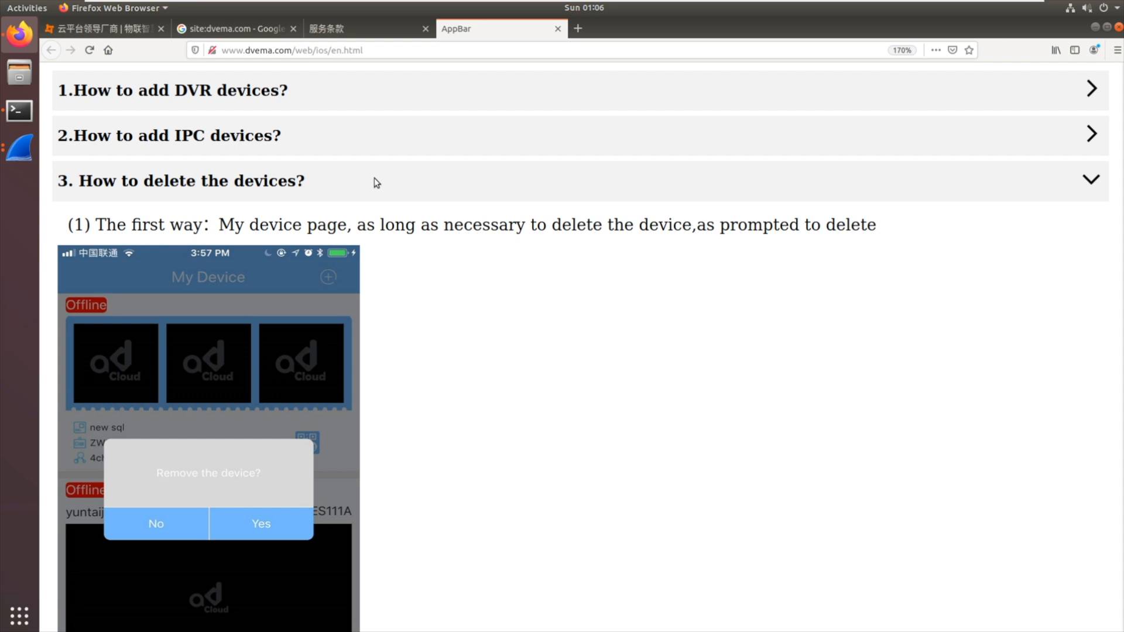
{"action": "mouse_move", "coordinate": [312, 392]}
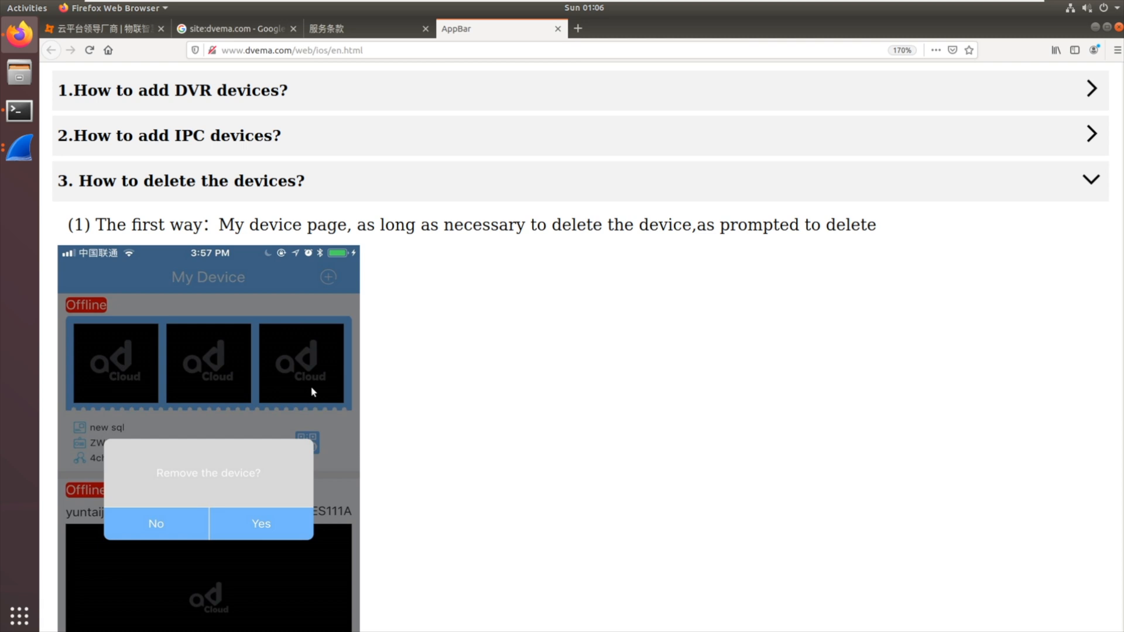
{"action": "mouse_move", "coordinate": [1120, 193]}
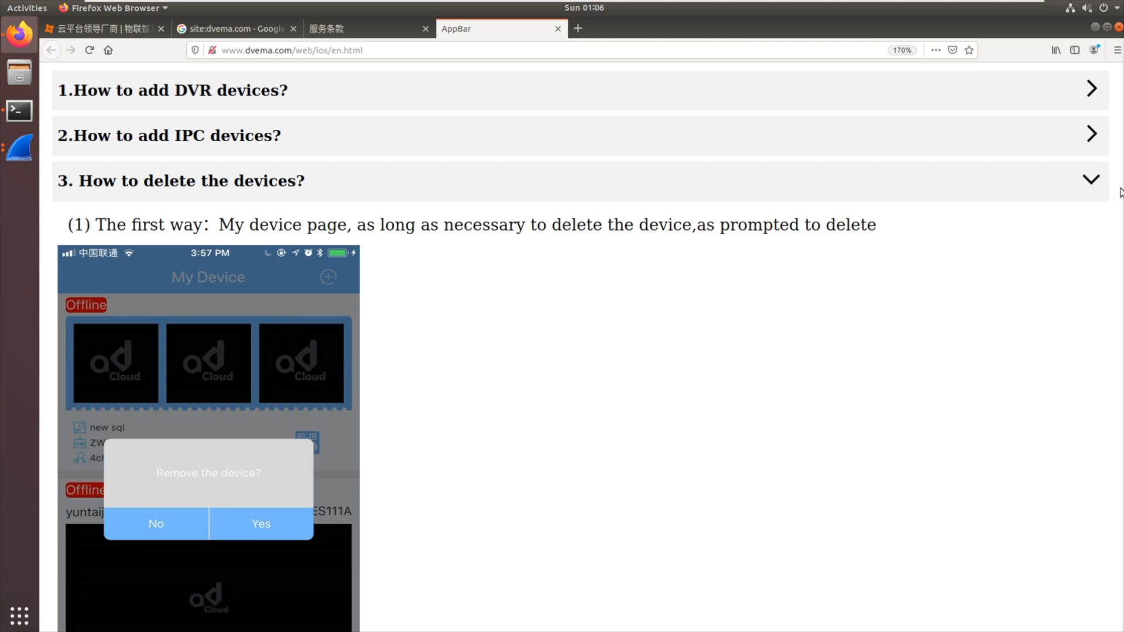
{"action": "scroll", "scroll_direction": "down", "scroll_amount": 3}
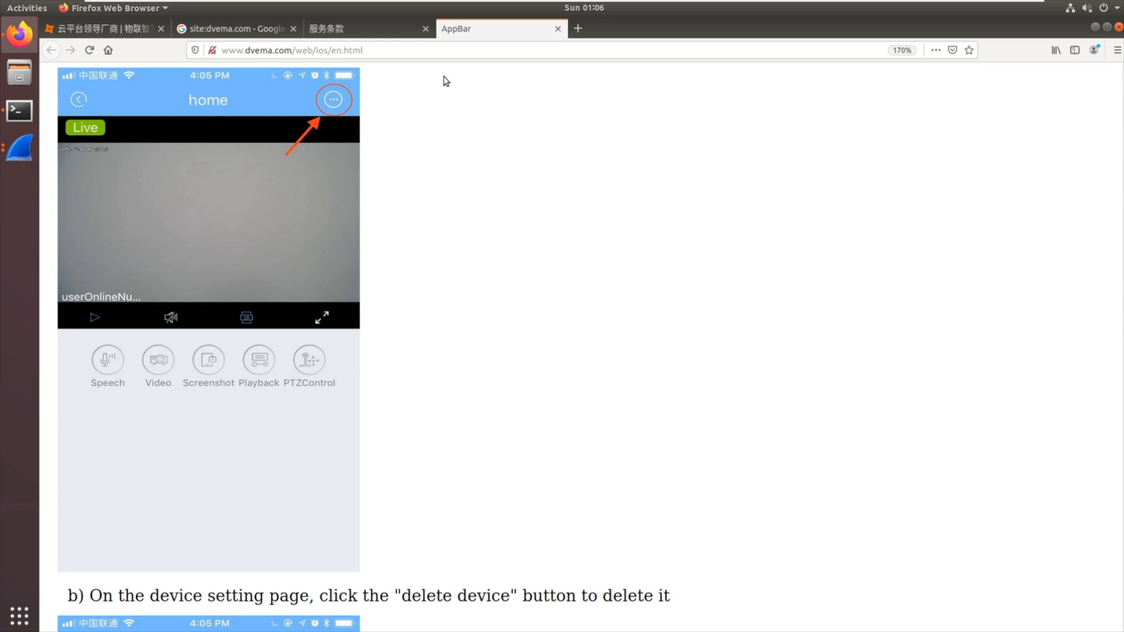
{"action": "mouse_move", "coordinate": [228, 44]}
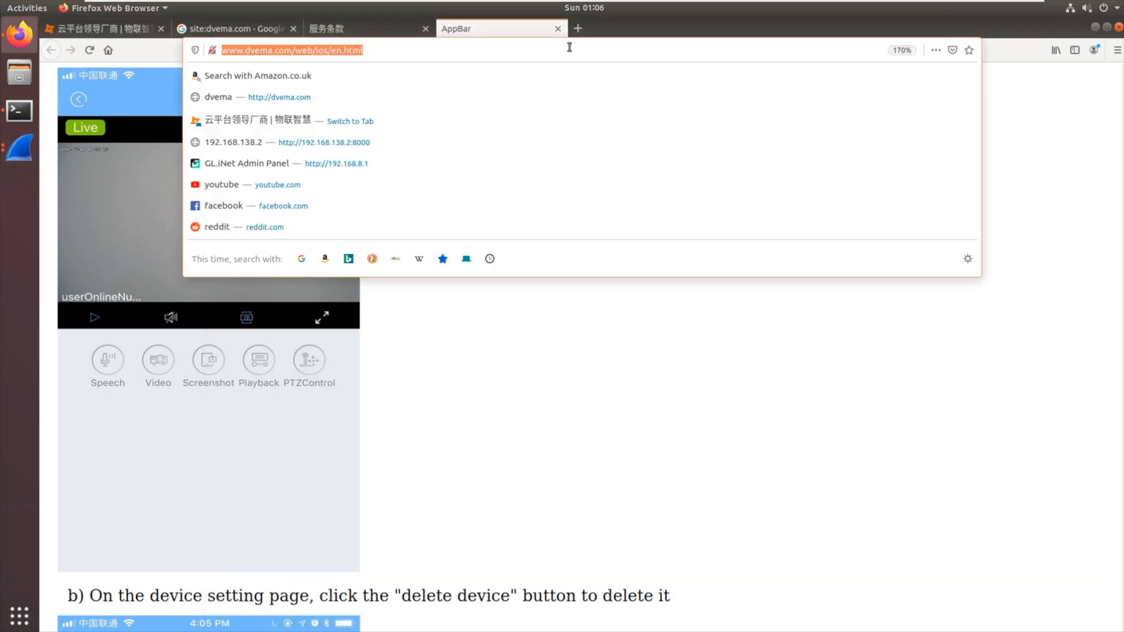
Open CyberChef to decode the captured Base64 string with a From Base64 recipe
{"action": "type", "text": "cyberchef"}
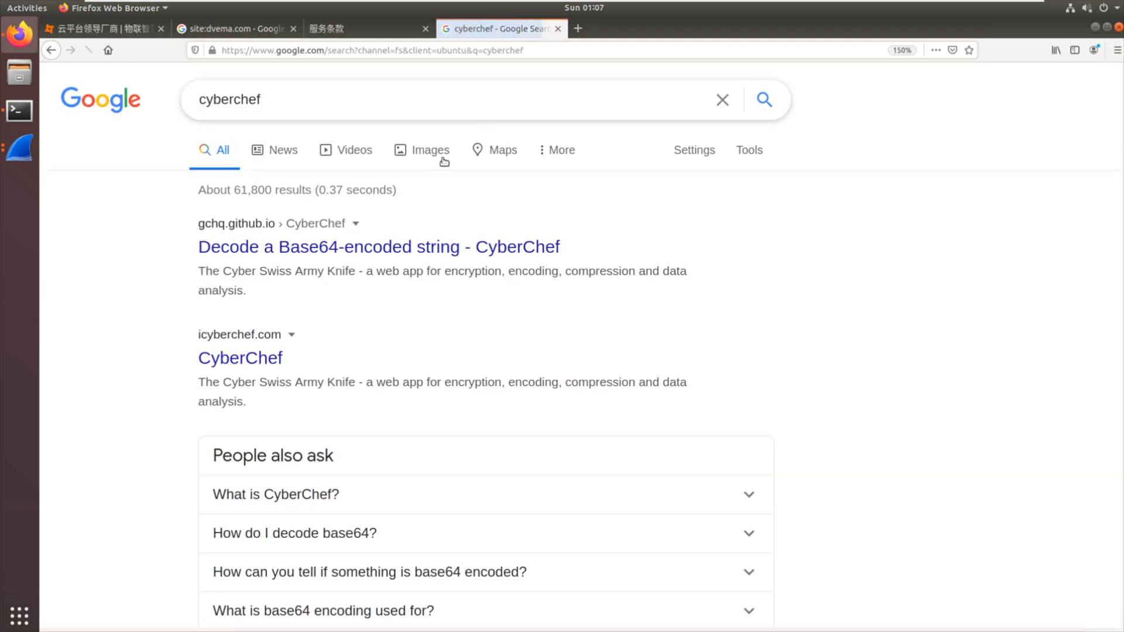
{"action": "left_click", "coordinate": [379, 247]}
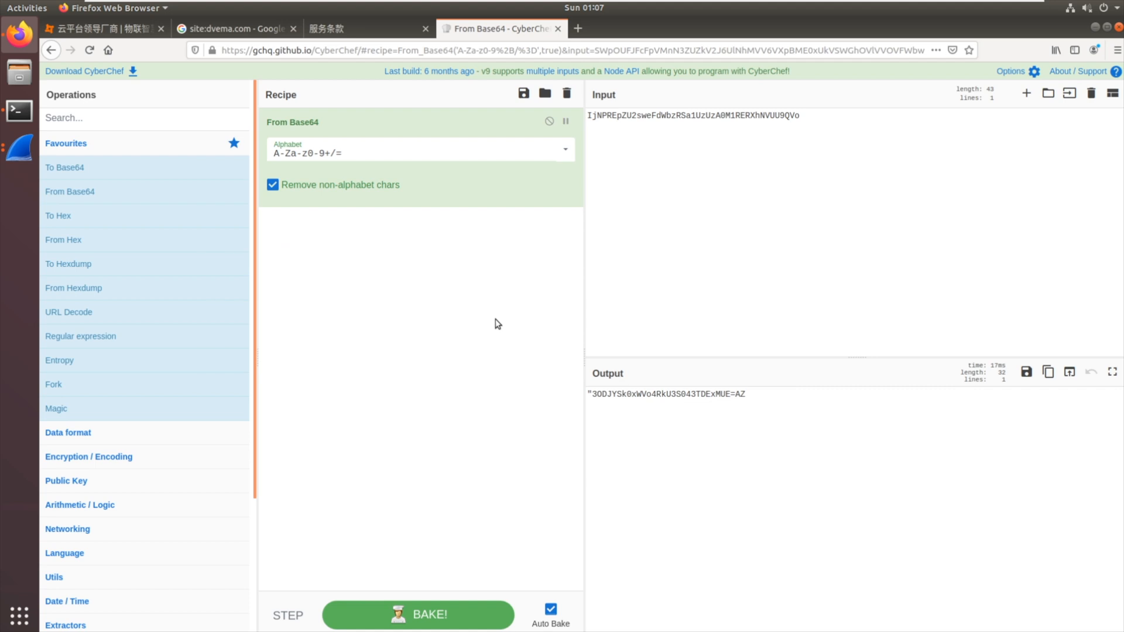
{"action": "mouse_move", "coordinate": [459, 129]}
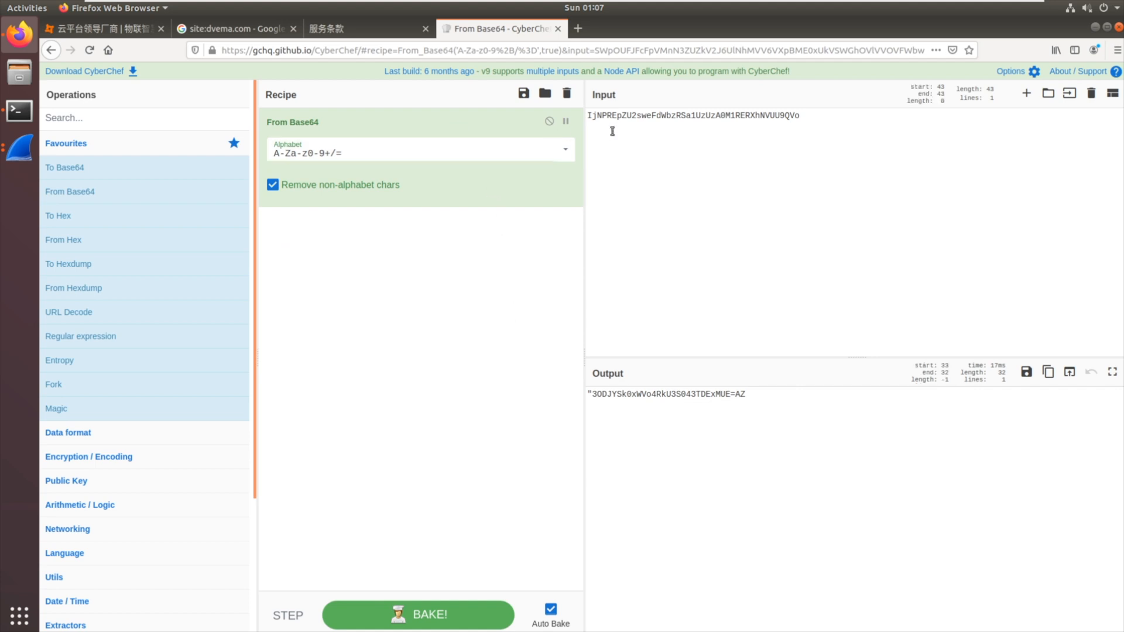
{"action": "mouse_move", "coordinate": [605, 400]}
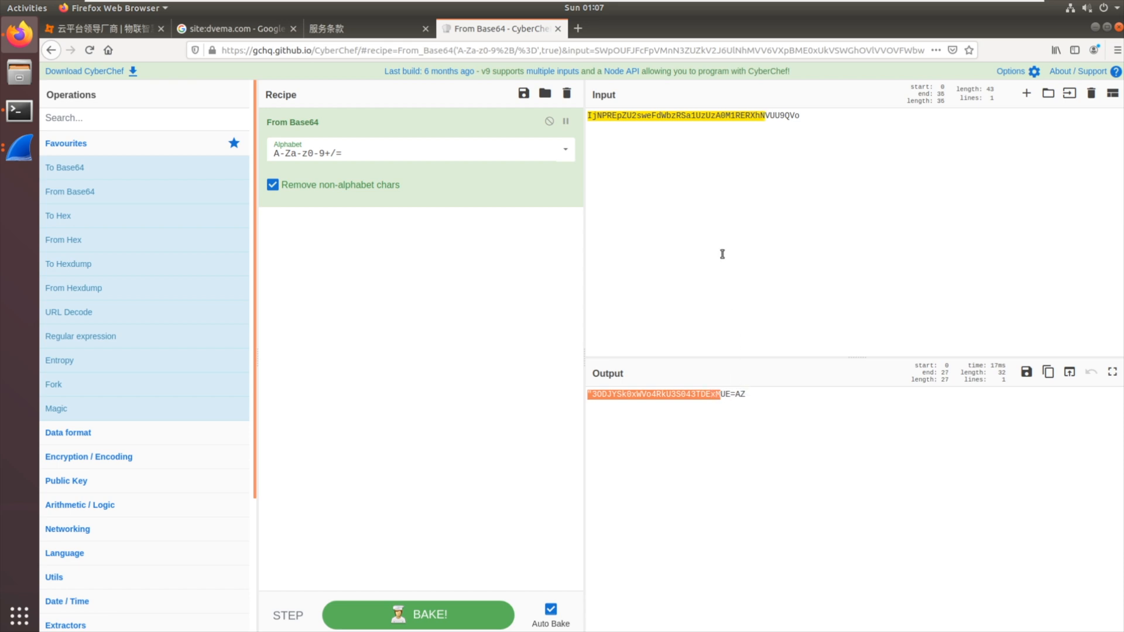
{"action": "mouse_move", "coordinate": [666, 75]}
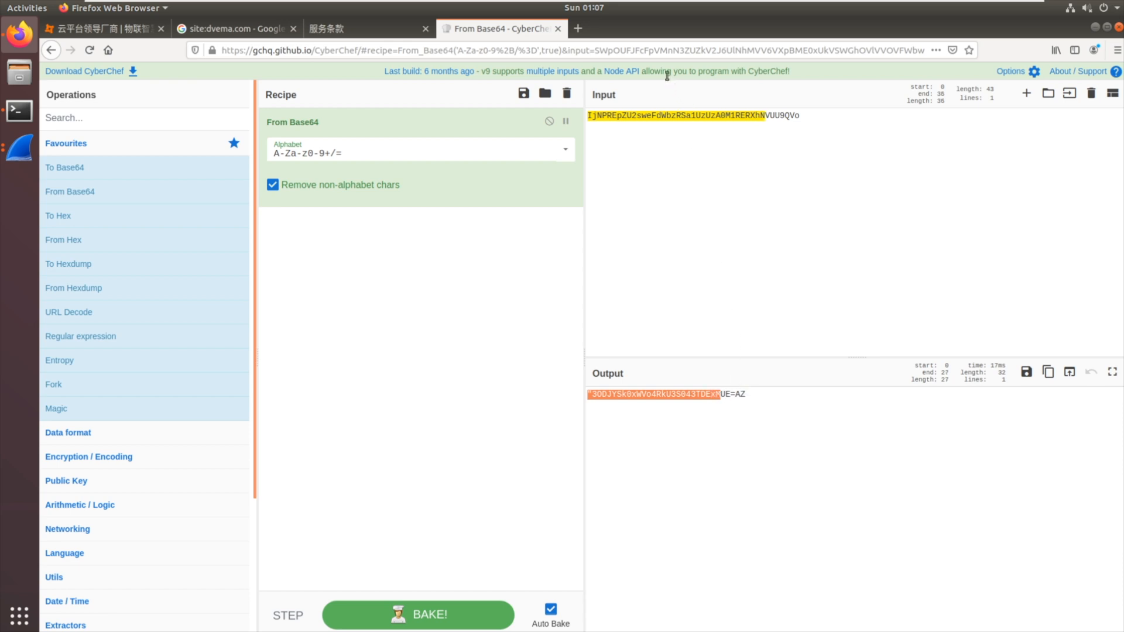
{"action": "mouse_move", "coordinate": [665, 70]}
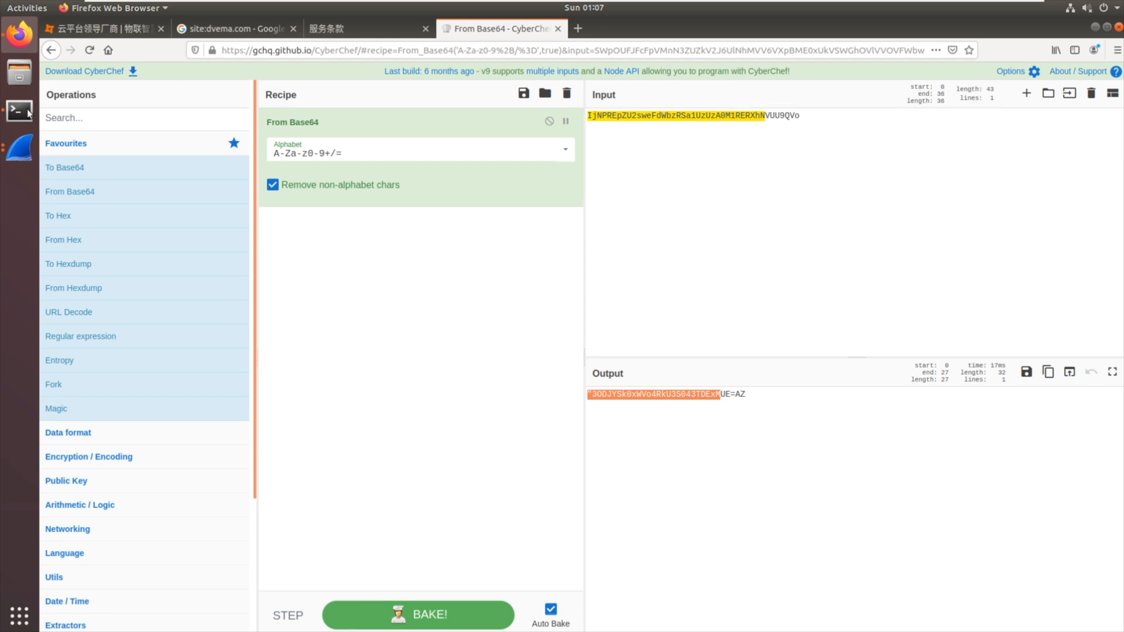
In the device root shell, run grep -ri dvema * from /mnt and stop it with Ctrl+C
{"action": "left_click", "coordinate": [17, 110]}
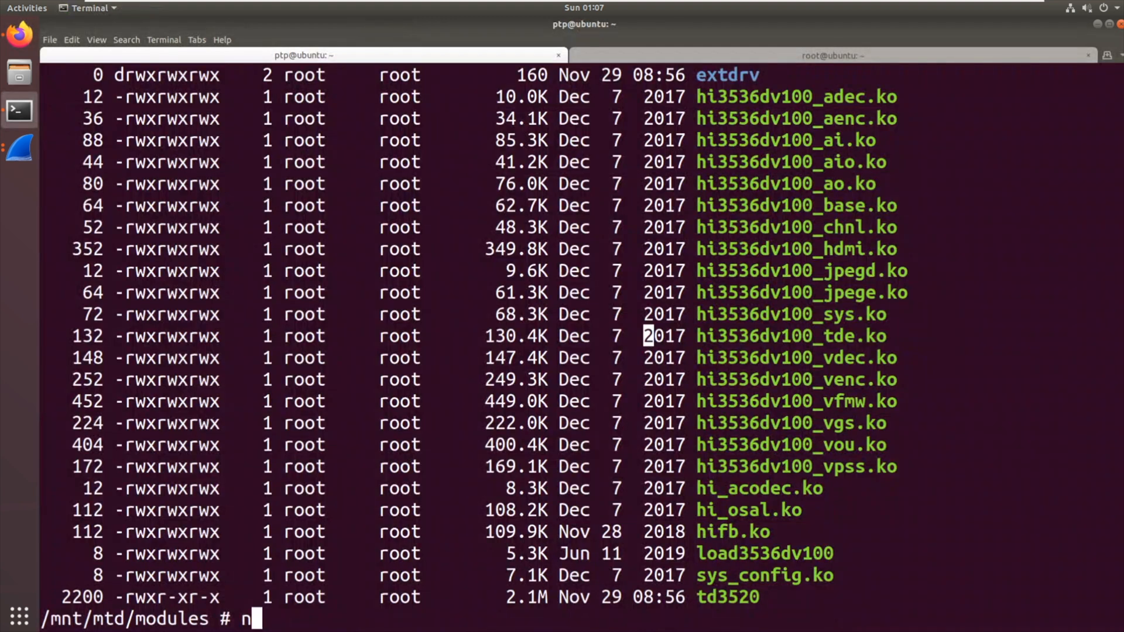
{"action": "type", "text": "cd .."}
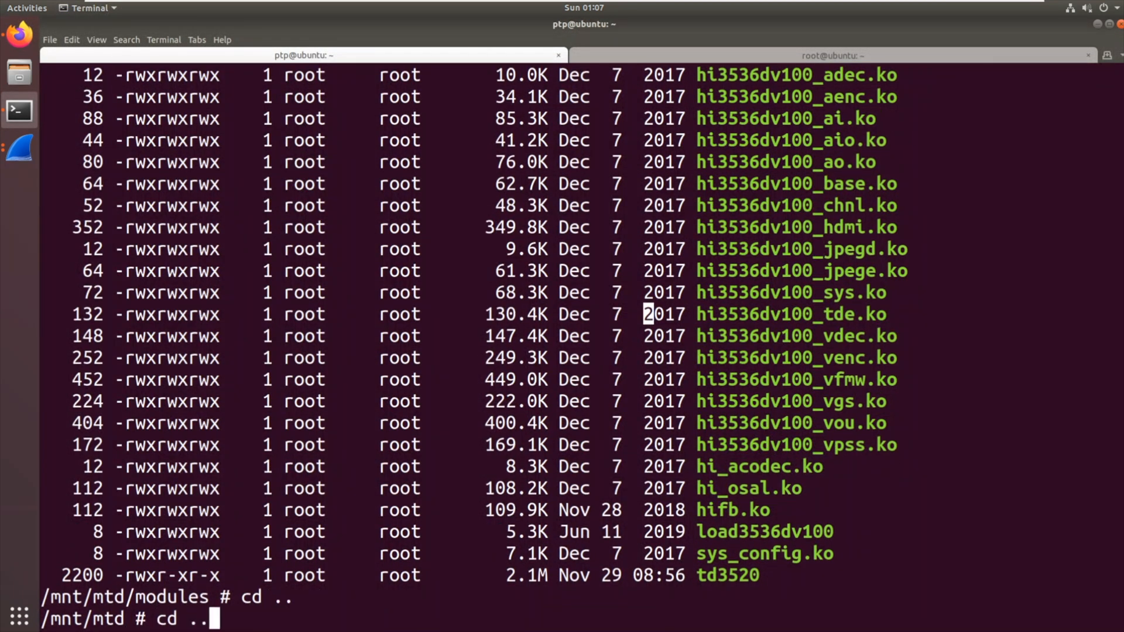
{"action": "type", "text": "grep -"}
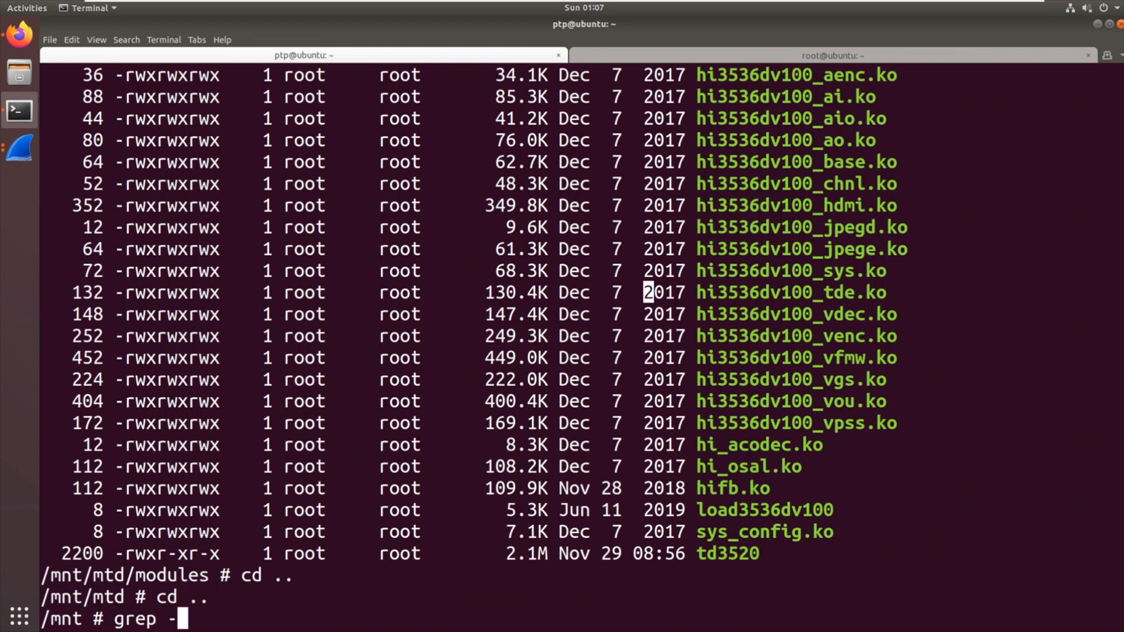
{"action": "type", "text": "ri de"}
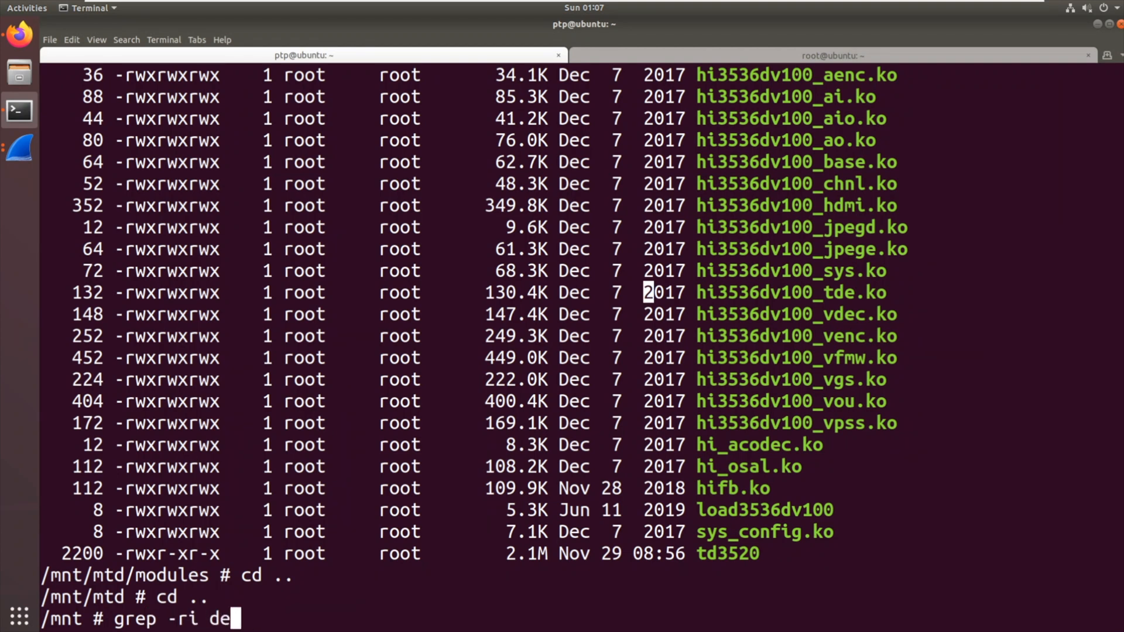
{"action": "type", "text": "vema"}
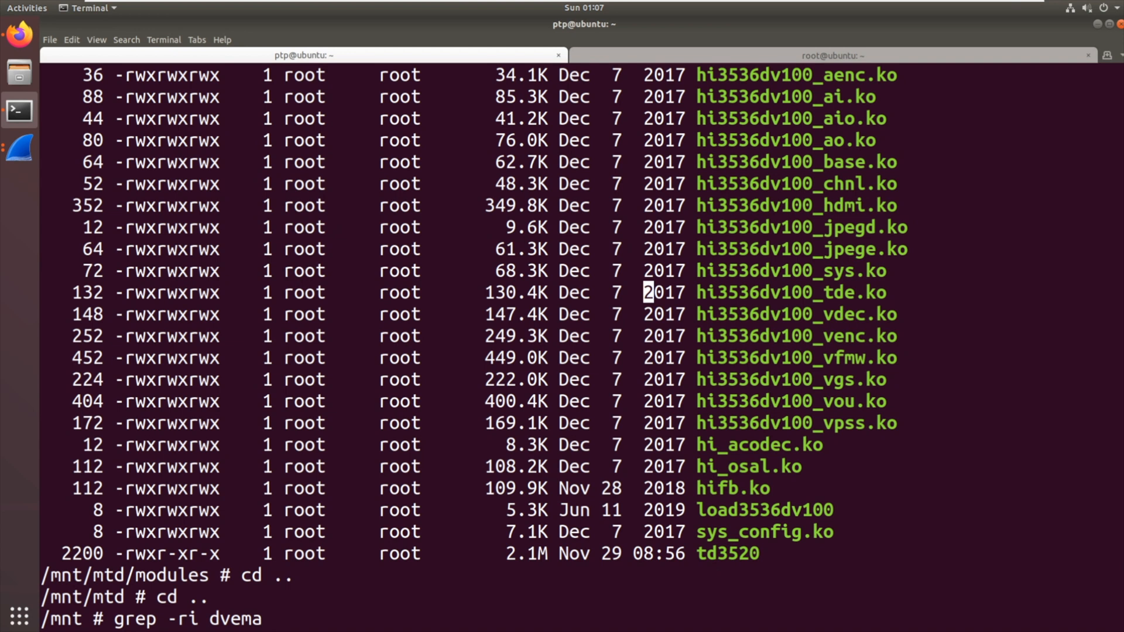
{"action": "type", "text": "*"}
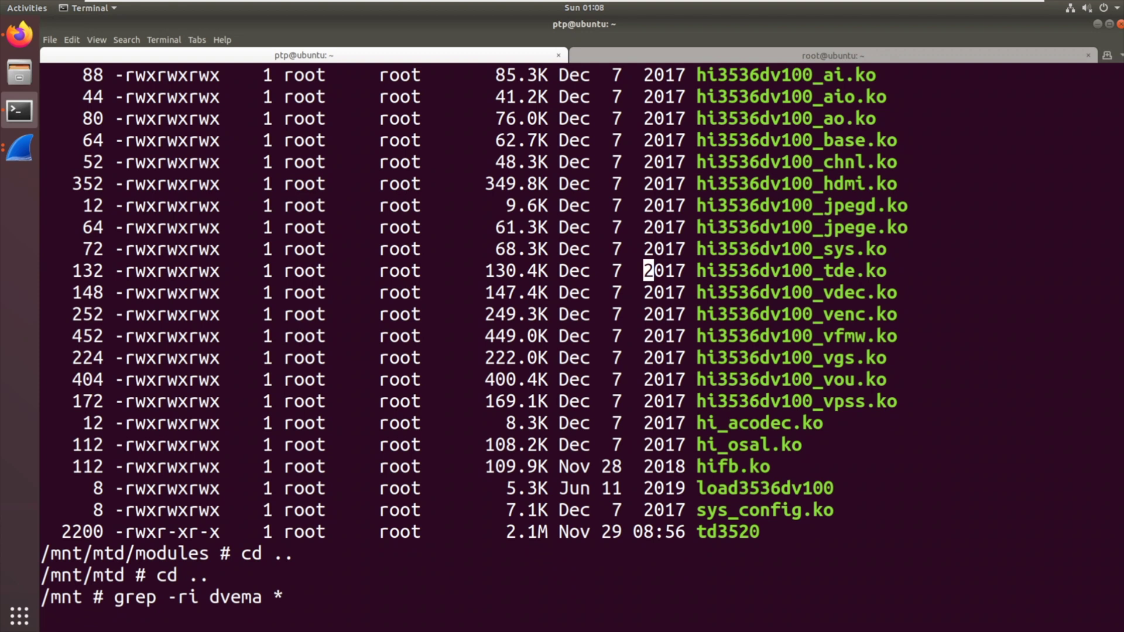
{"action": "key", "text": "Return"}
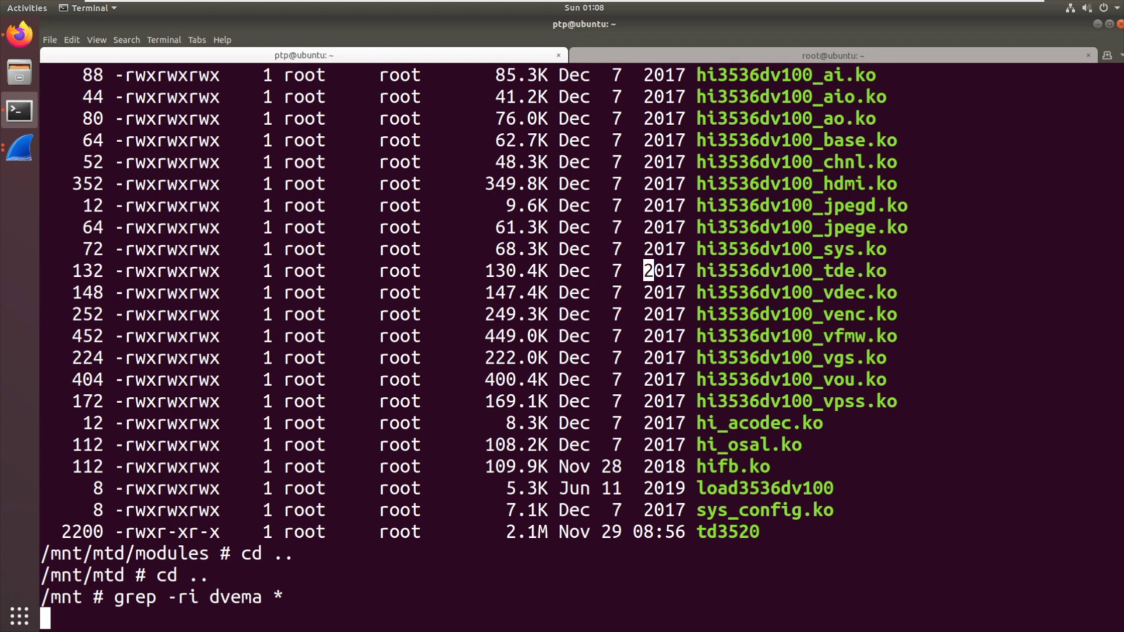
{"action": "key", "text": "ctrl+c"}
{"action": "type", "text": "ls"}
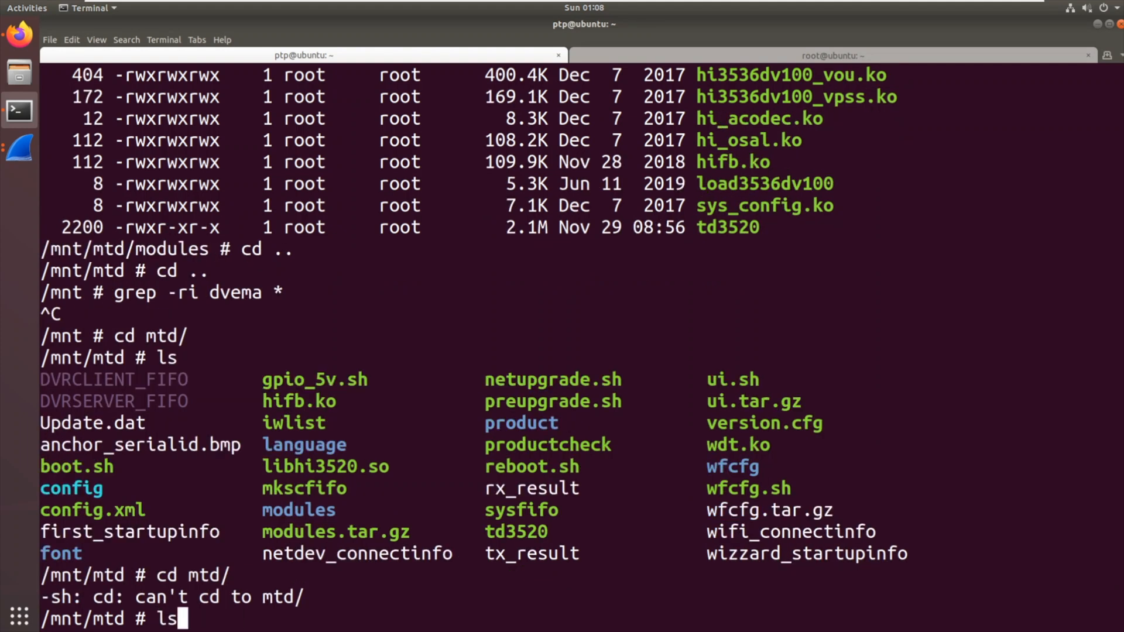
Retry grep -ri dvema * inside /mnt/mtd
{"action": "type", "text": "grep -ri dvema *"}
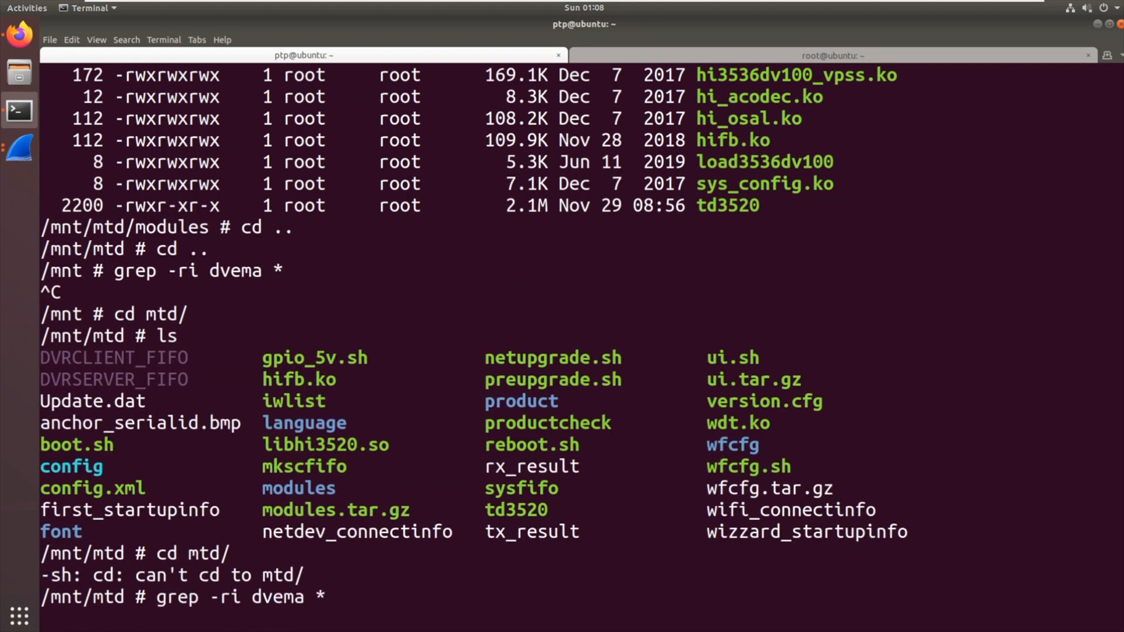
{"action": "key", "text": "Return"}
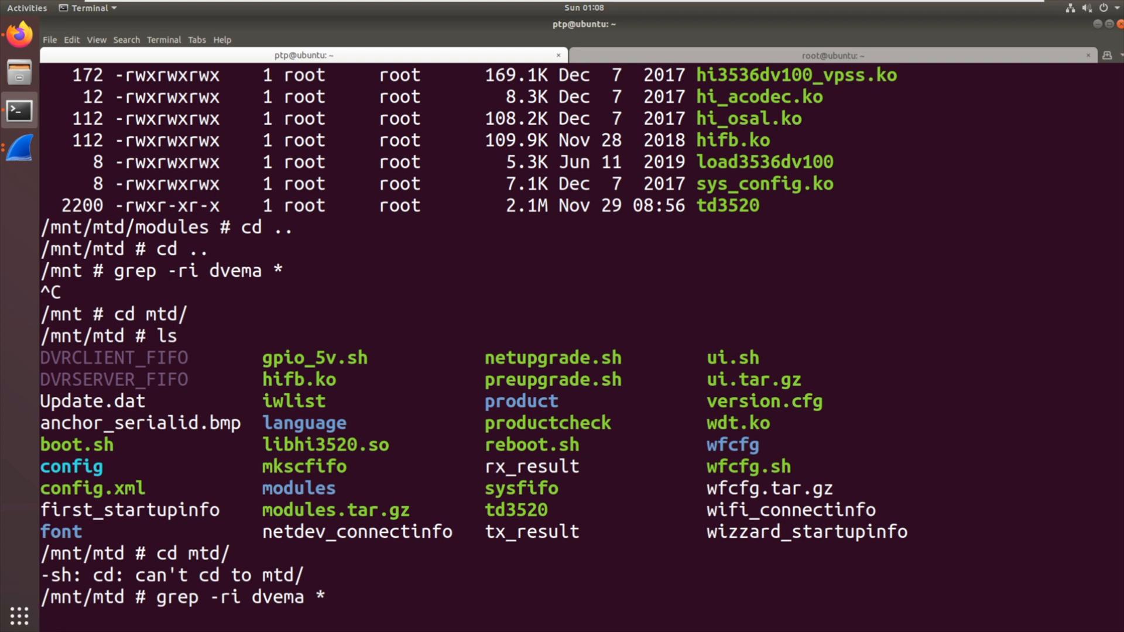
{"action": "type", "text": "less c"}
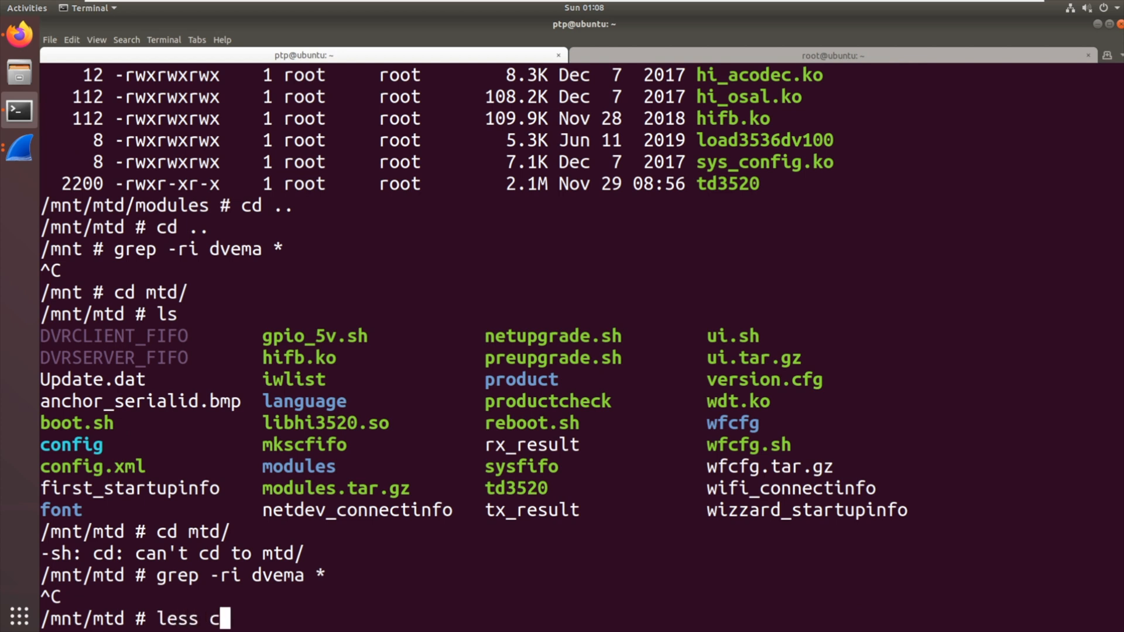
Page through config.xml with less to its backchannel G711U settings at the end
{"action": "type", "text": "onfig.xml"}
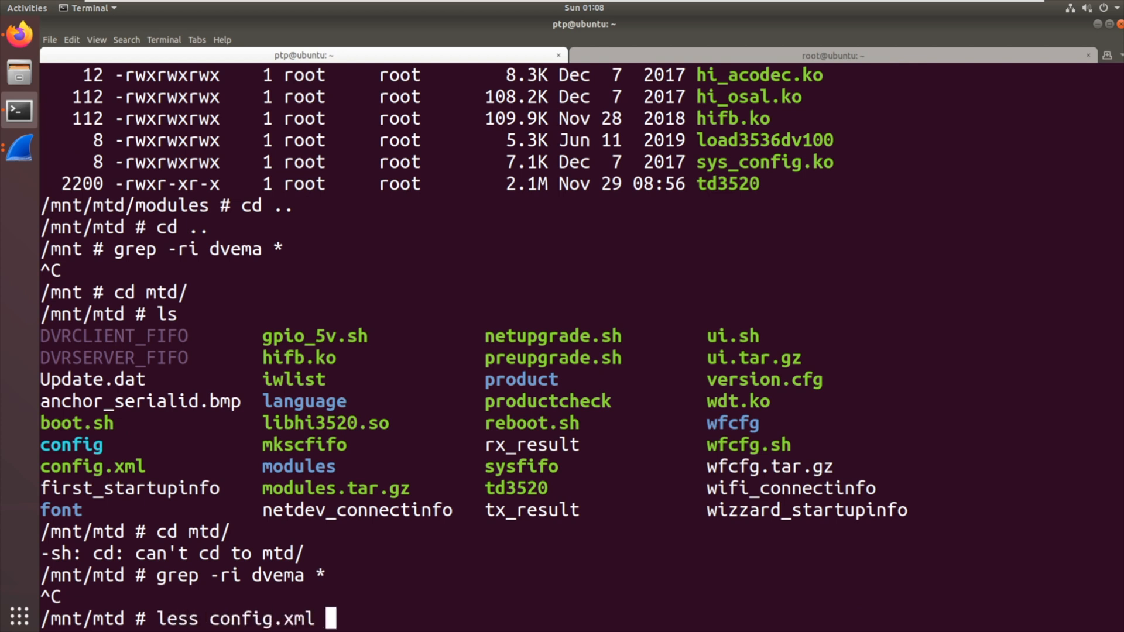
{"action": "key", "text": "Return"}
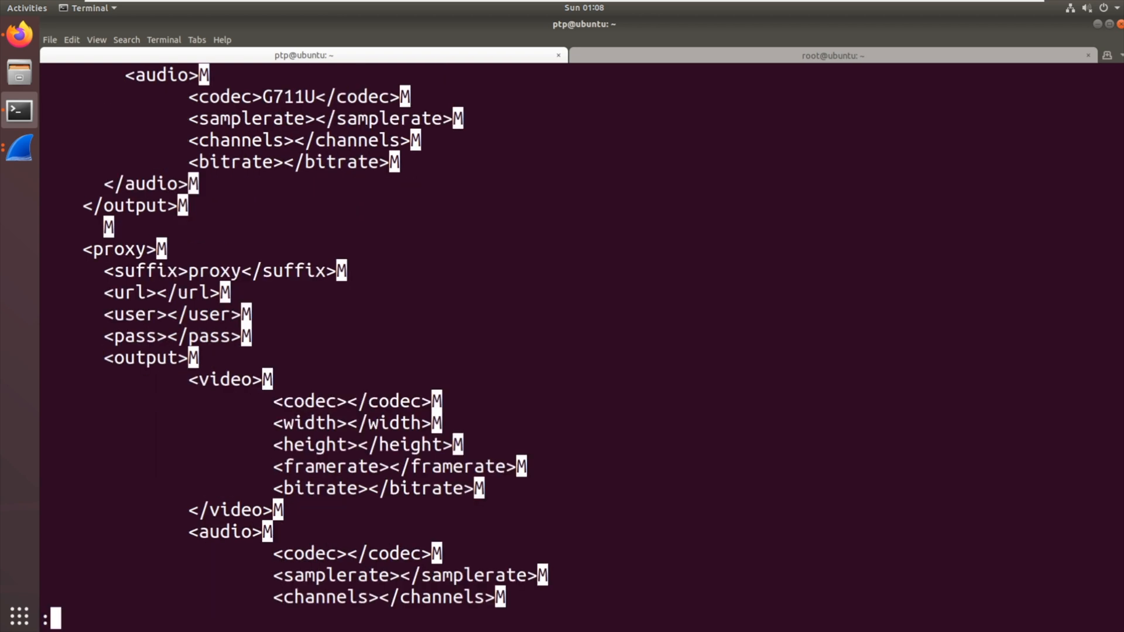
{"action": "scroll", "scroll_direction": "down", "scroll_amount": 3}
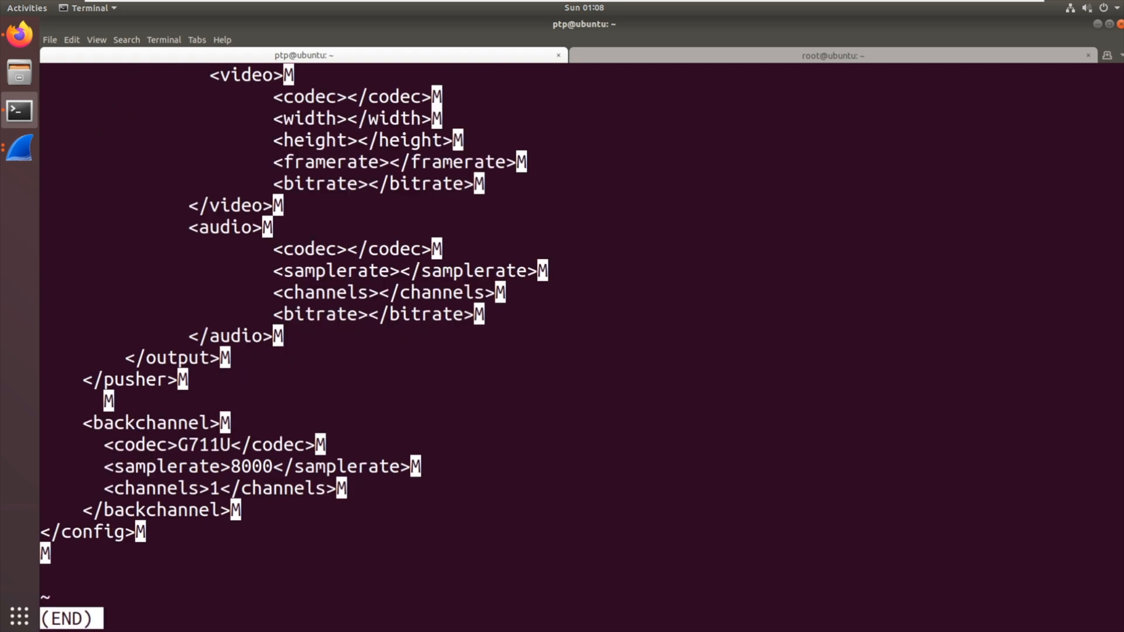
{"action": "scroll", "scroll_direction": "up", "scroll_amount": 3}
{"action": "type", "text": "ls"}
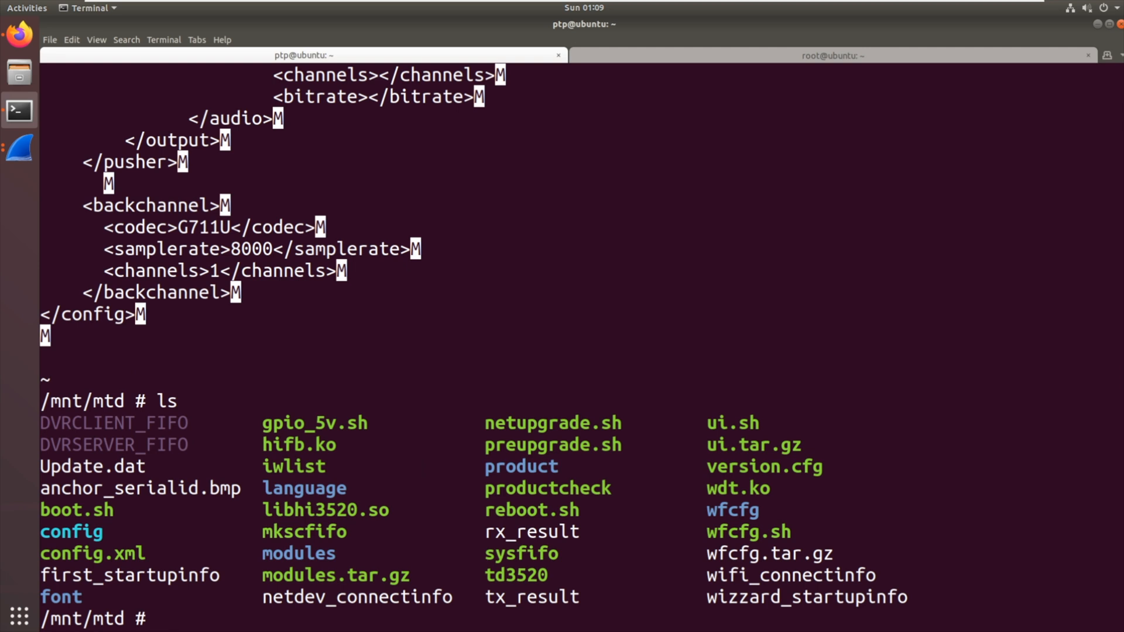
Page through boot.sh with less to its update-status check and td3520 launch, then quit
{"action": "type", "text": "less boot.sh"}
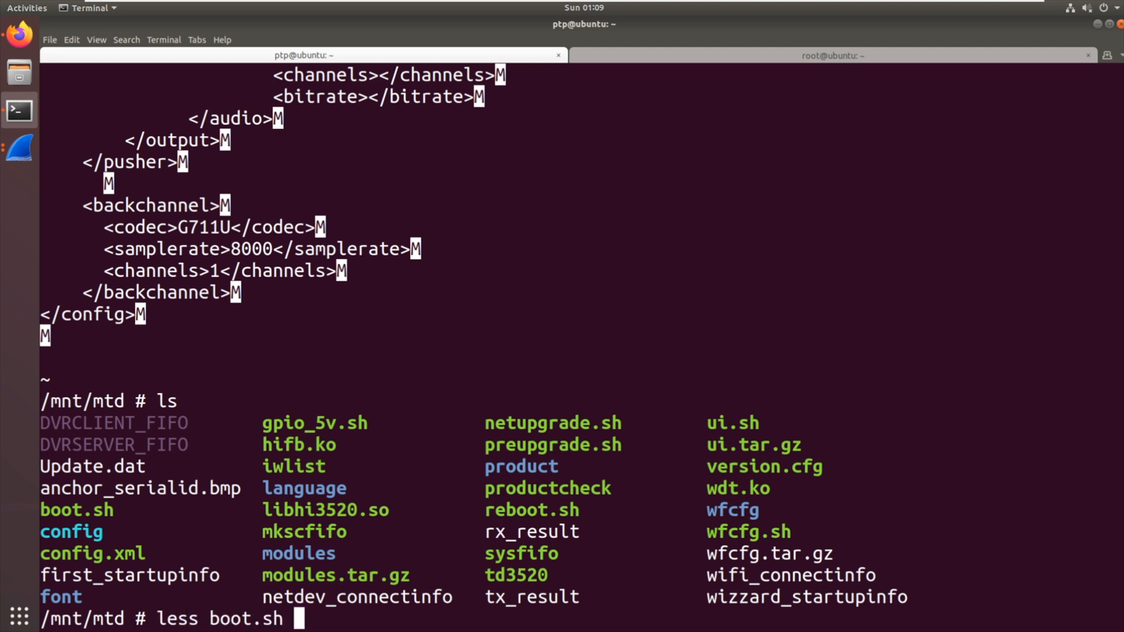
{"action": "key", "text": "Return"}
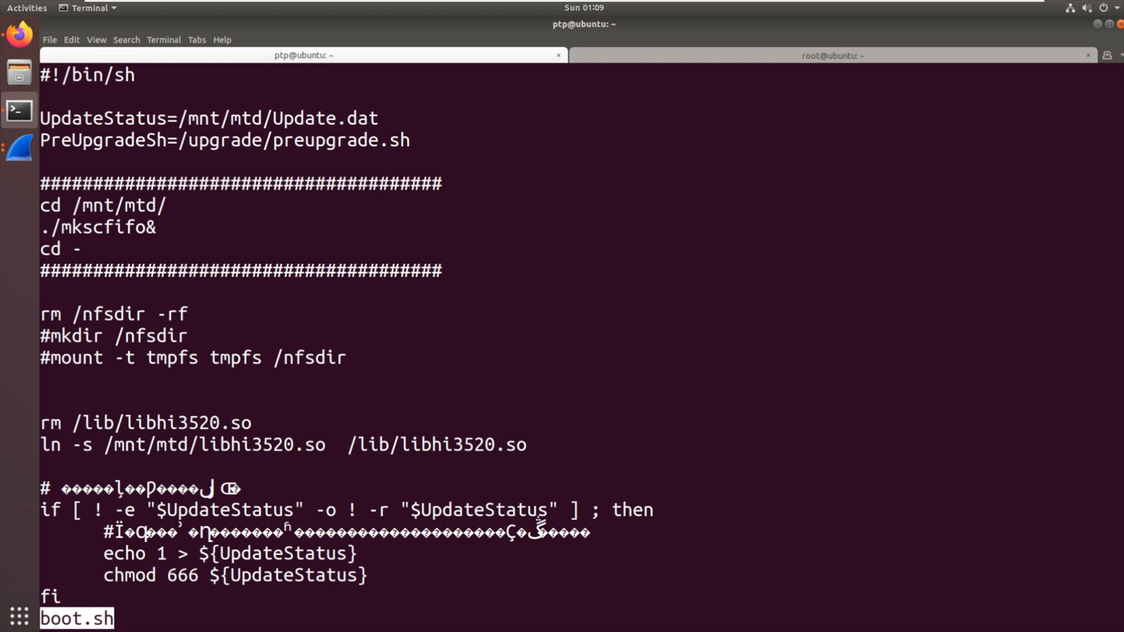
{"action": "scroll", "scroll_direction": "down", "scroll_amount": 3}
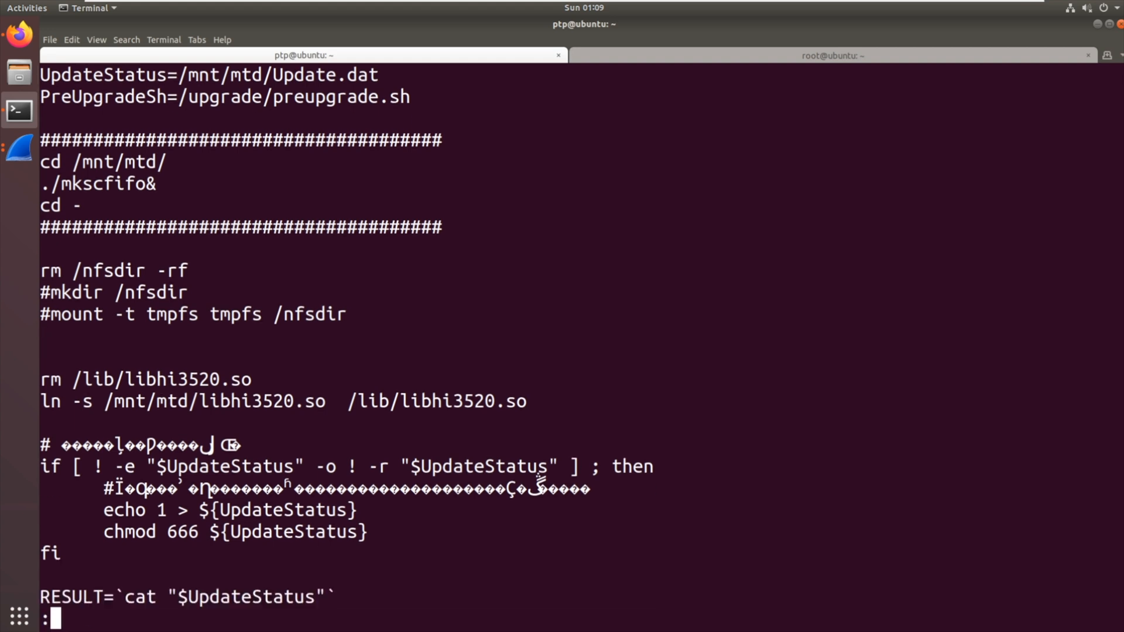
{"action": "scroll", "scroll_direction": "down", "scroll_amount": 3}
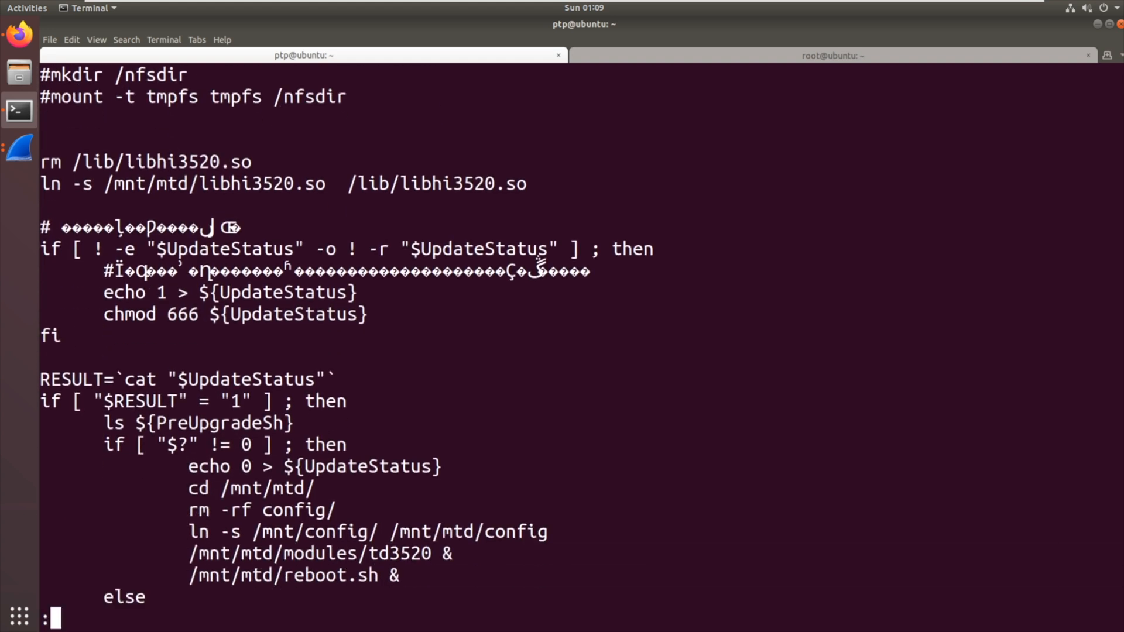
{"action": "scroll", "scroll_direction": "down", "scroll_amount": 3}
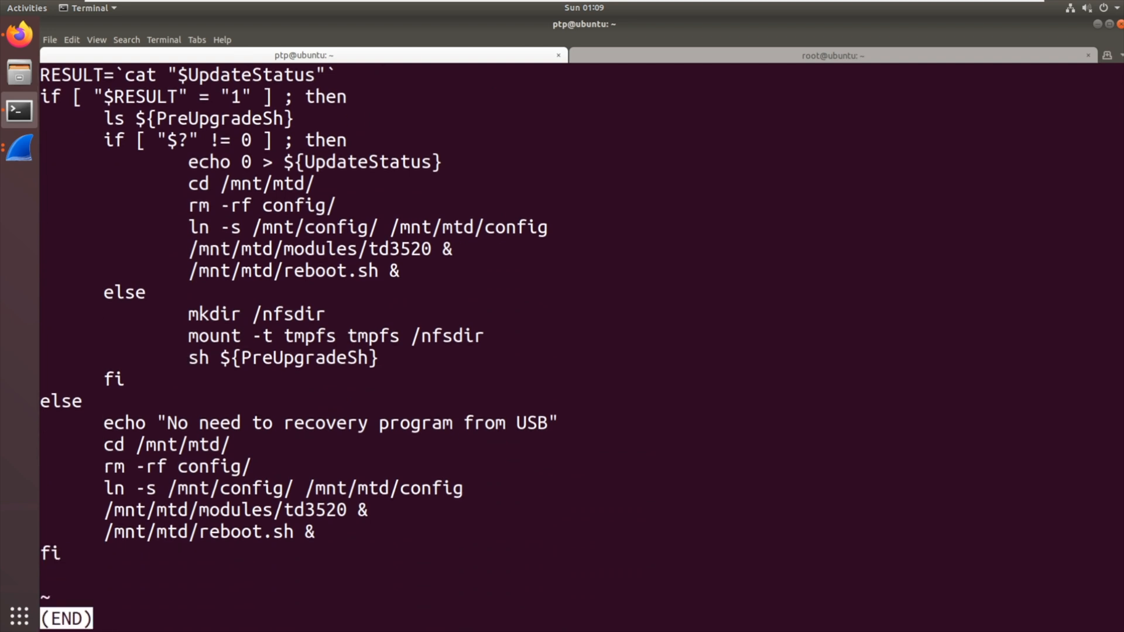
{"action": "key", "text": "q"}
{"action": "type", "text": "ls"}
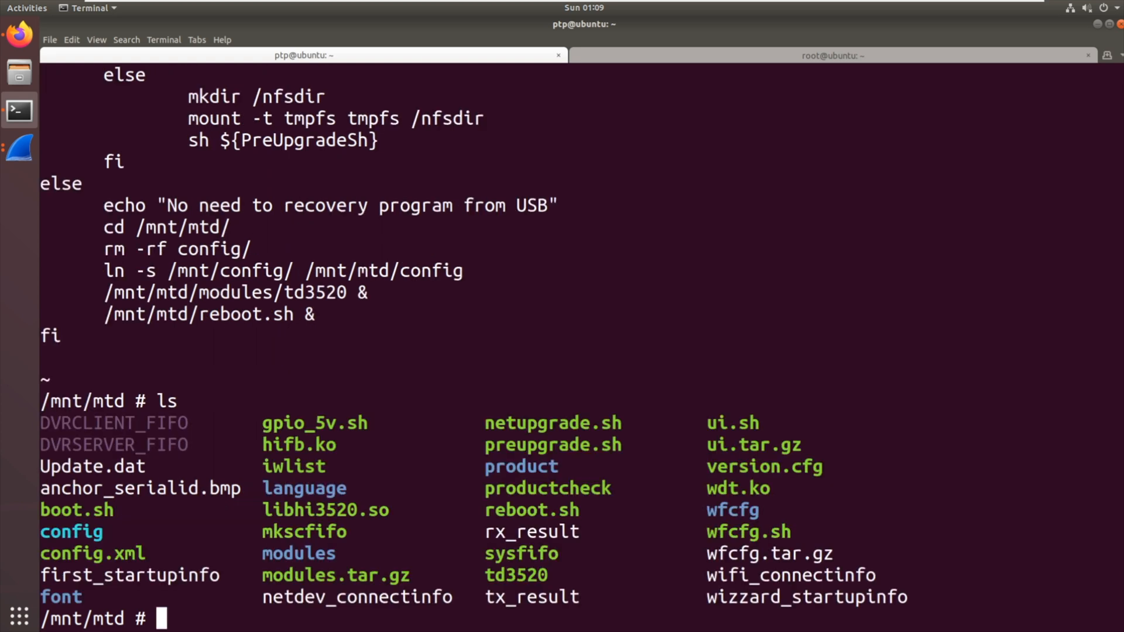
{"action": "type", "text": "less wi"}
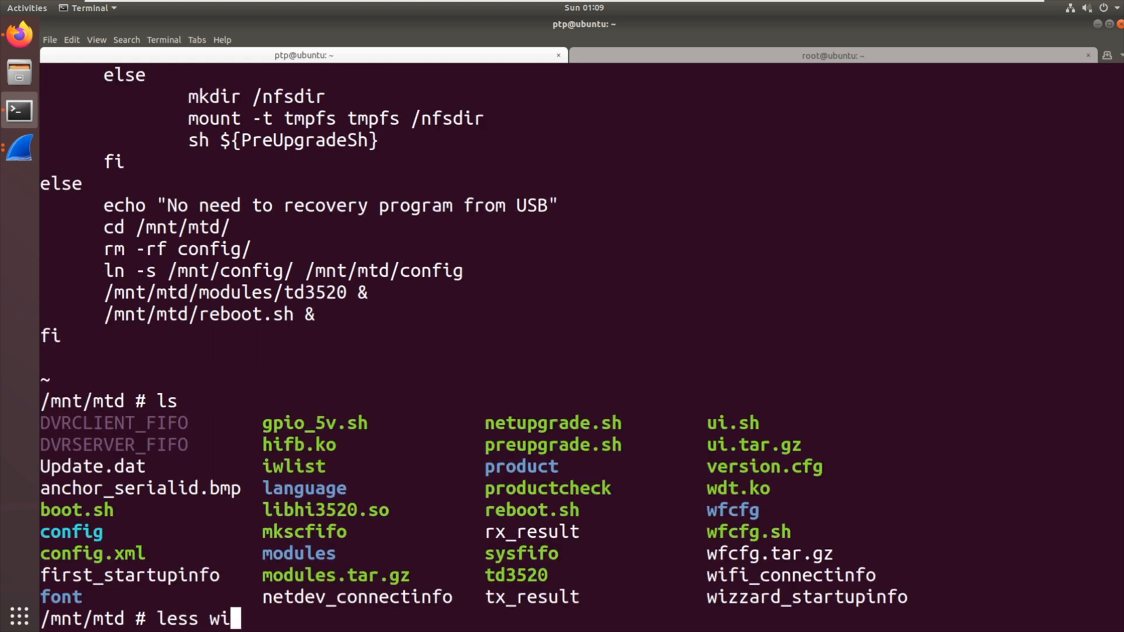
{"action": "type", "text": "fo"}
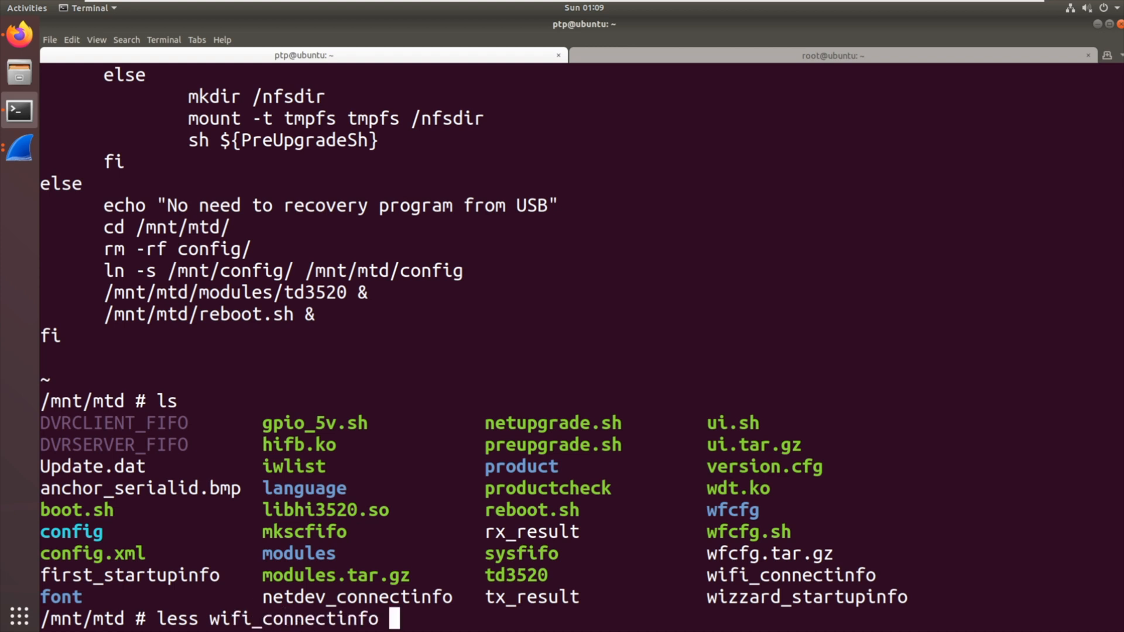
{"action": "key", "text": "Return"}
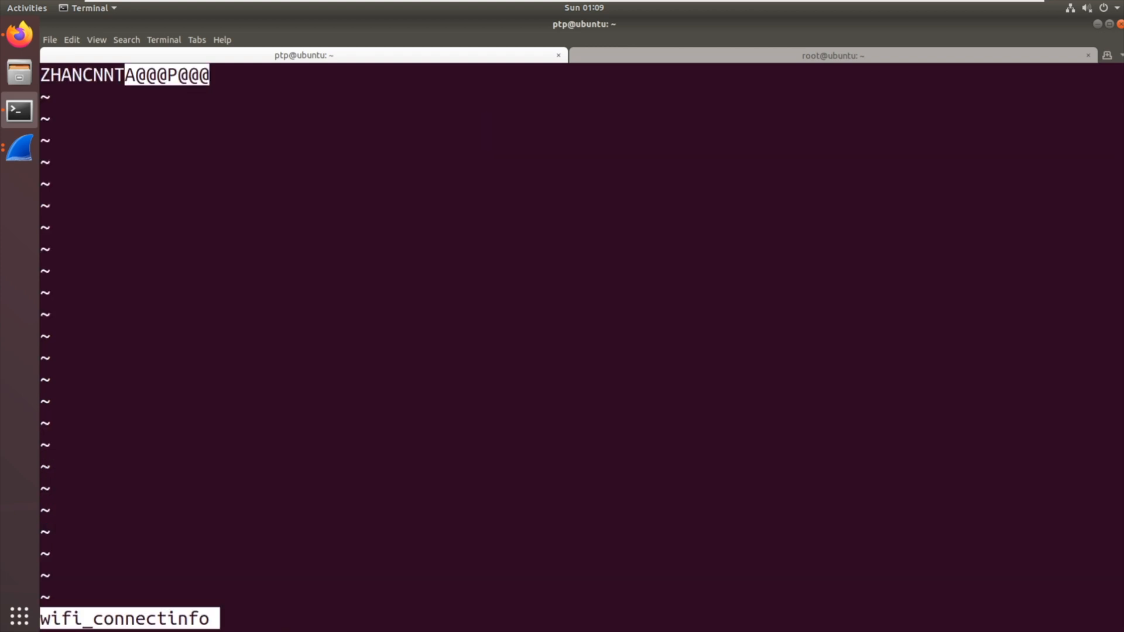